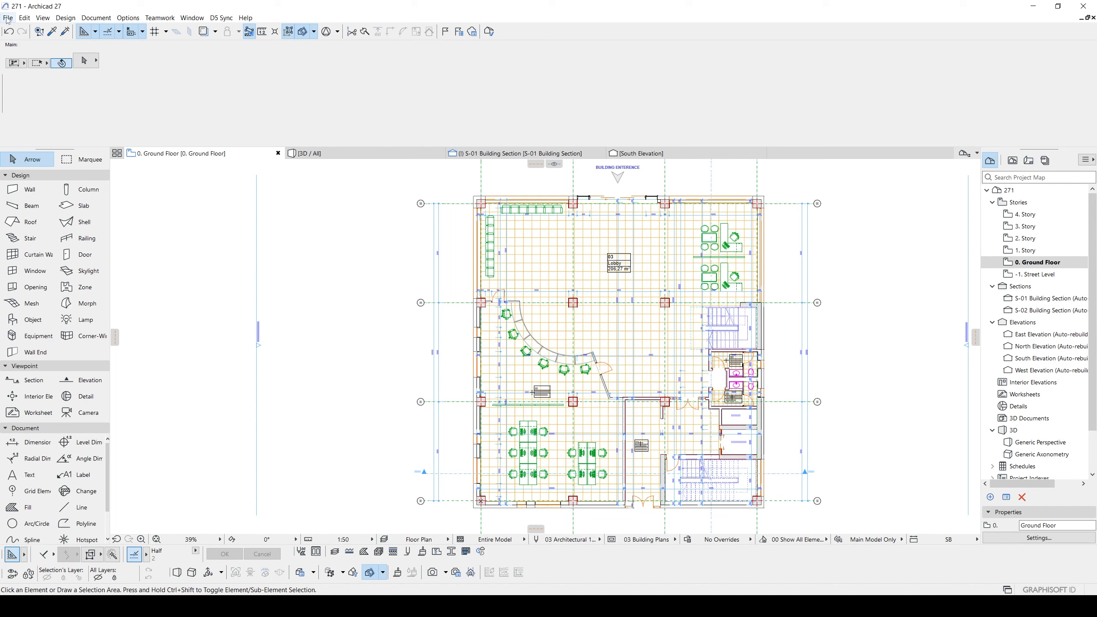
Step: Start Save As for the ground floor plan with PDF as the file type, named 271.pdf
left_click(8, 17)
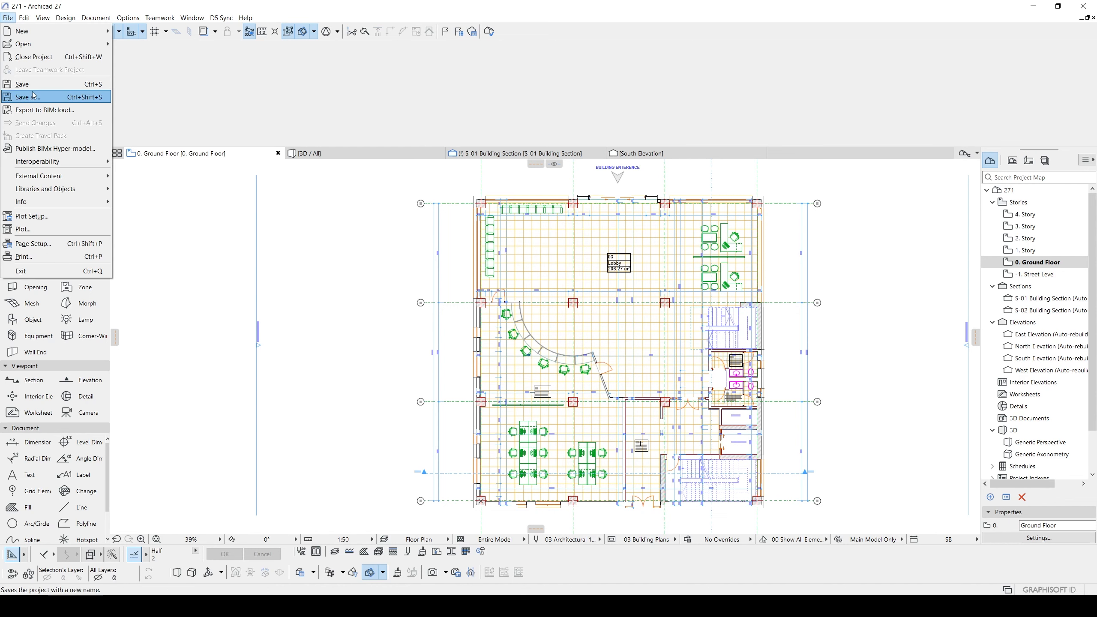
left_click(27, 96)
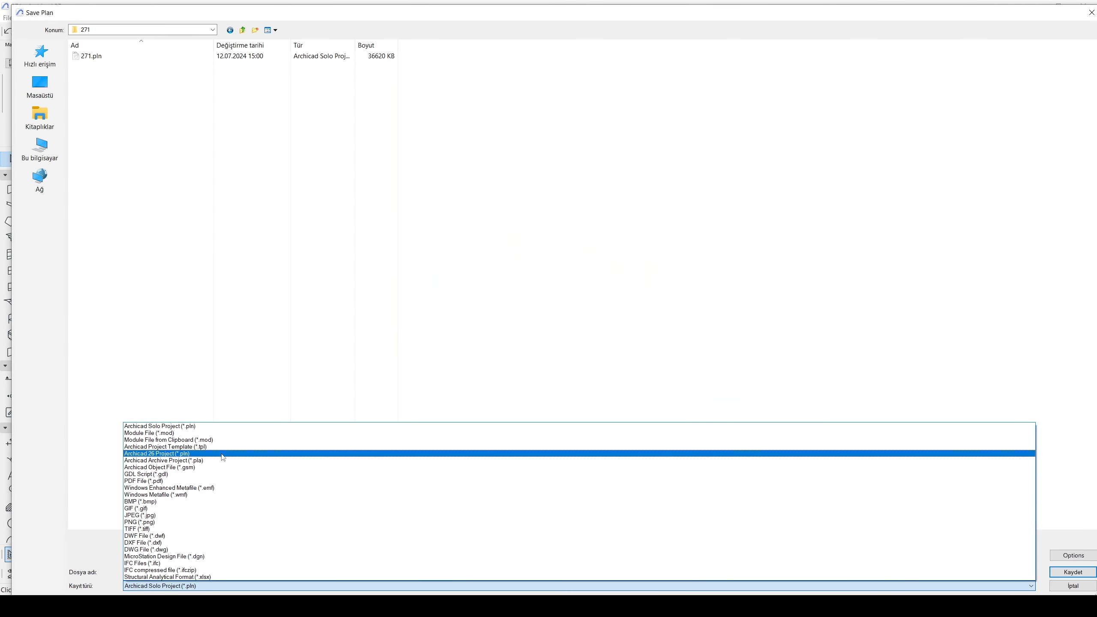
left_click(149, 481)
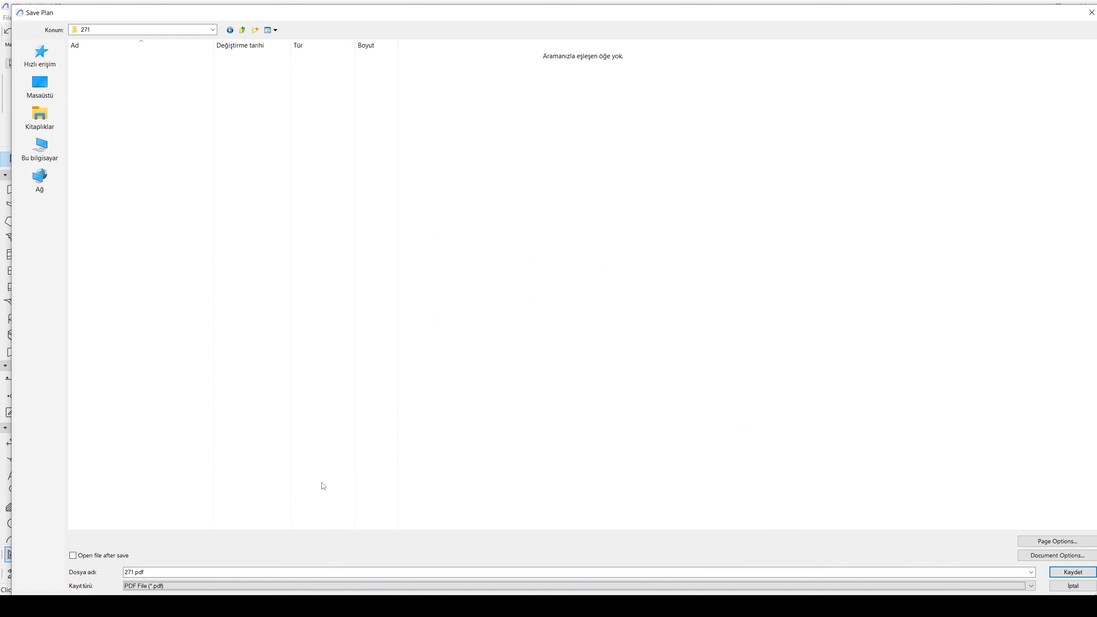
Step: Set the PDF page to A4 portrait with 8 mm margins and confirm
left_click(1054, 540)
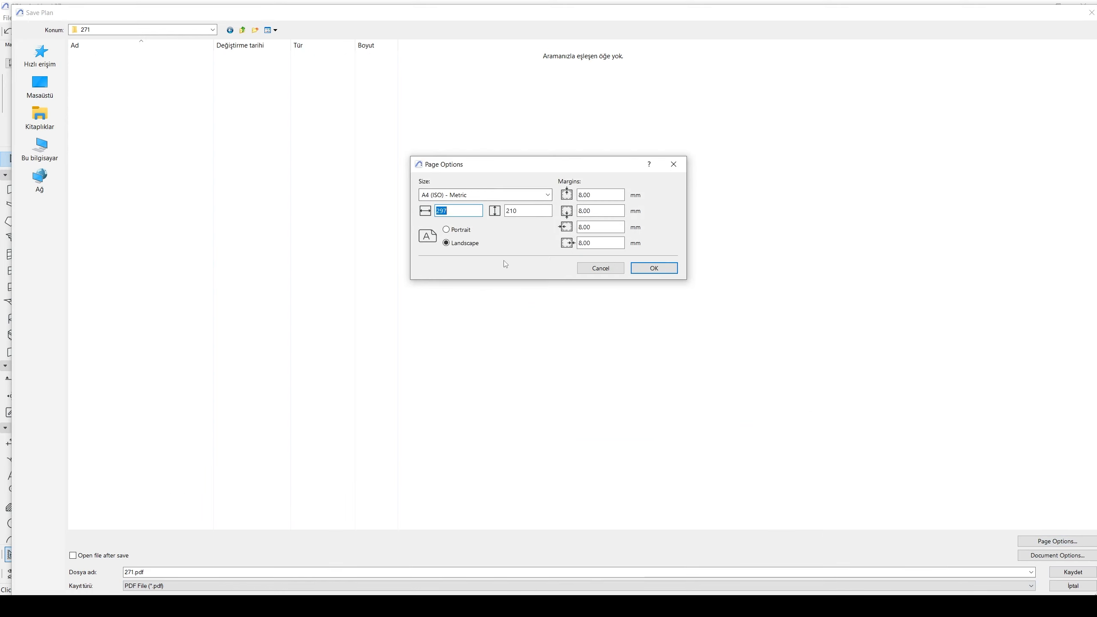
left_click(445, 230)
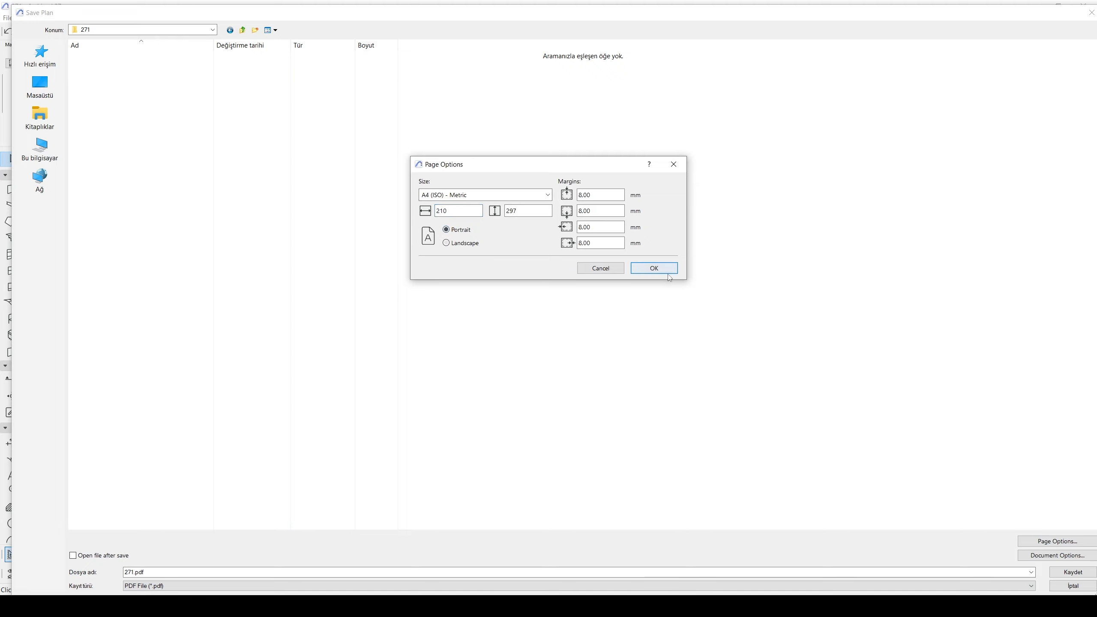
left_click(652, 268)
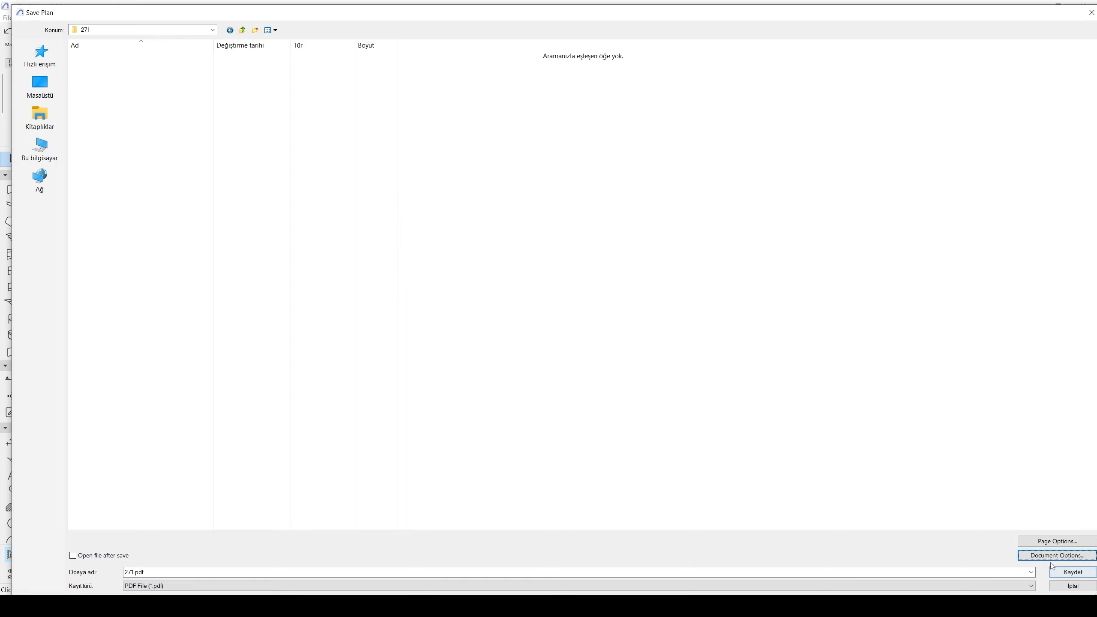
Step: Export 271.pdf in grayscale from the current zoom area, fitted to one page
left_click(1057, 555)
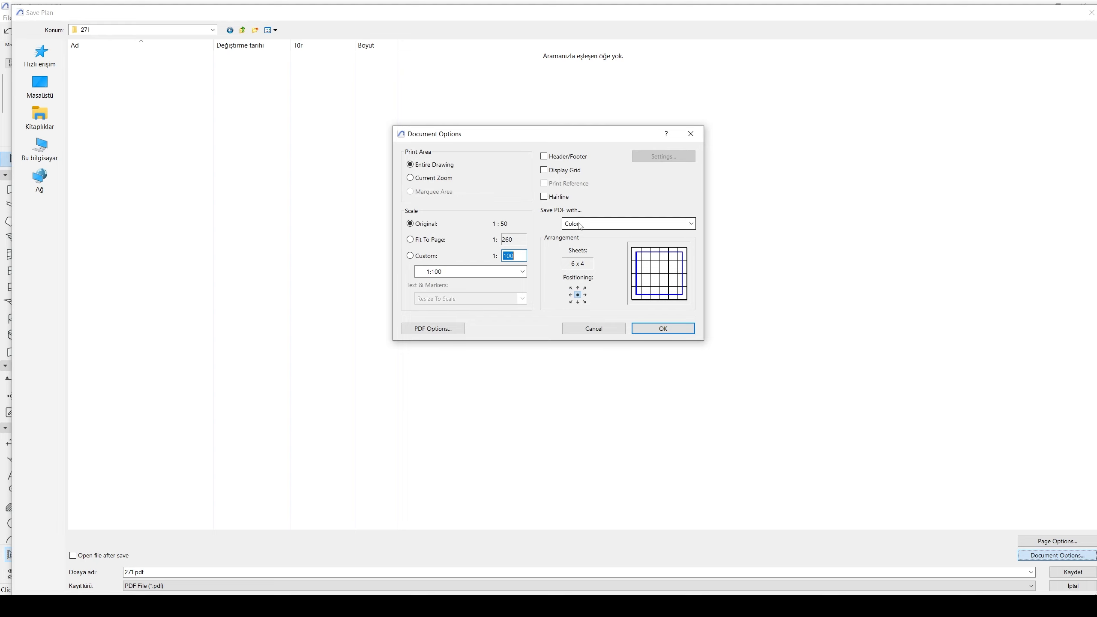
mouse_move(579, 226)
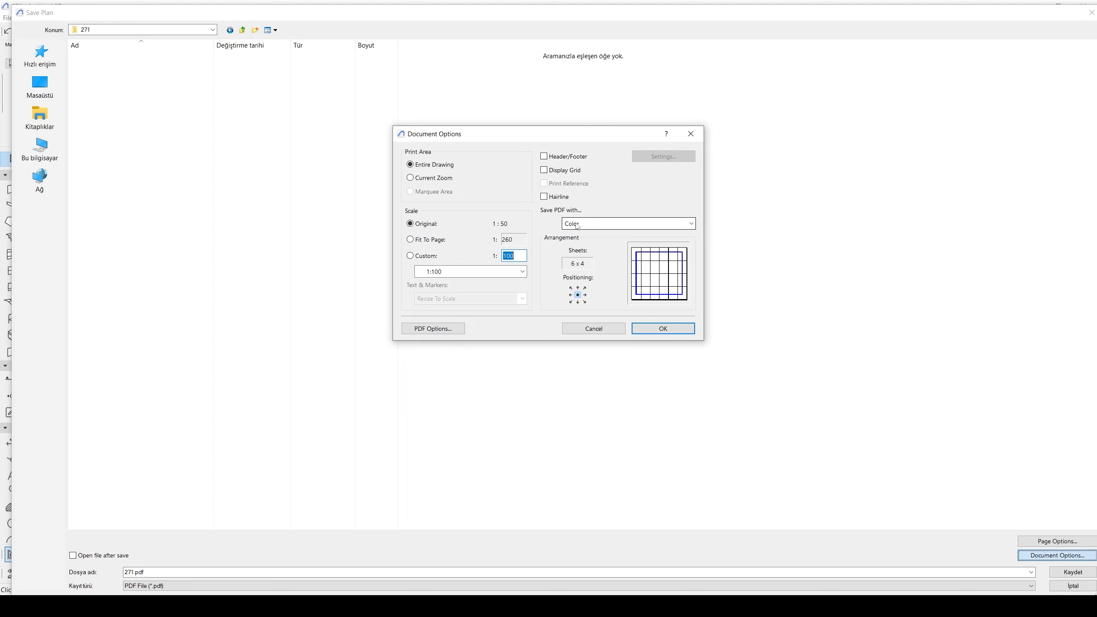
left_click(626, 223)
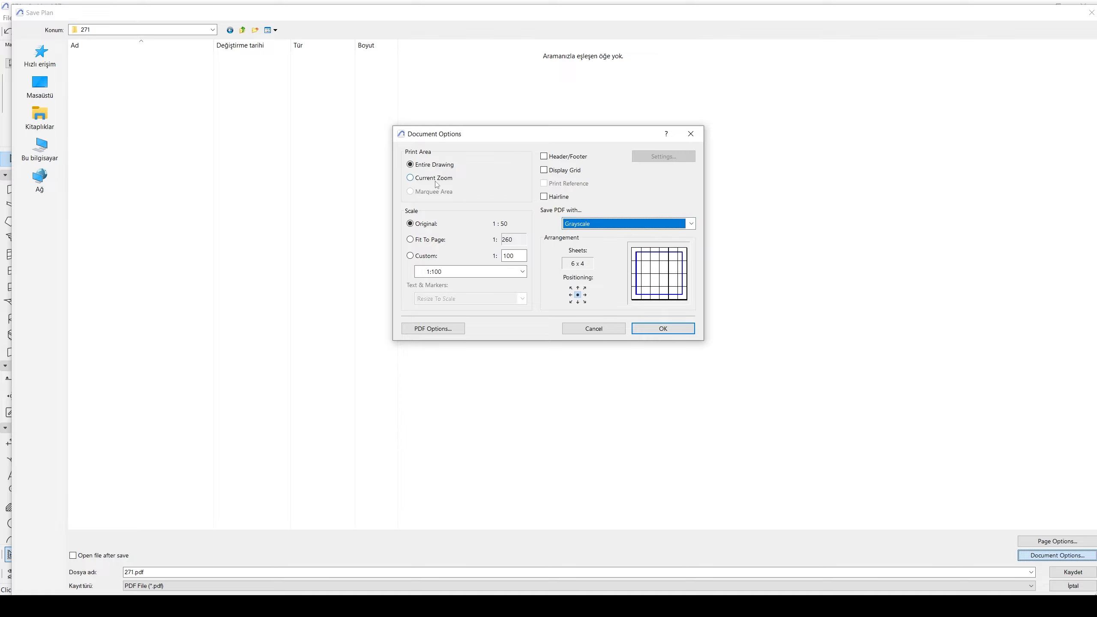
left_click(410, 177)
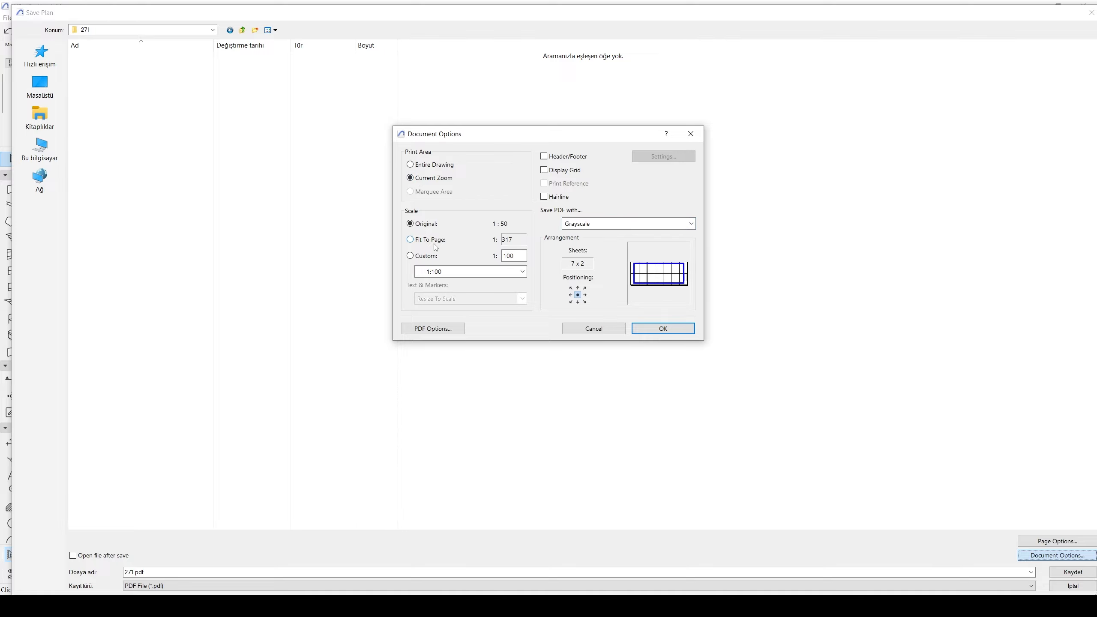
left_click(410, 239)
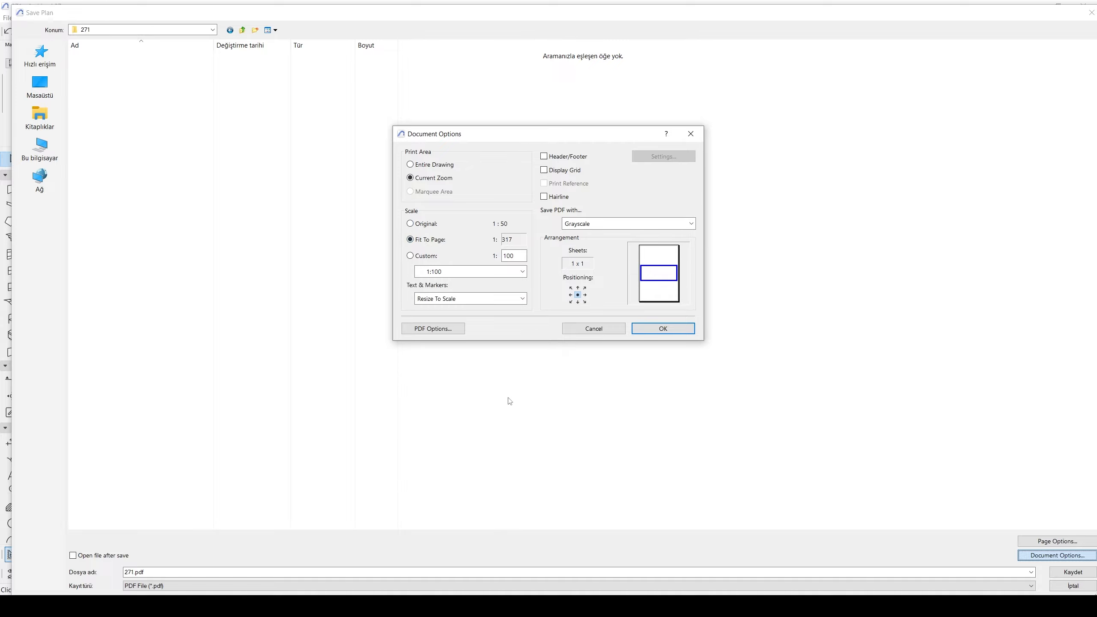
left_click(661, 328)
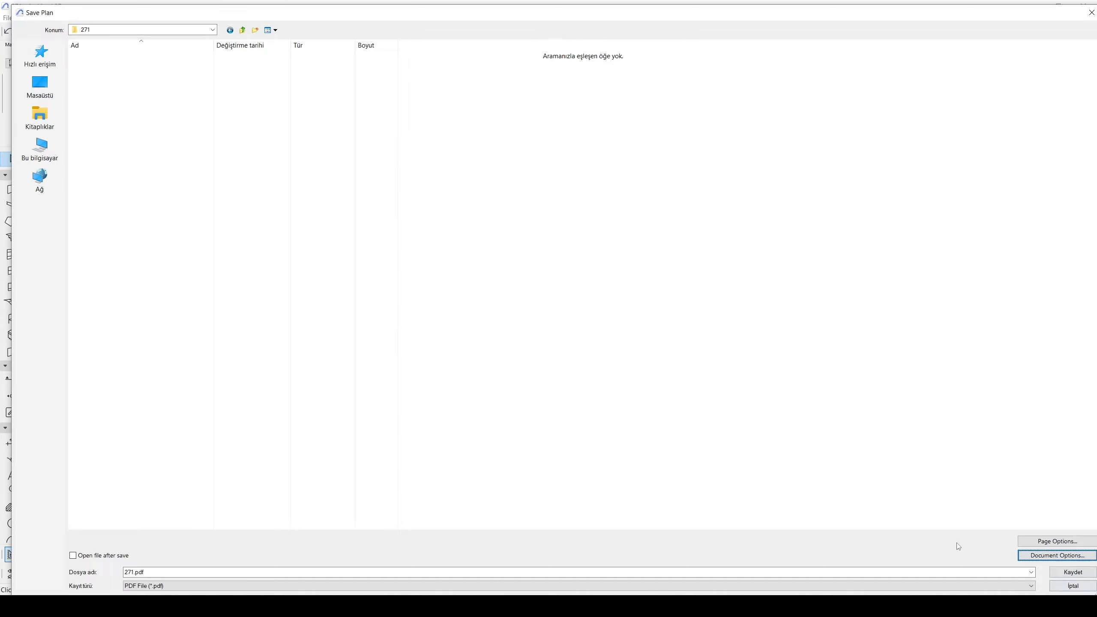
left_click(1071, 572)
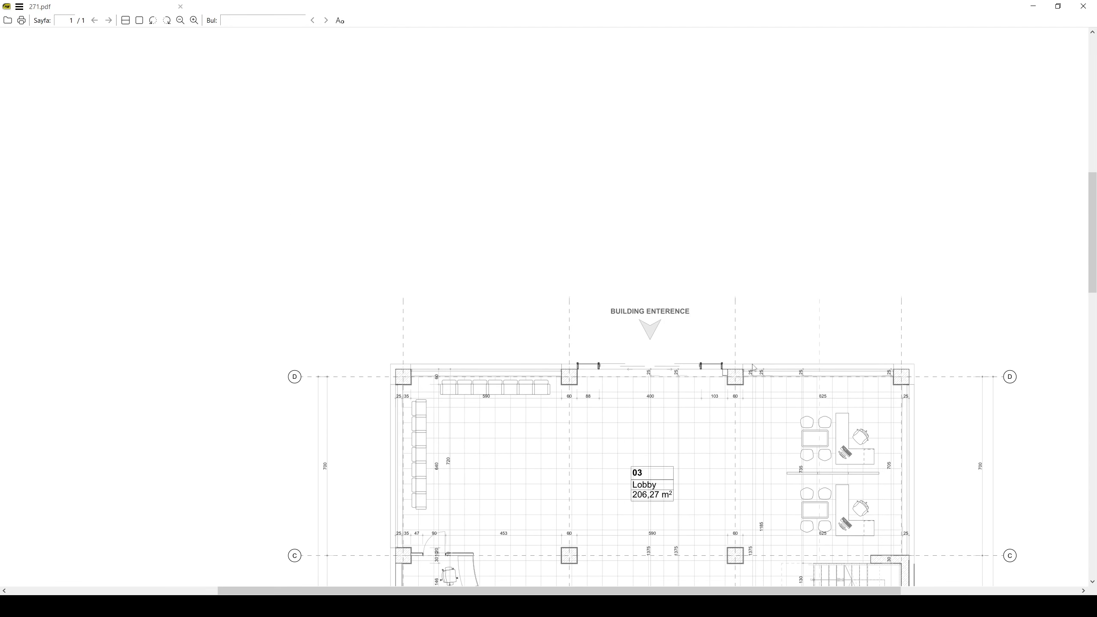
Step: Scroll through 271.pdf to check the lobby, back office, fire hall and WC in grayscale
scroll("down", 3)
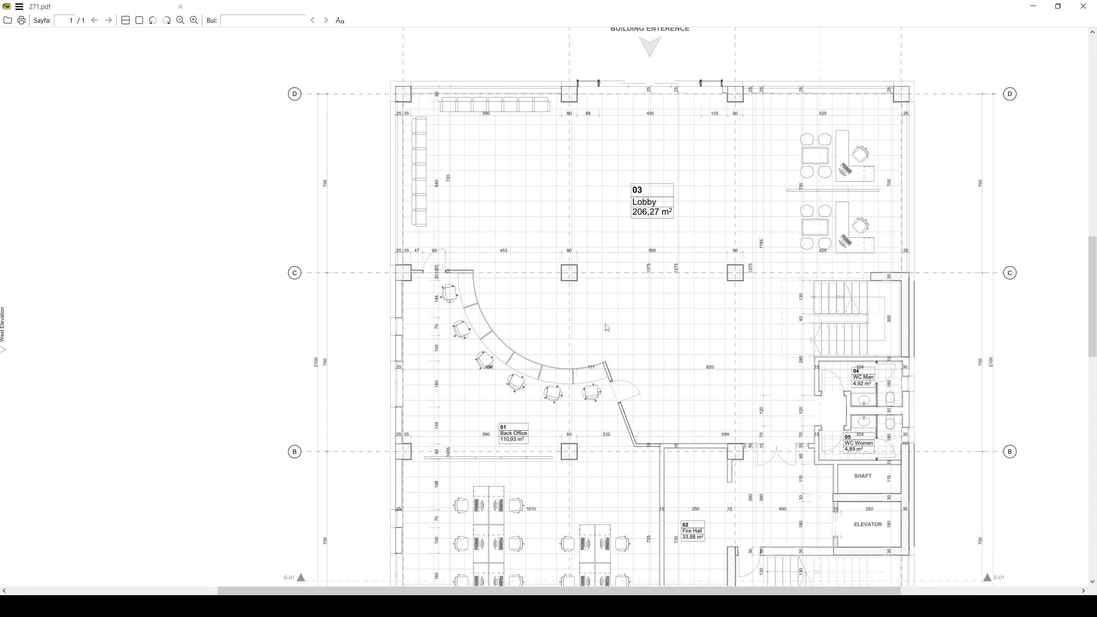
scroll("down", 3)
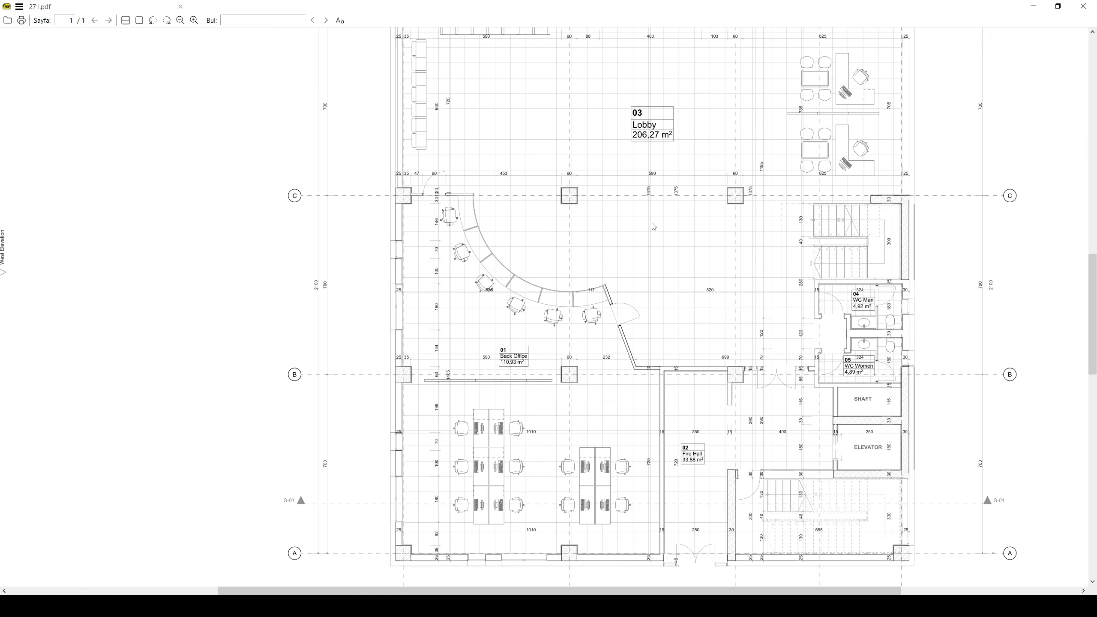
mouse_move(655, 246)
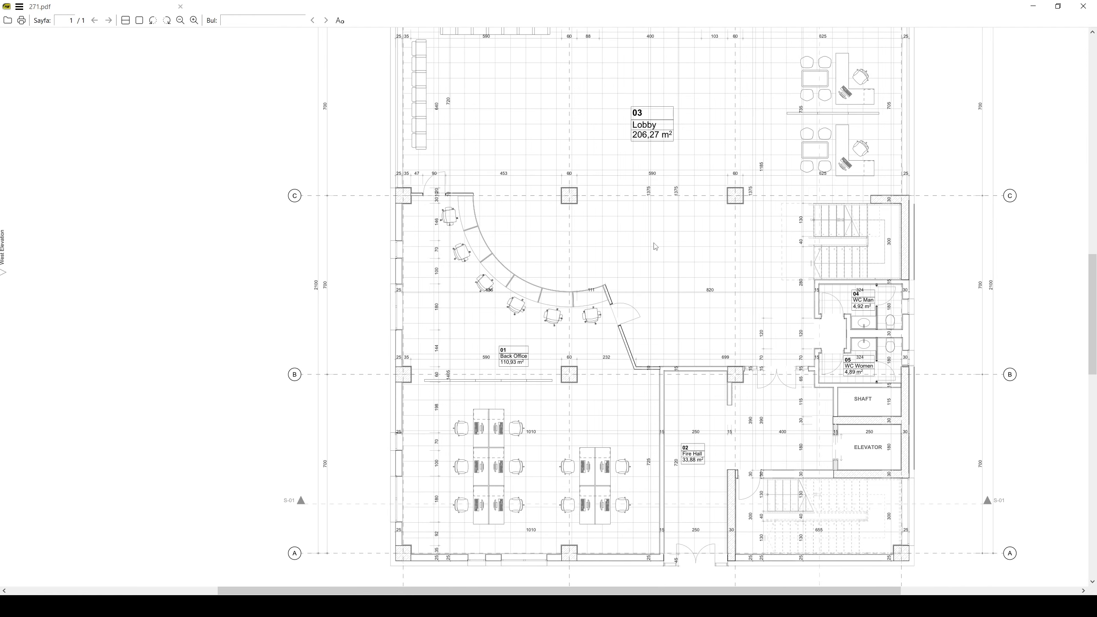
mouse_move(661, 219)
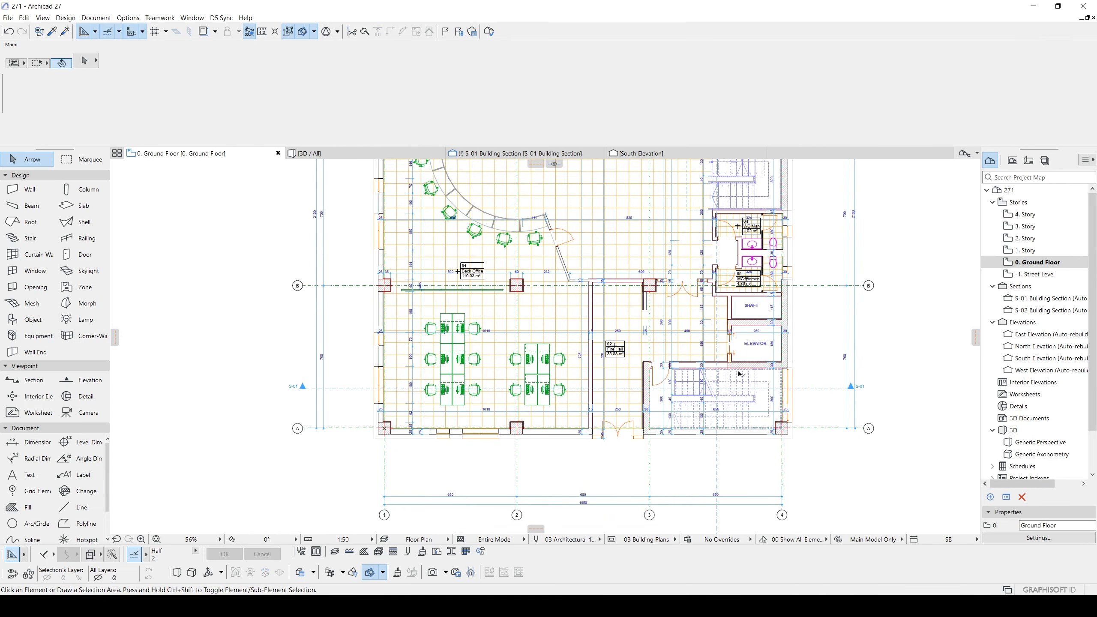
mouse_move(616, 320)
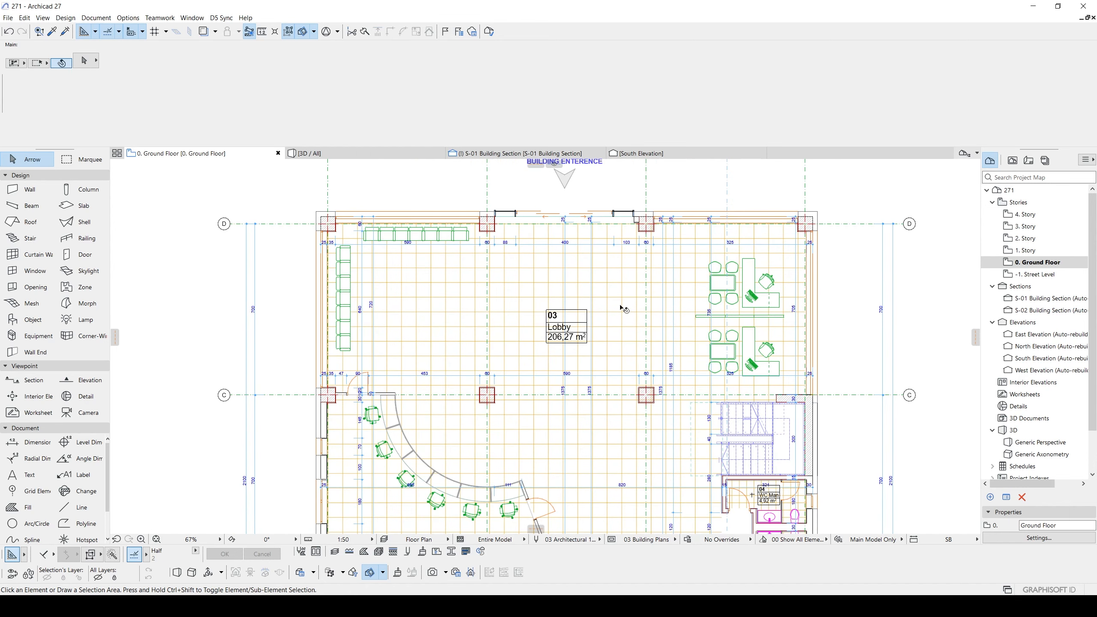
mouse_move(1028, 160)
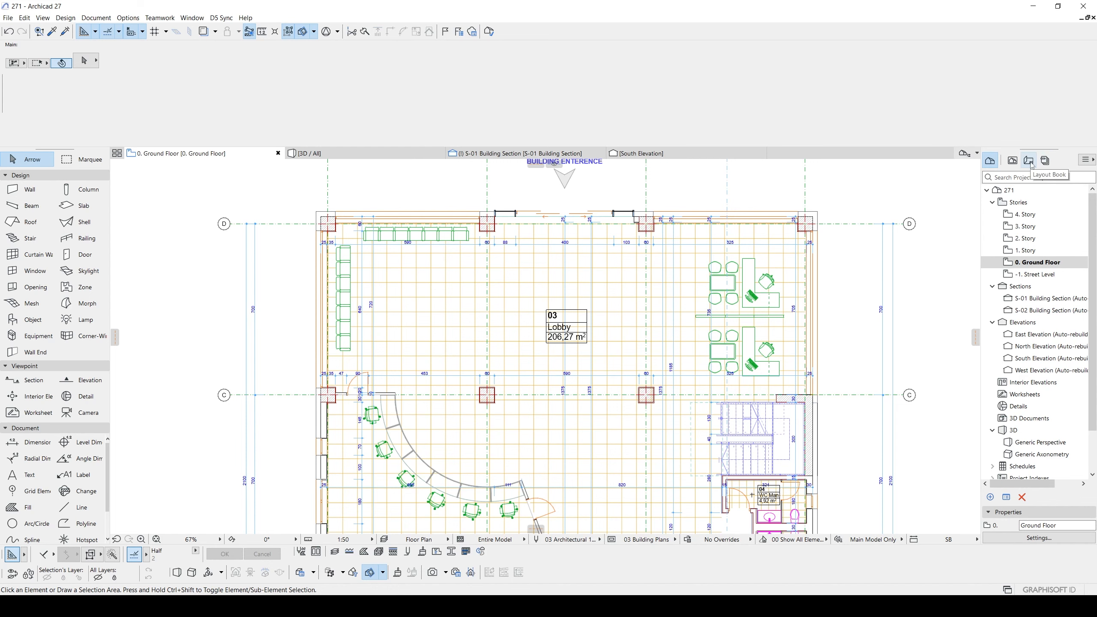
Step: Open layout A.01.1 Ground Floor and bring up the project stories to place the plan
left_click(1028, 161)
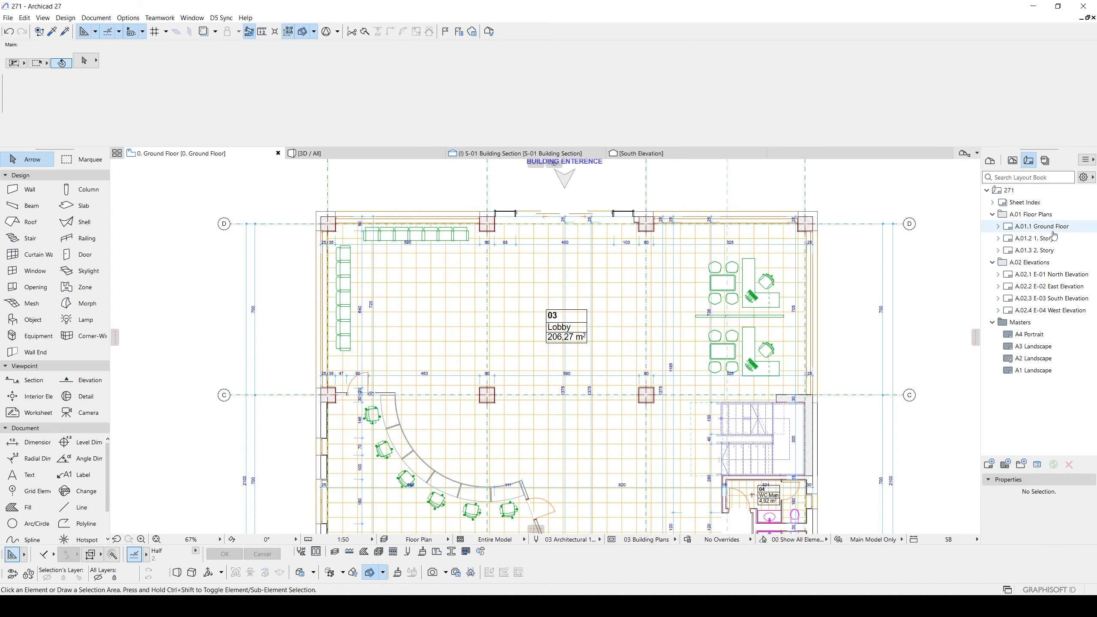
double_click(1043, 225)
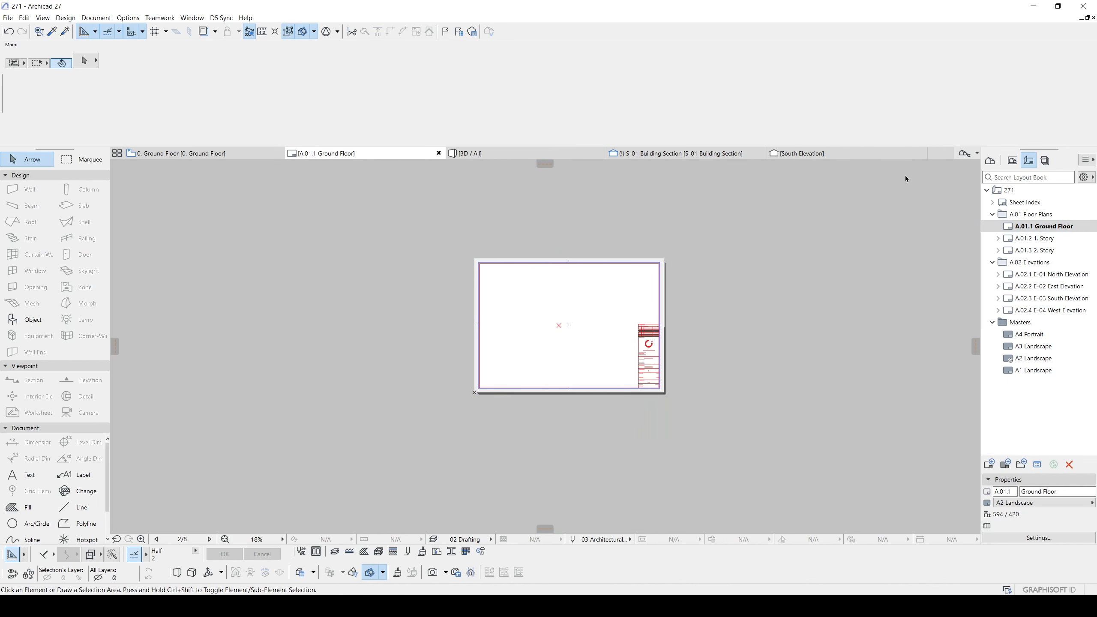
mouse_move(812, 295)
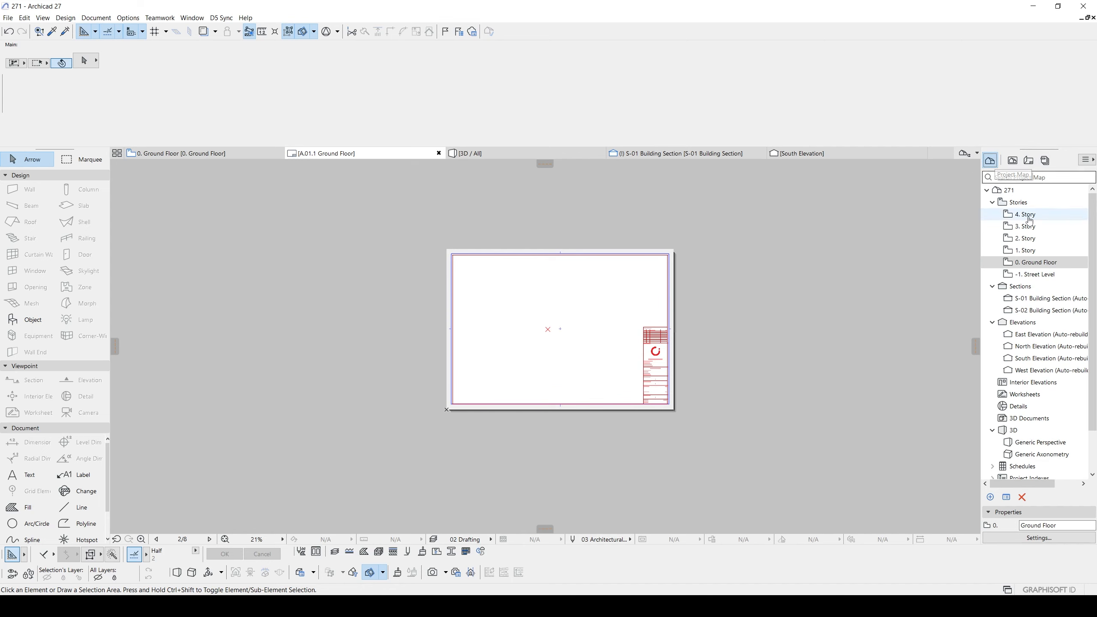
left_click(1032, 262)
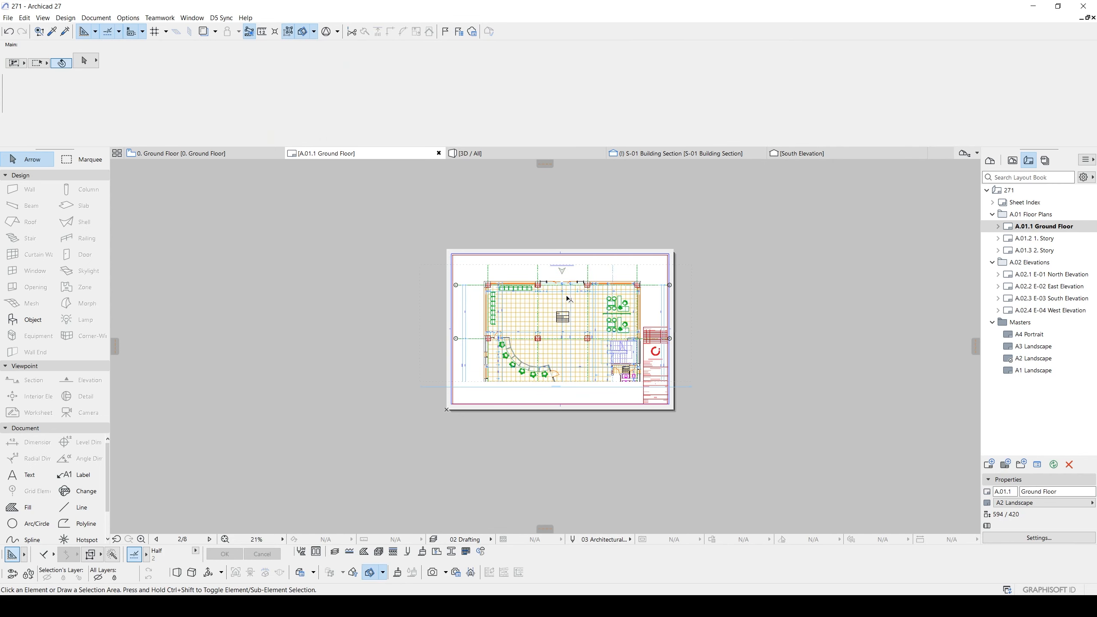
Step: Select the placed ground floor drawing and set its colours to render in grayscale
left_click(562, 315)
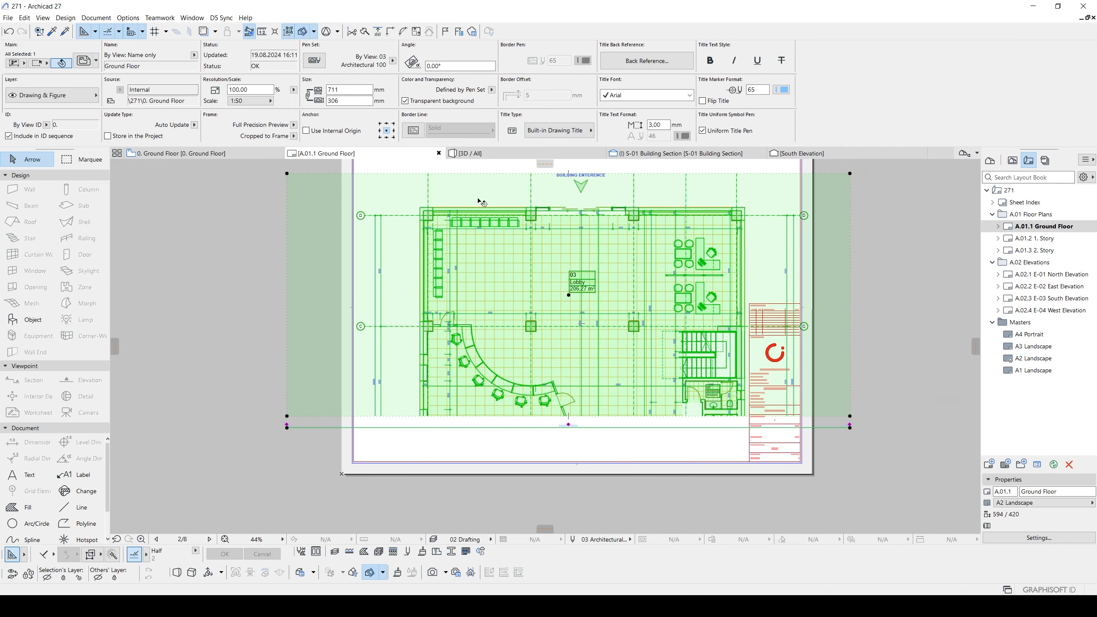
mouse_move(481, 202)
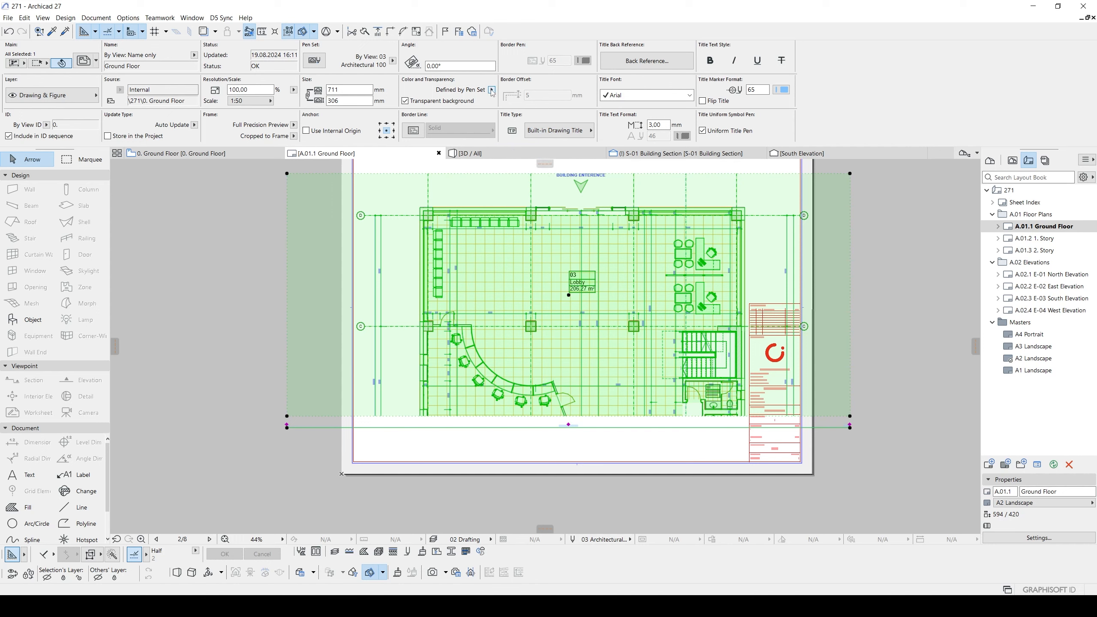
left_click(492, 89)
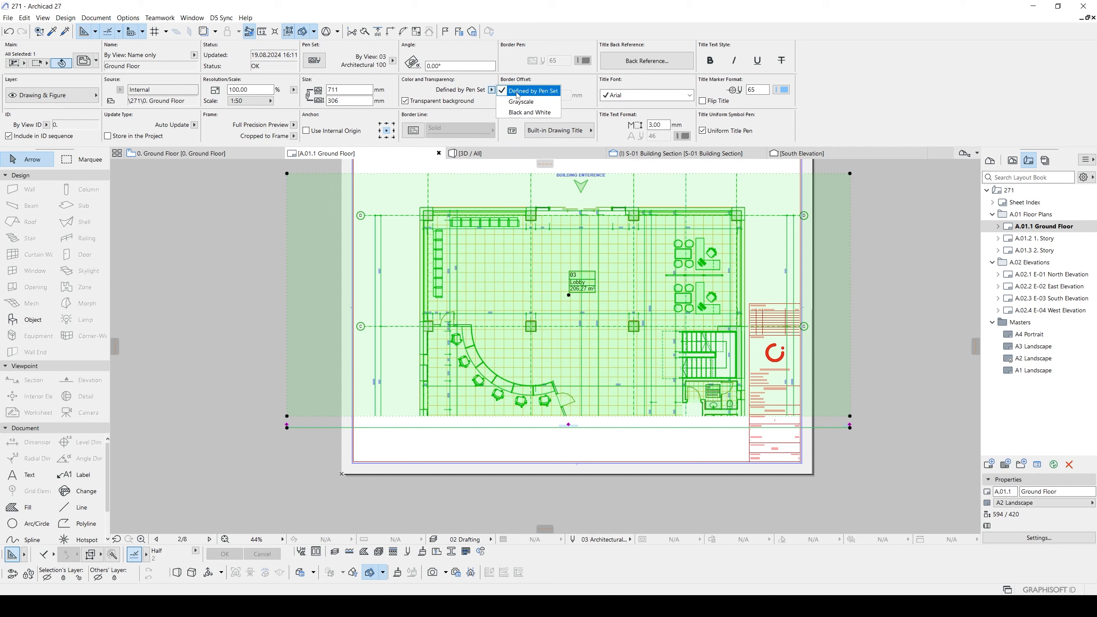
mouse_move(521, 102)
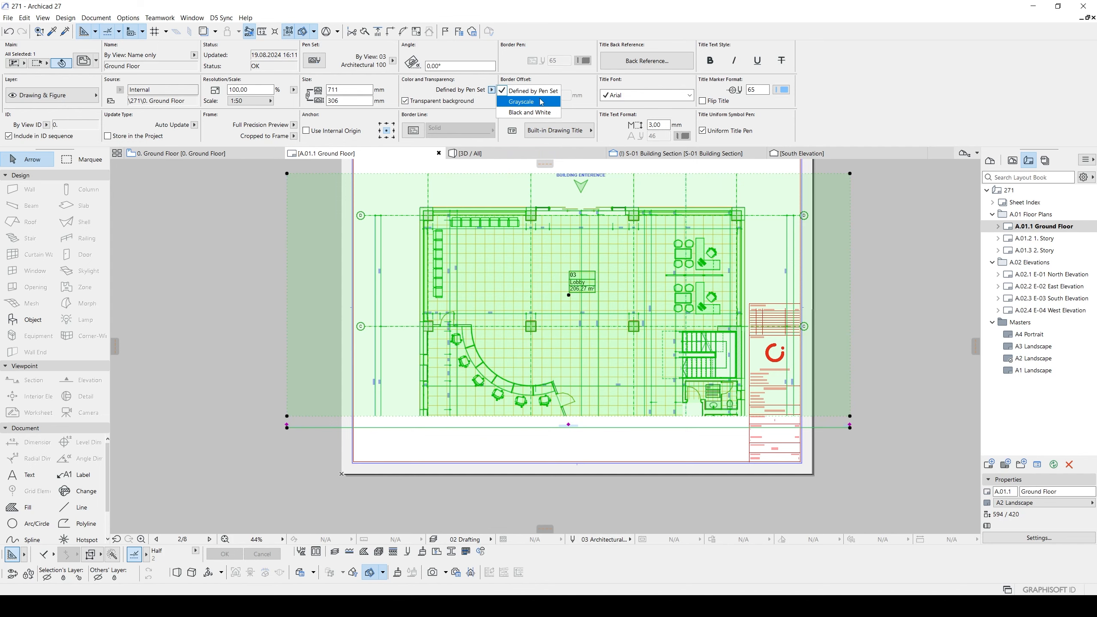
left_click(520, 101)
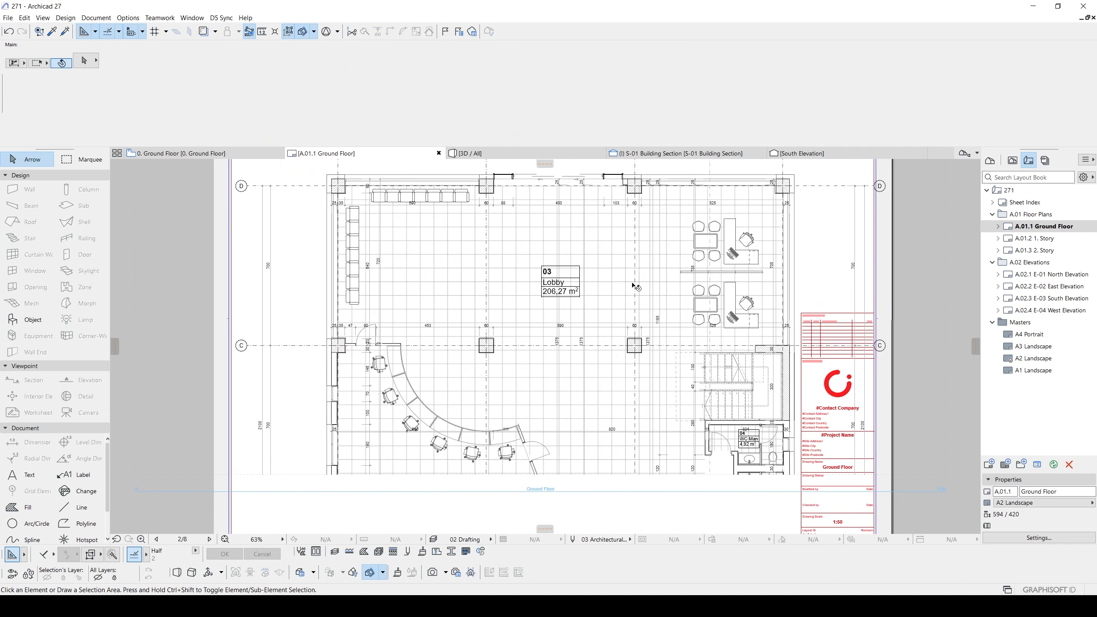
mouse_move(523, 229)
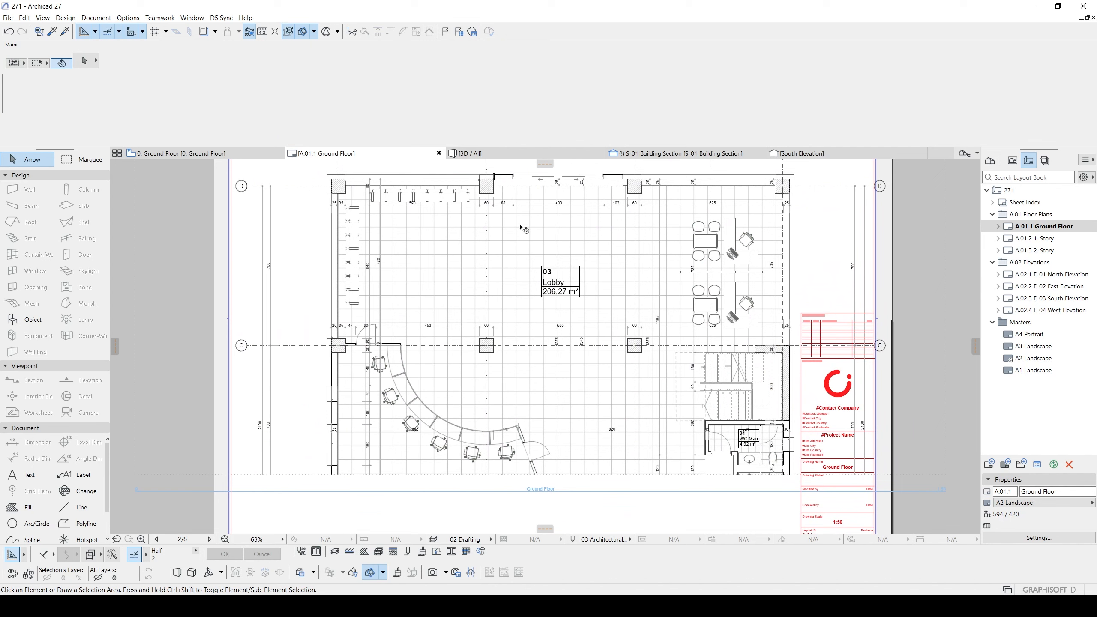
mouse_move(615, 267)
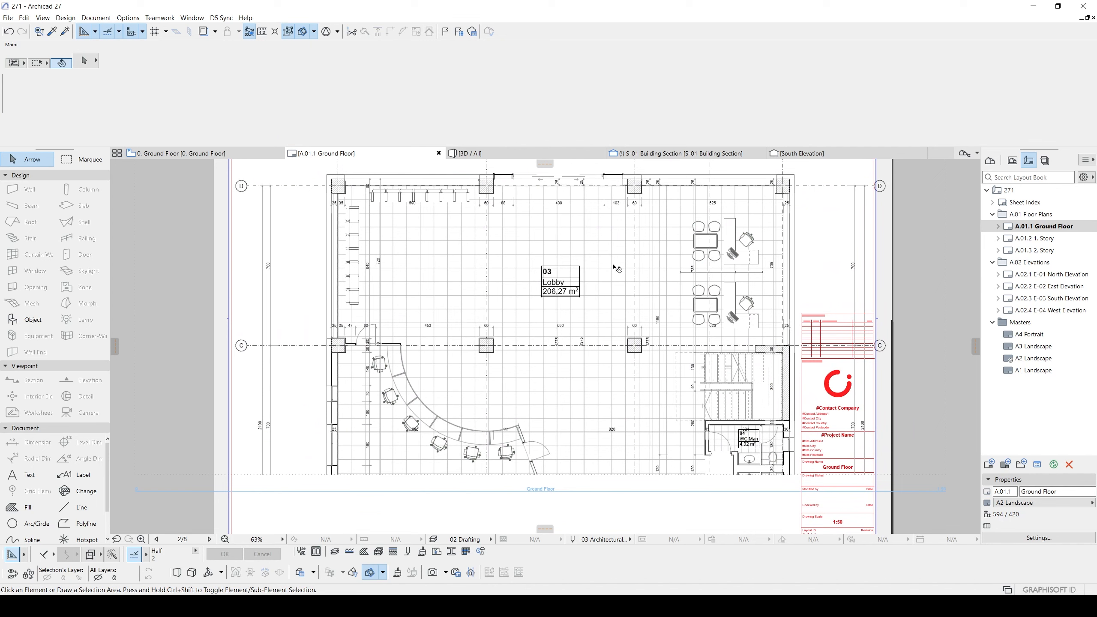
Step: Return to the 0. Ground Floor plan view
left_click(540, 300)
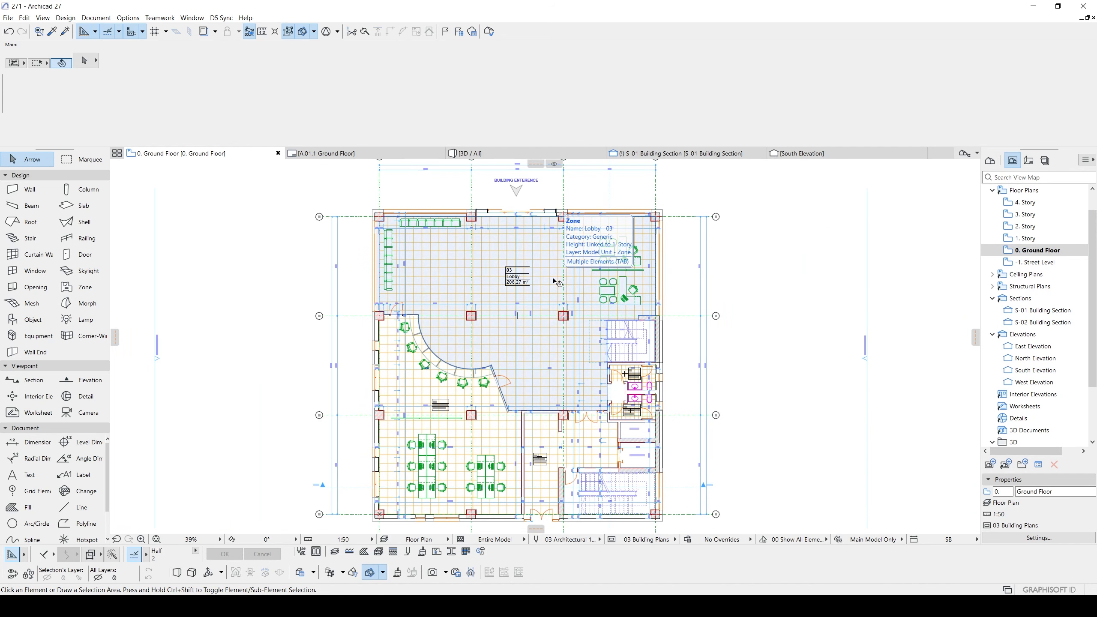
mouse_move(618, 284)
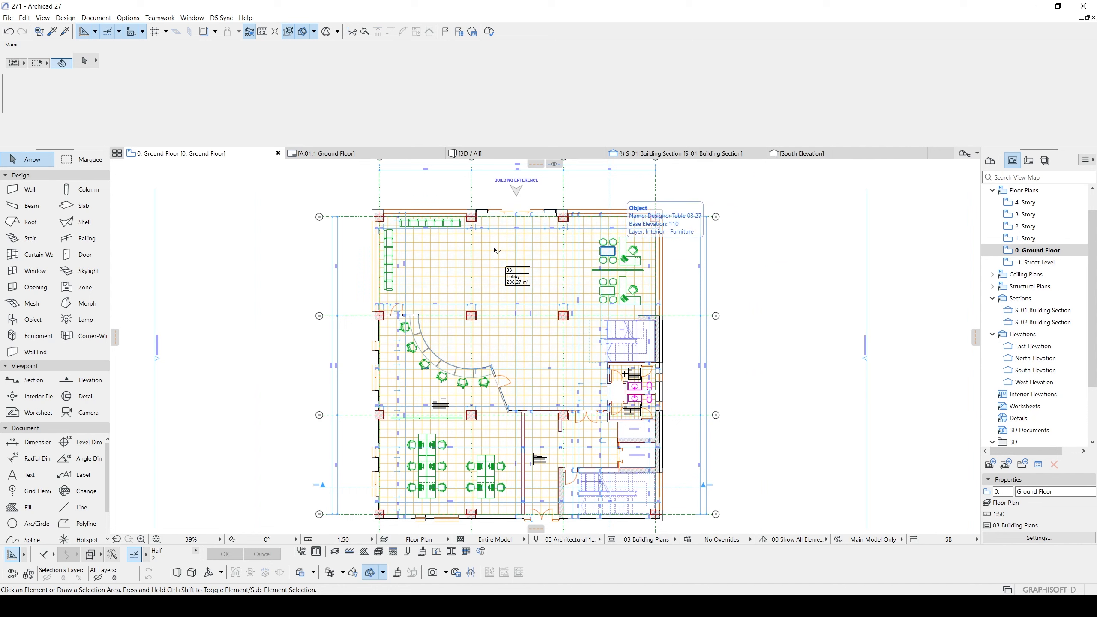
mouse_move(524, 283)
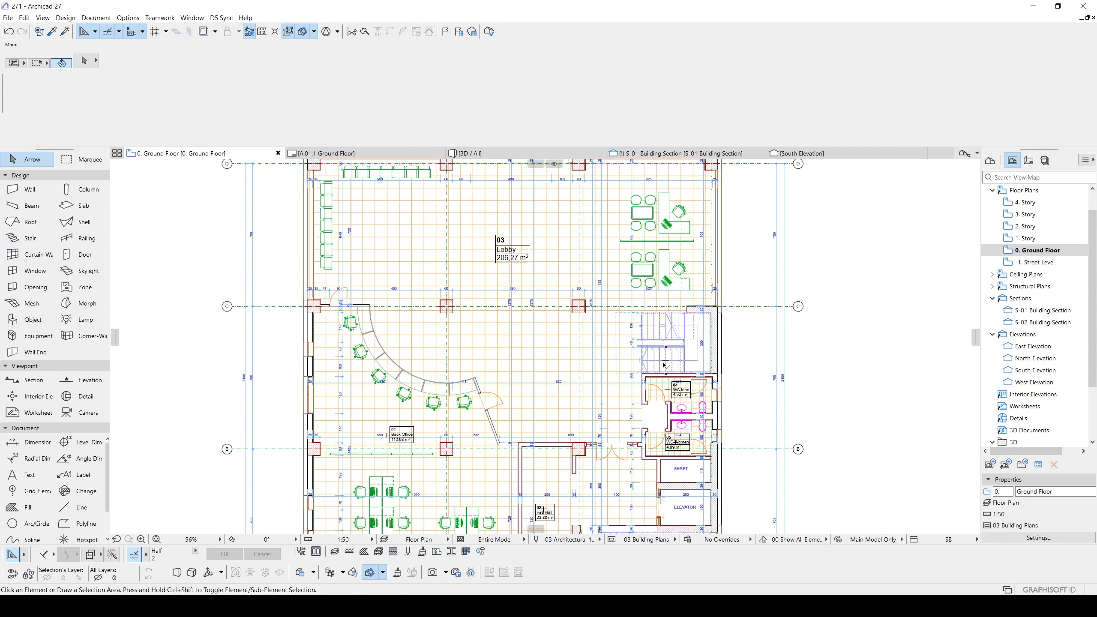
Step: Create a new override combination named 'black white' and add Rule 1 to it
left_click(721, 539)
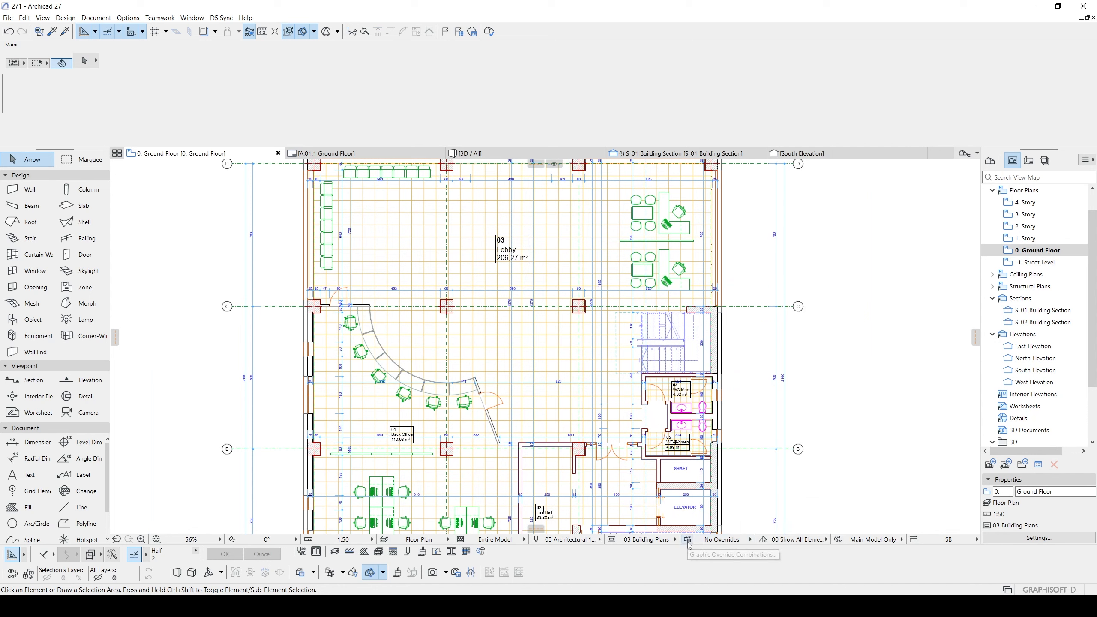
mouse_move(689, 547)
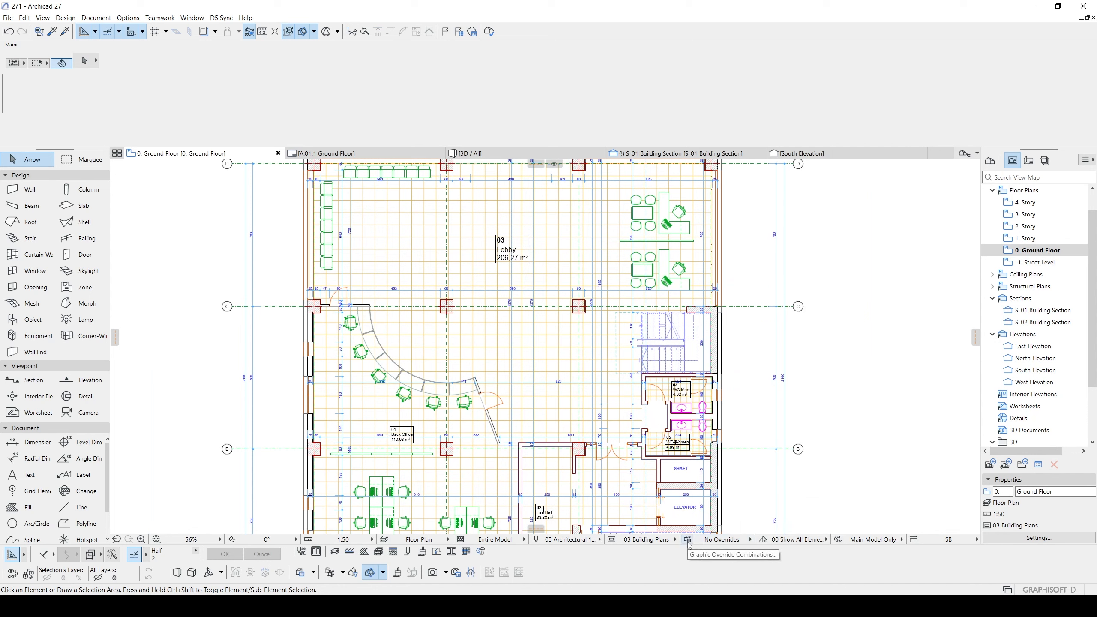
left_click(688, 539)
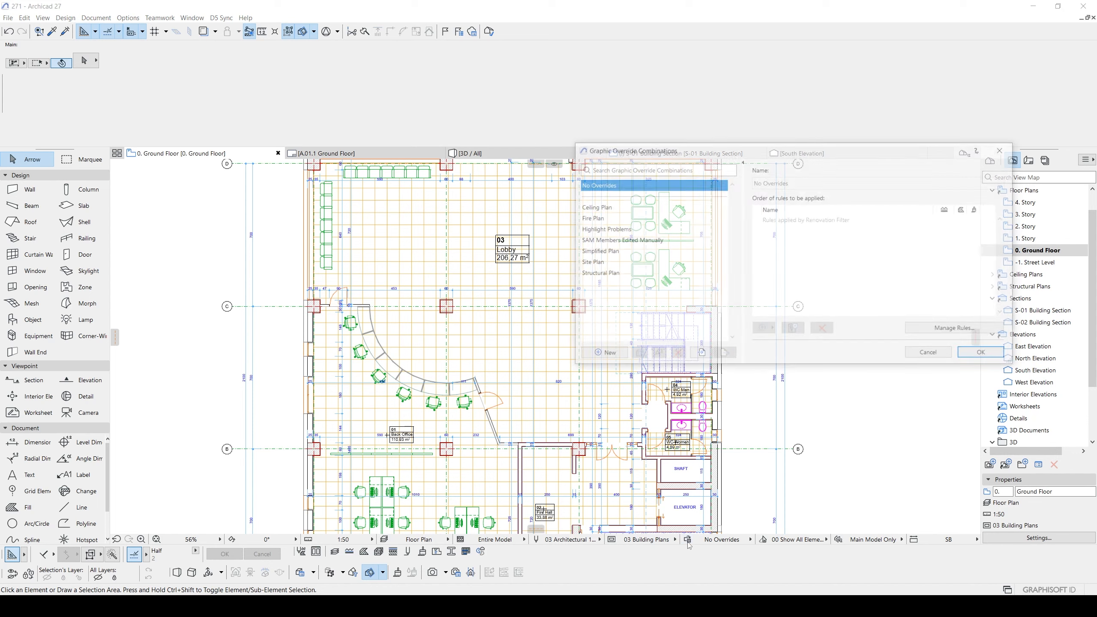
left_click(599, 354)
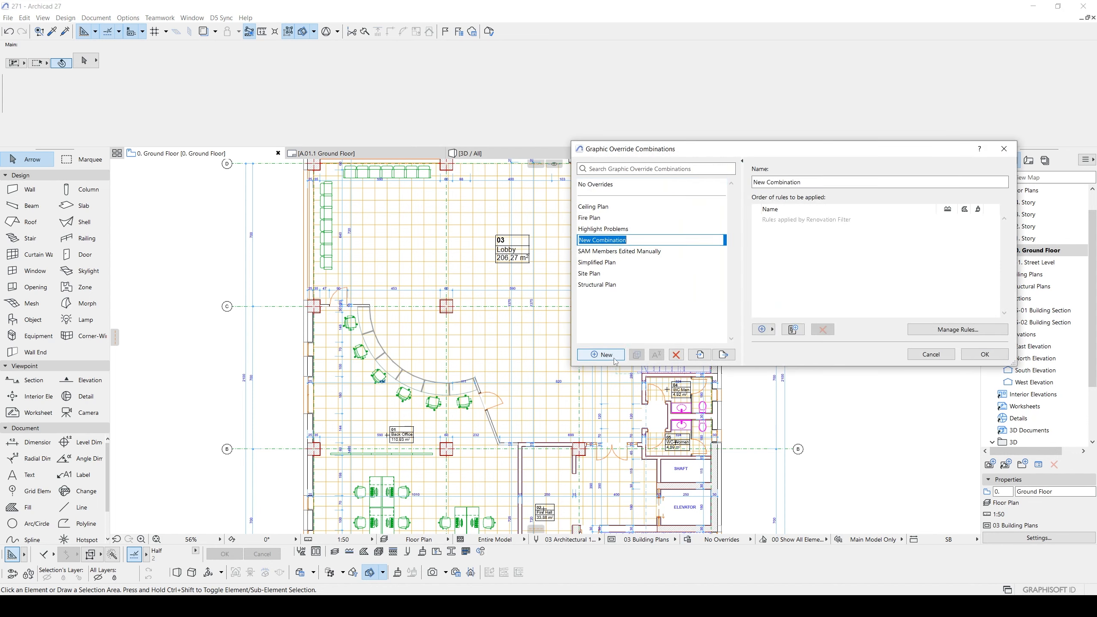
type("black white")
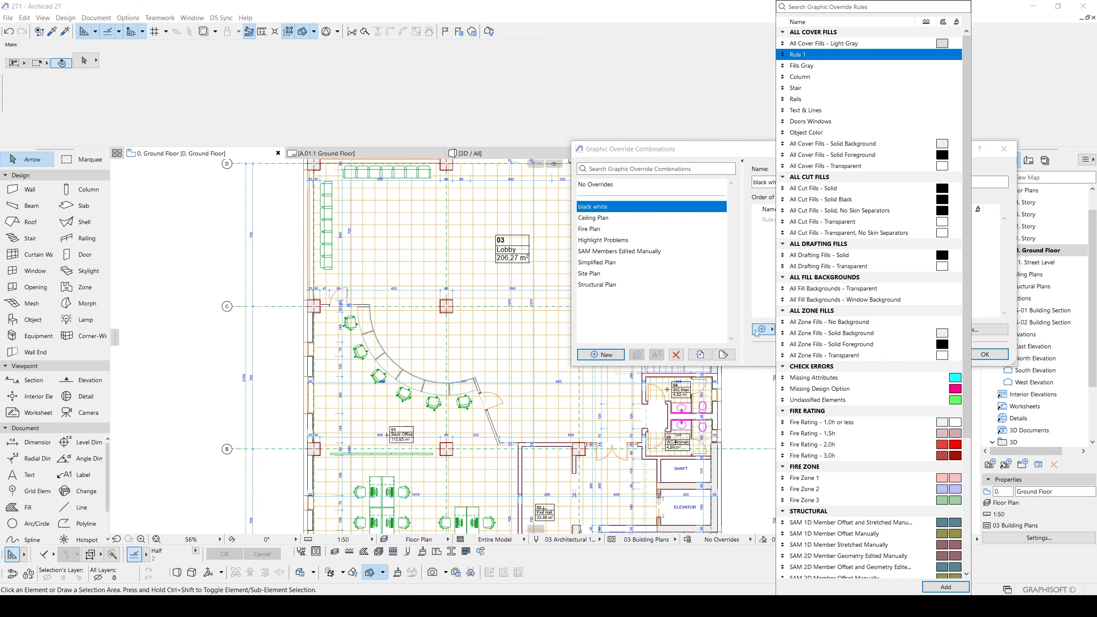
left_click(945, 587)
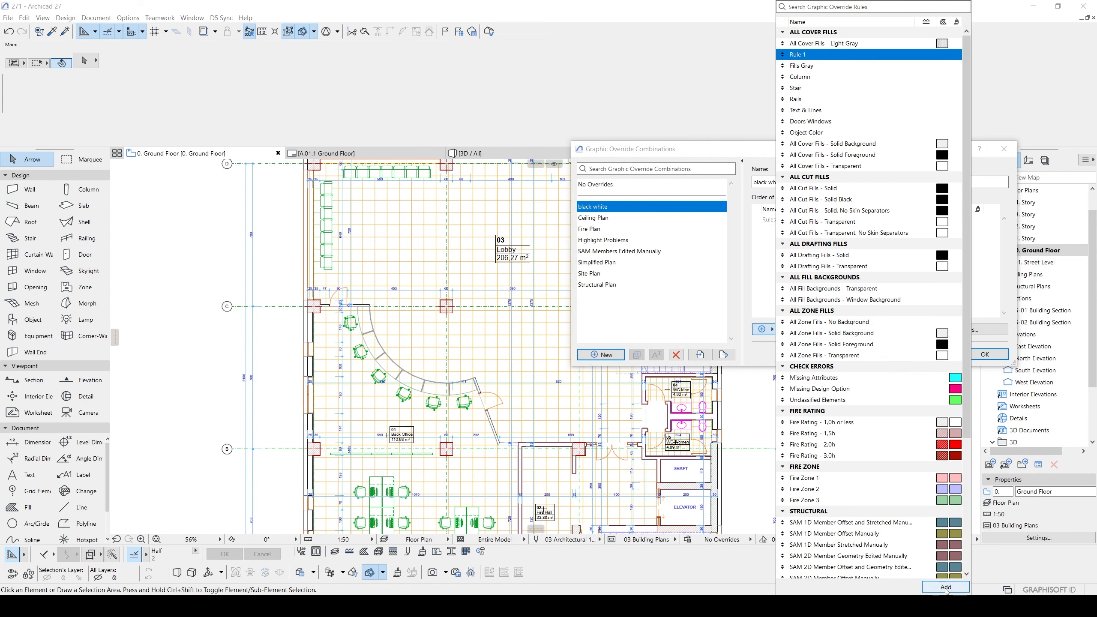
left_click(946, 587)
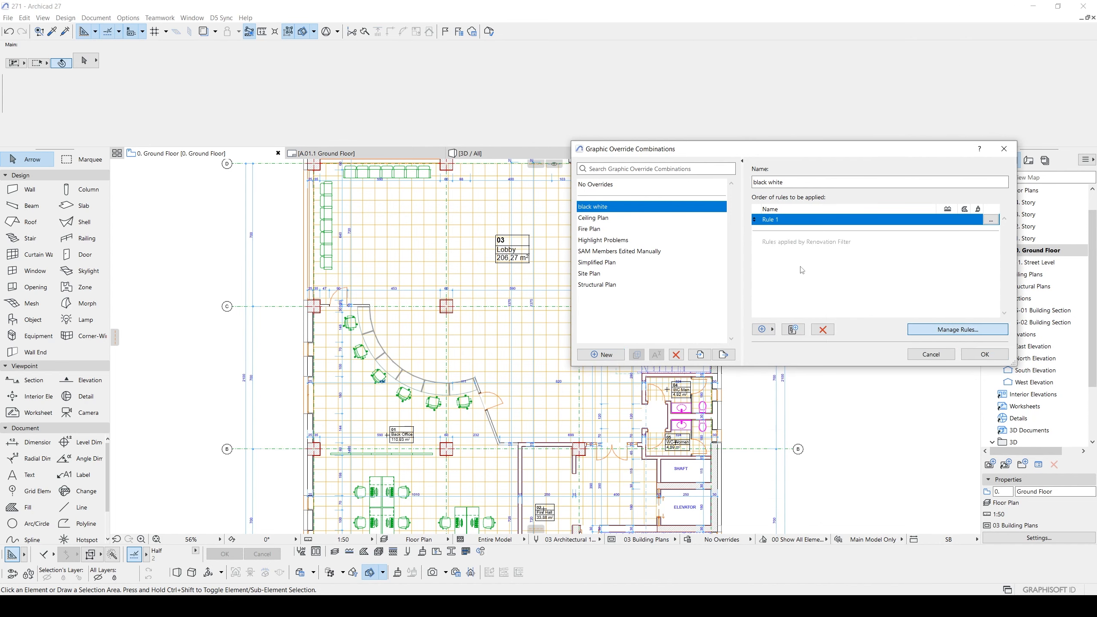
Step: Make Rule 1 override only line, marker and text pen 141 for all element types
left_click(956, 329)
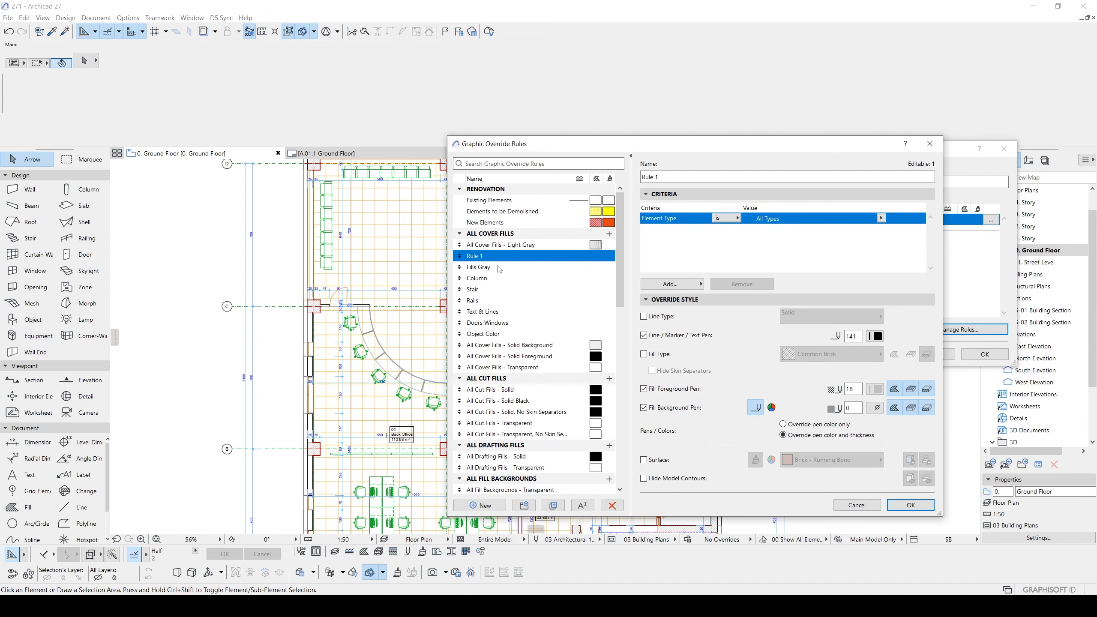
mouse_move(703, 218)
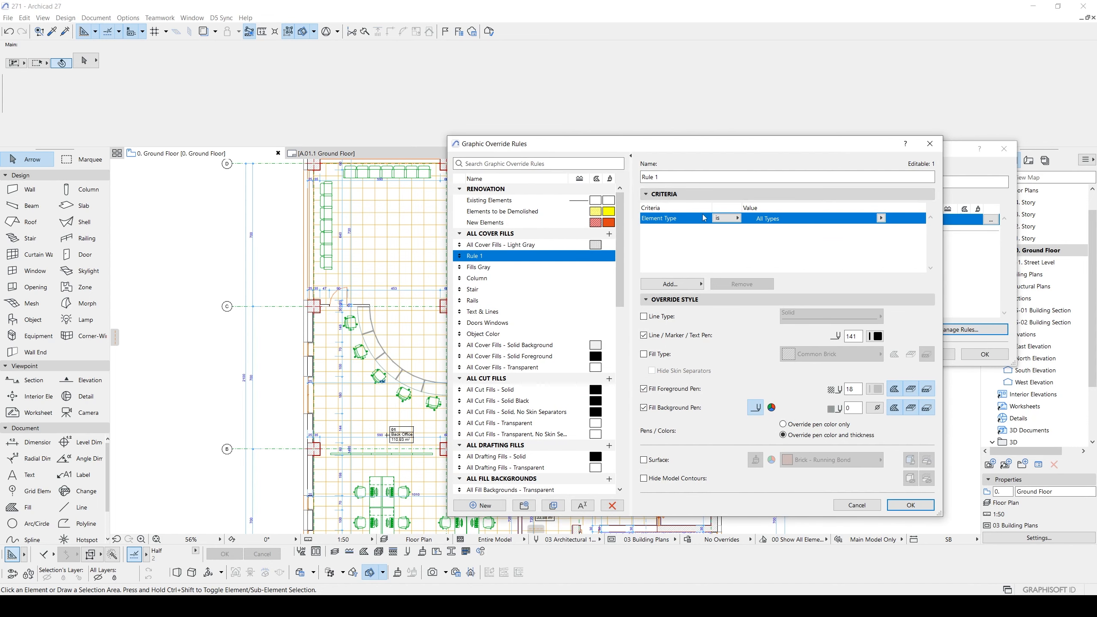
mouse_move(554, 219)
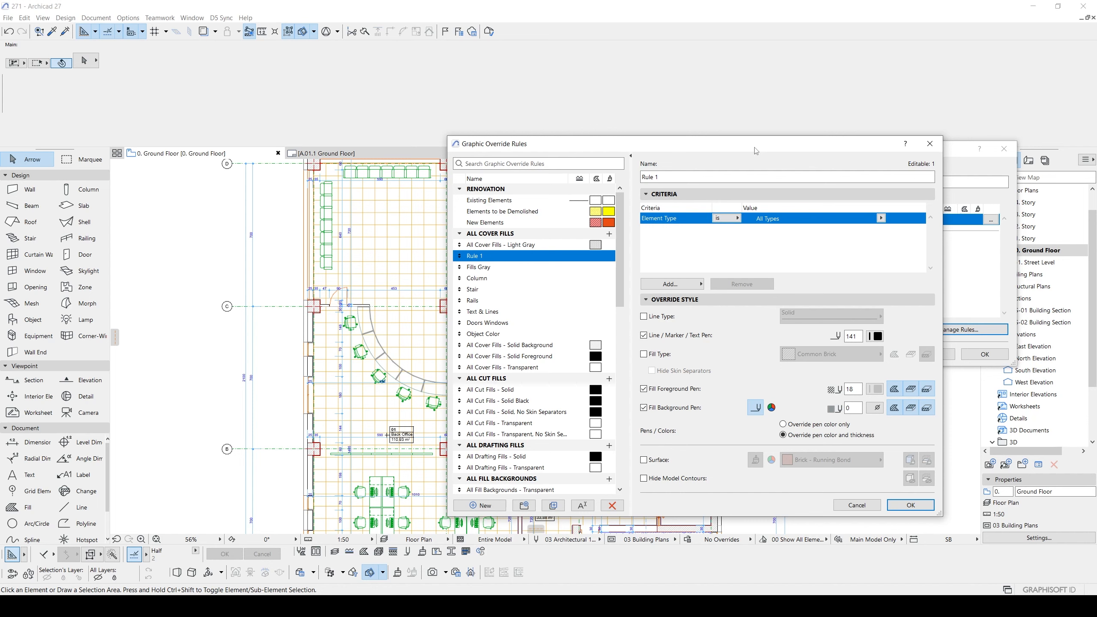
mouse_move(633, 150)
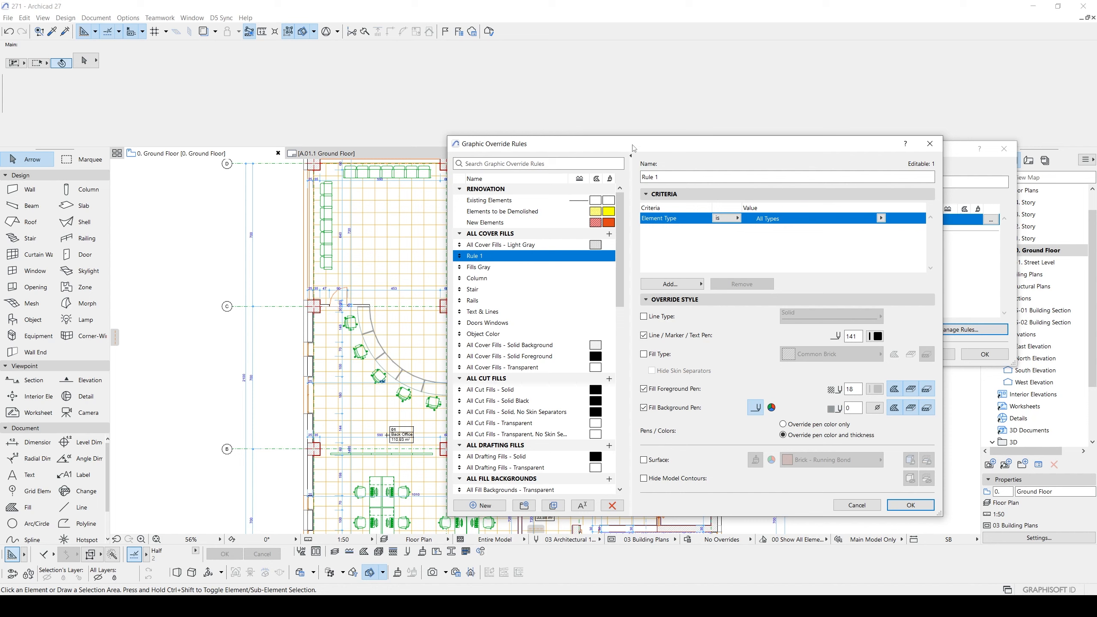
mouse_move(674, 349)
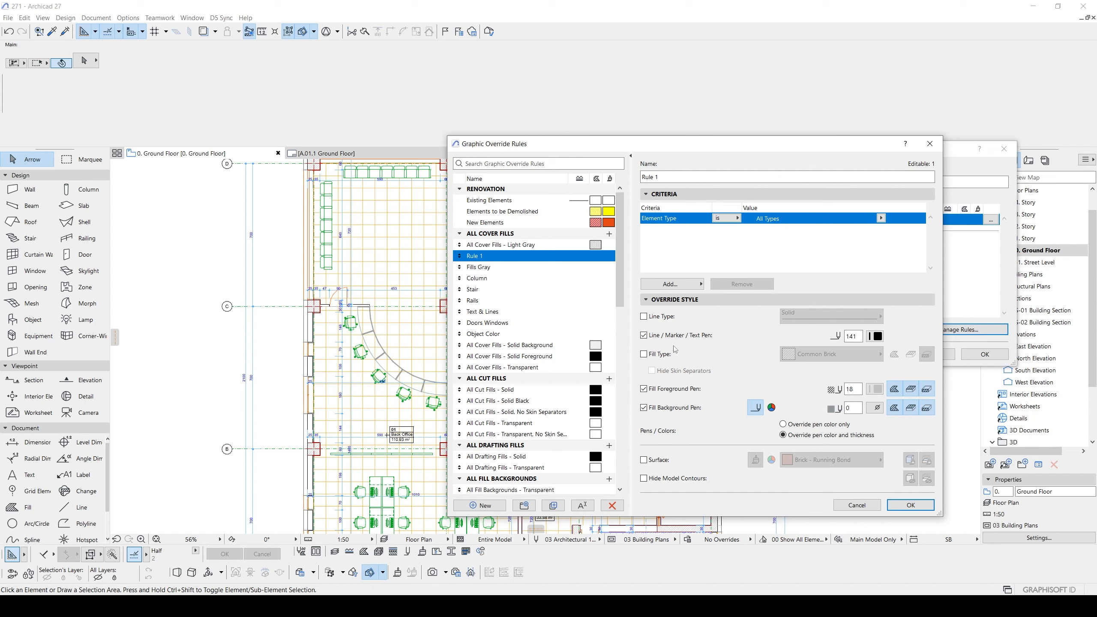
mouse_move(297, 291)
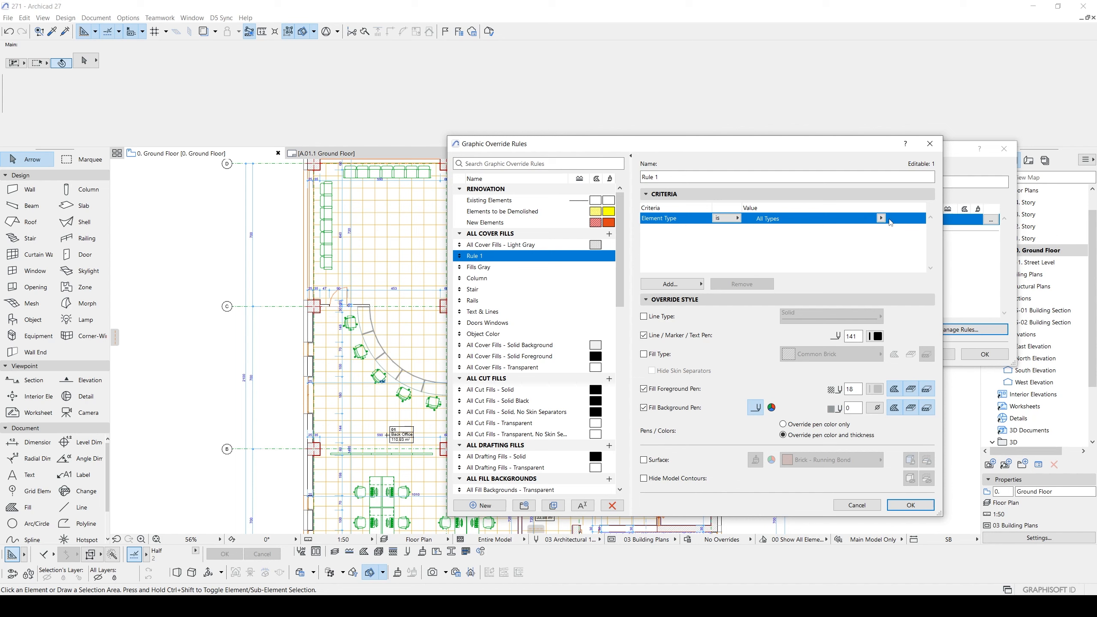
left_click(881, 218)
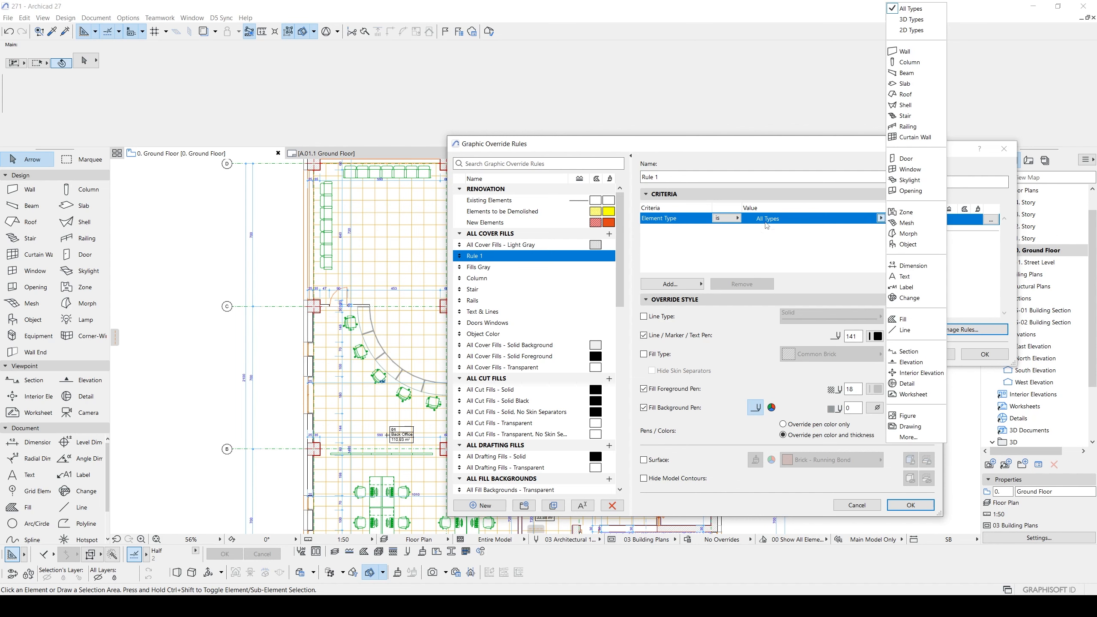
mouse_move(906, 223)
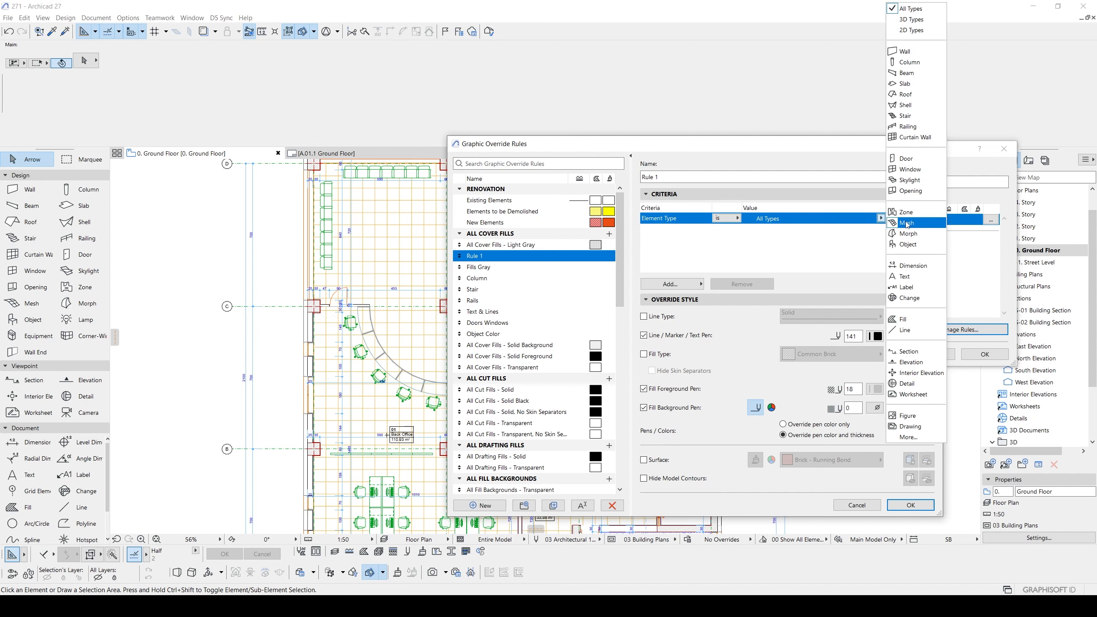
mouse_move(910, 426)
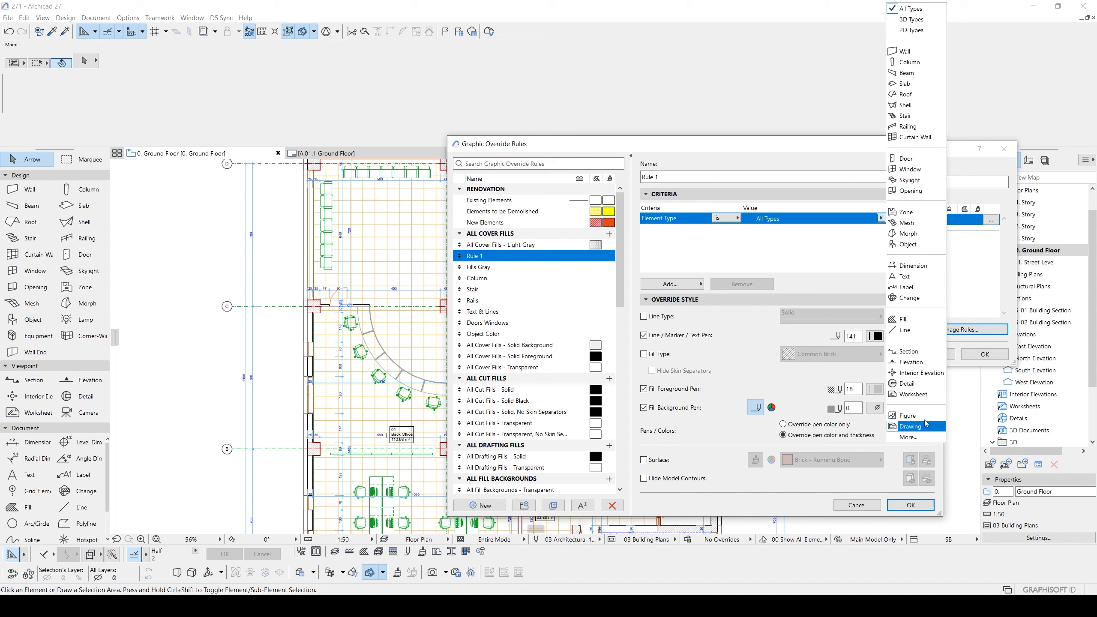
mouse_move(915, 425)
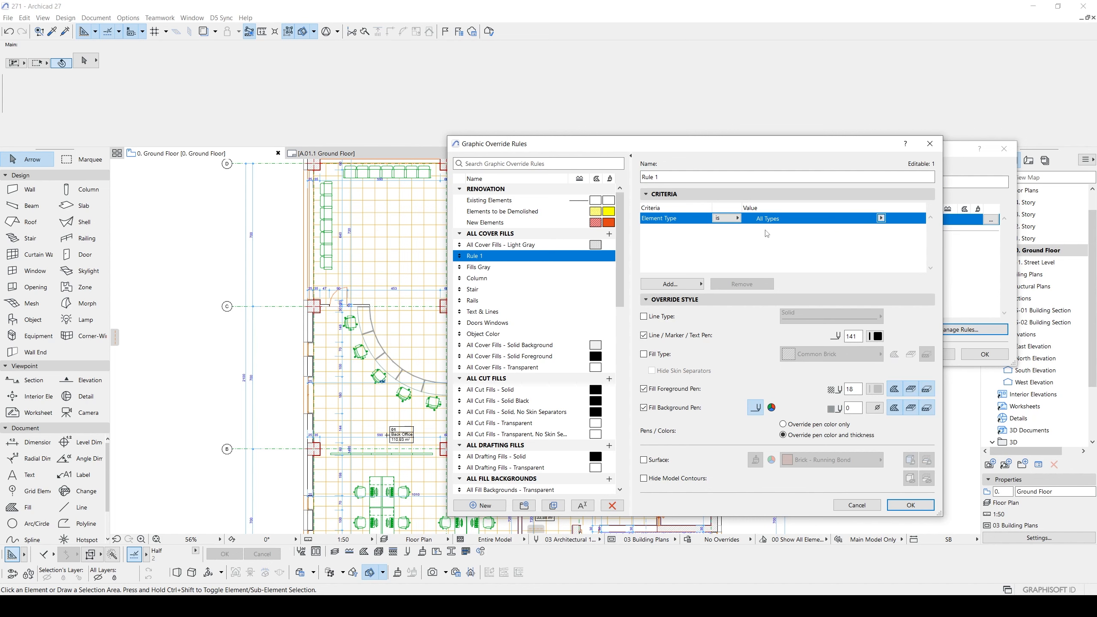
left_click(643, 388)
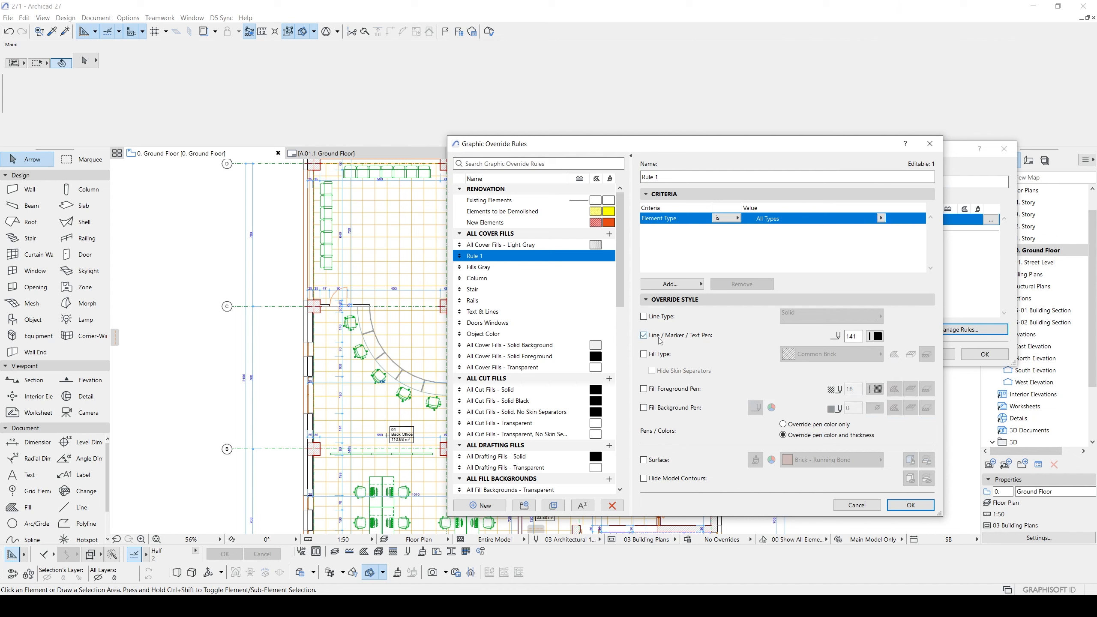
left_click(644, 335)
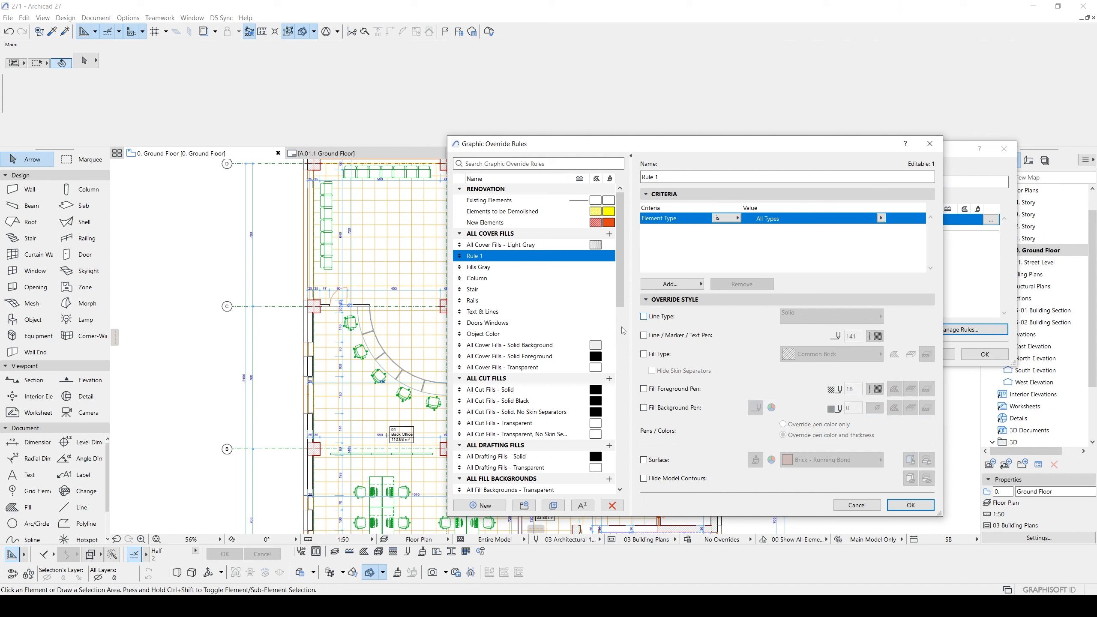
left_click(643, 335)
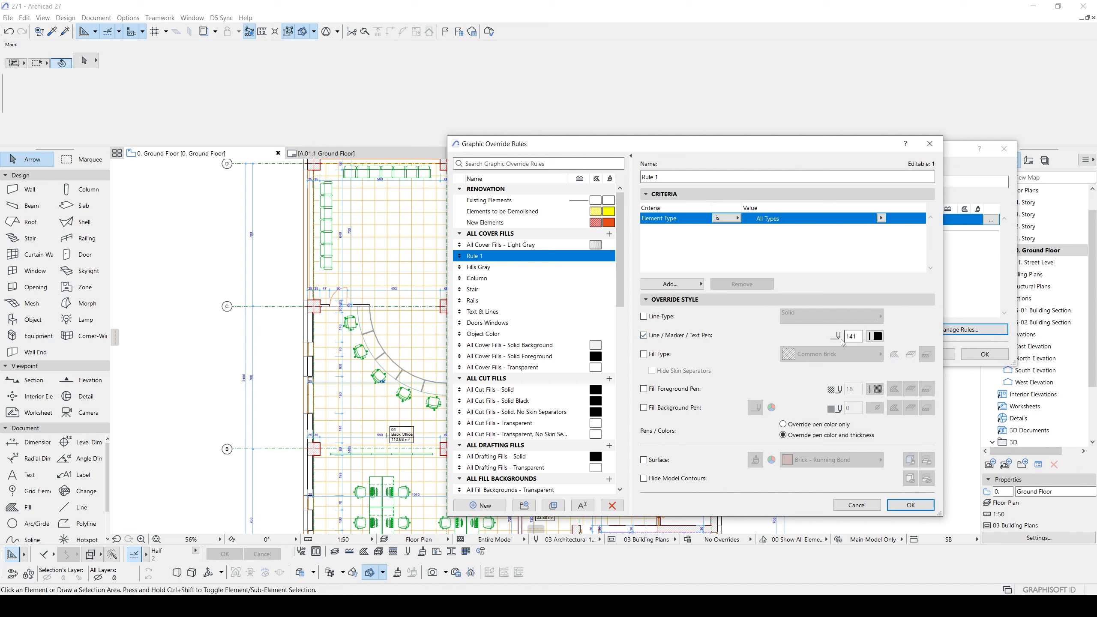
left_click(875, 336)
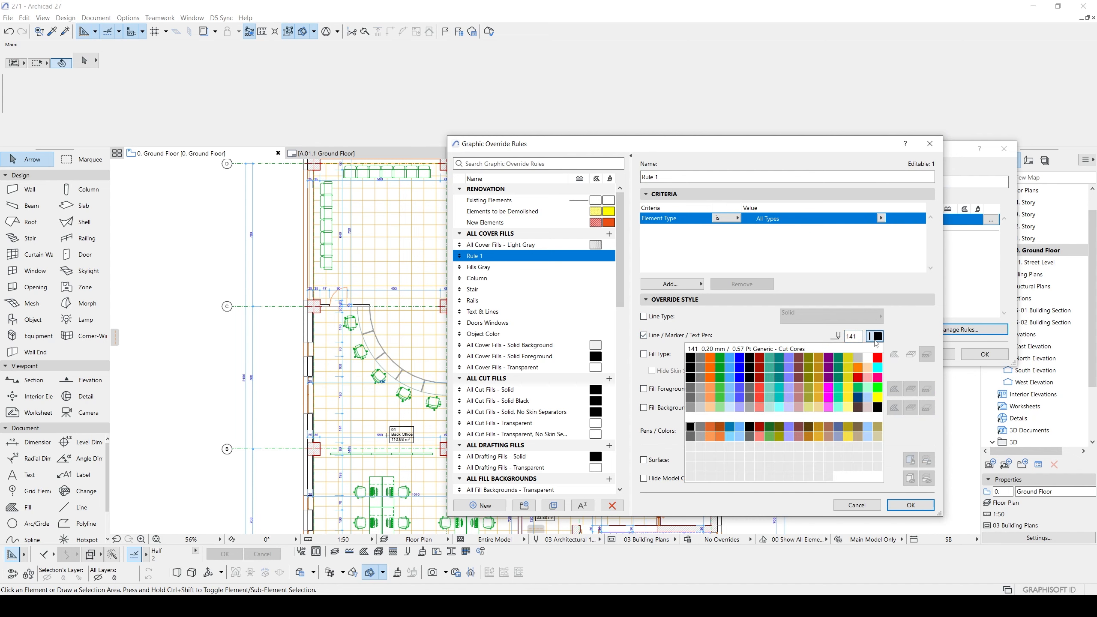
mouse_move(660, 471)
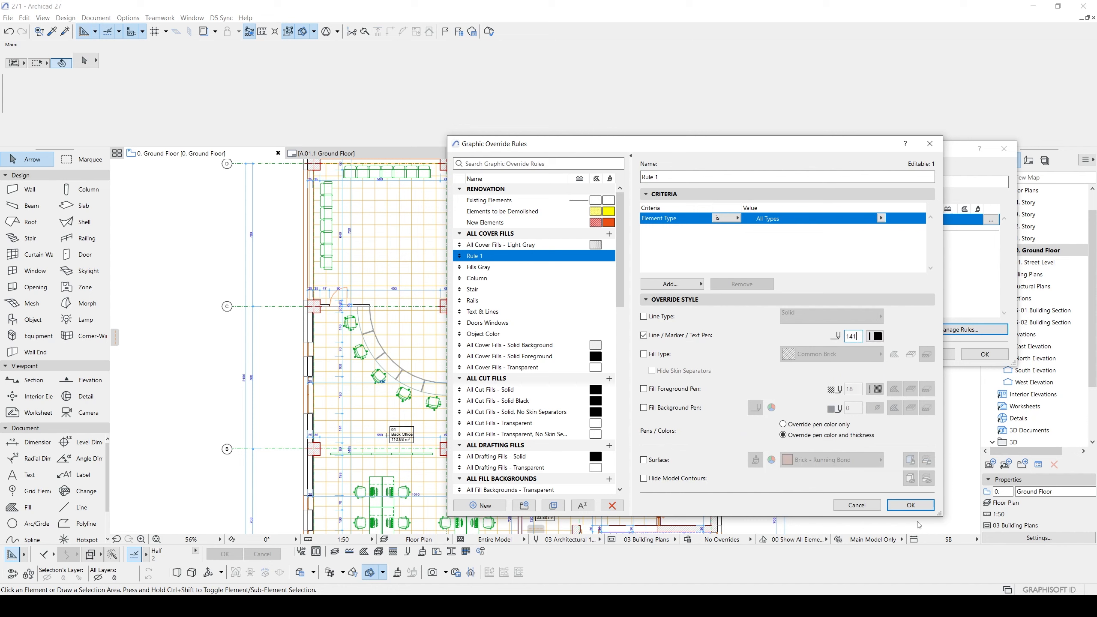
left_click(910, 505)
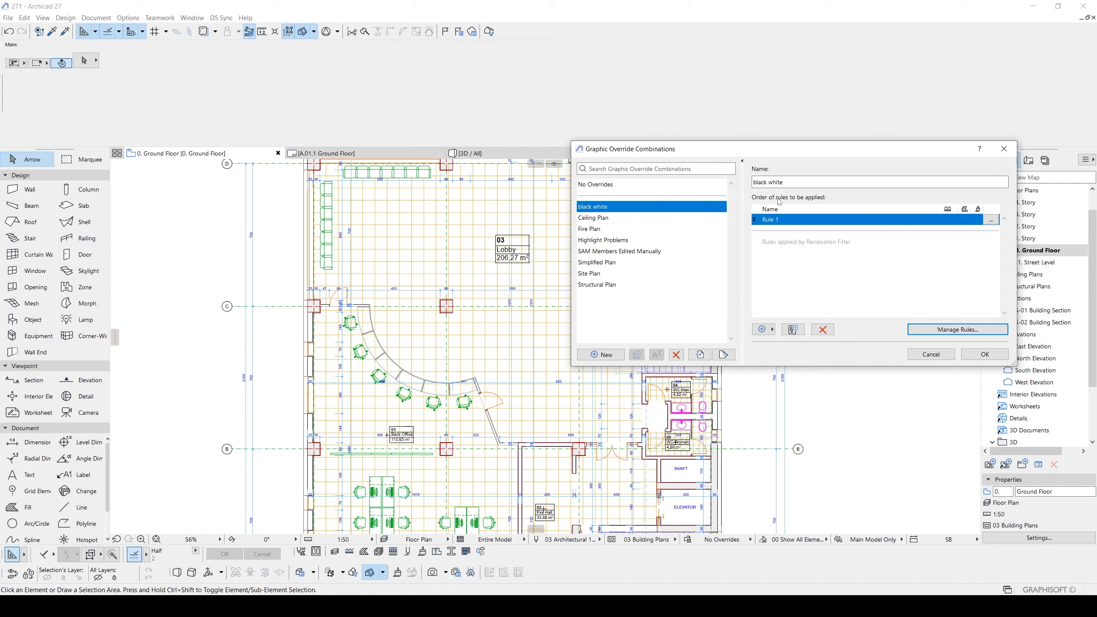
mouse_move(771, 226)
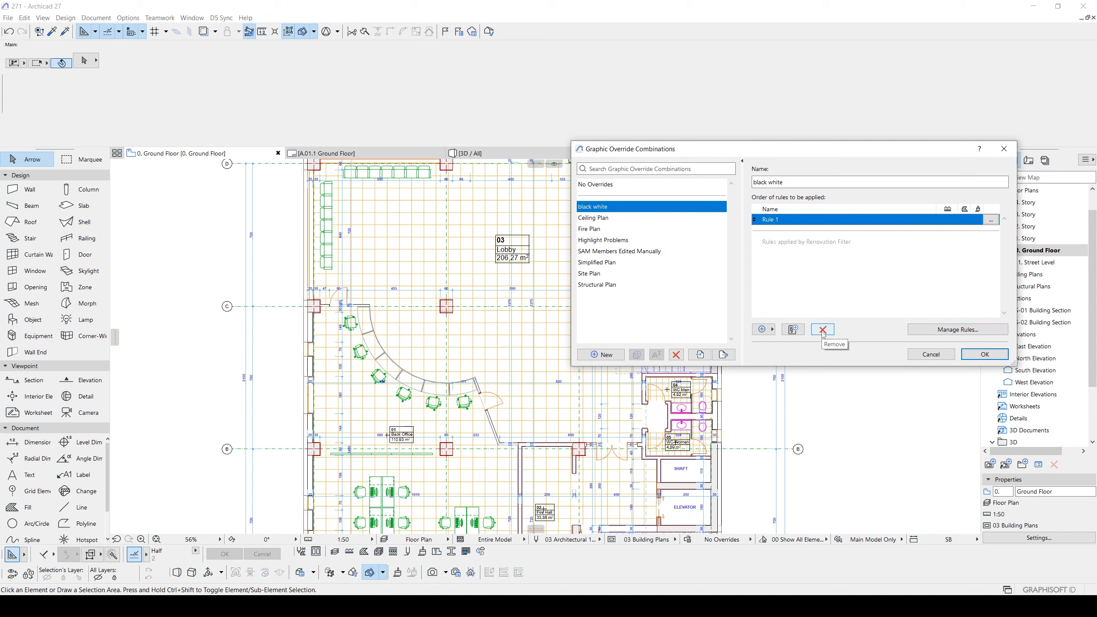
Step: Review the existing rules and apply the black white combination to the floor plan
left_click(761, 329)
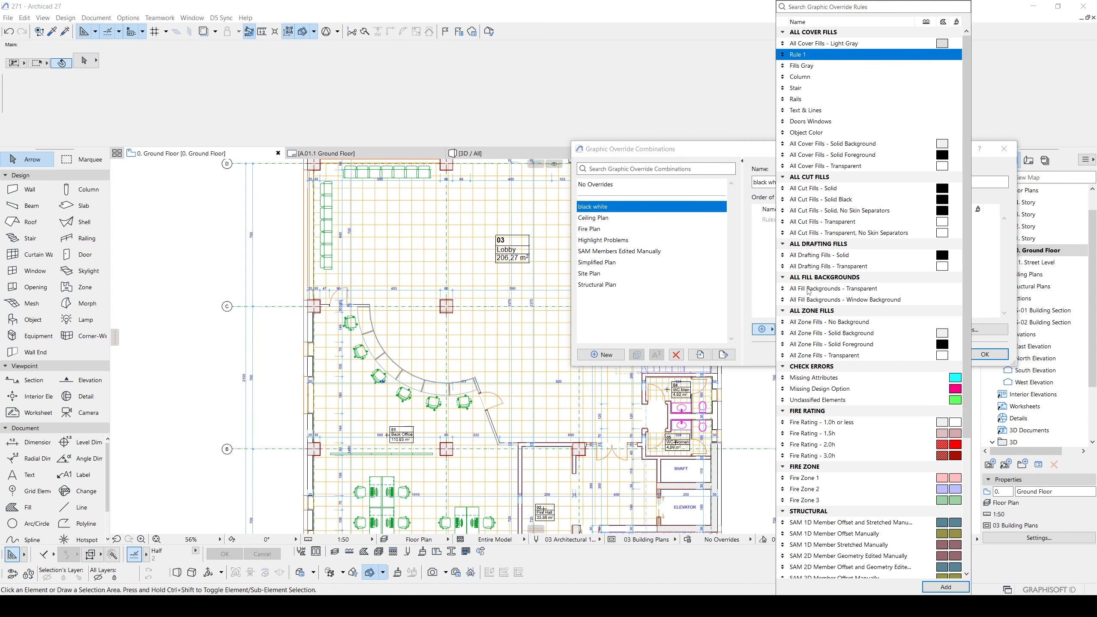
mouse_move(780, 60)
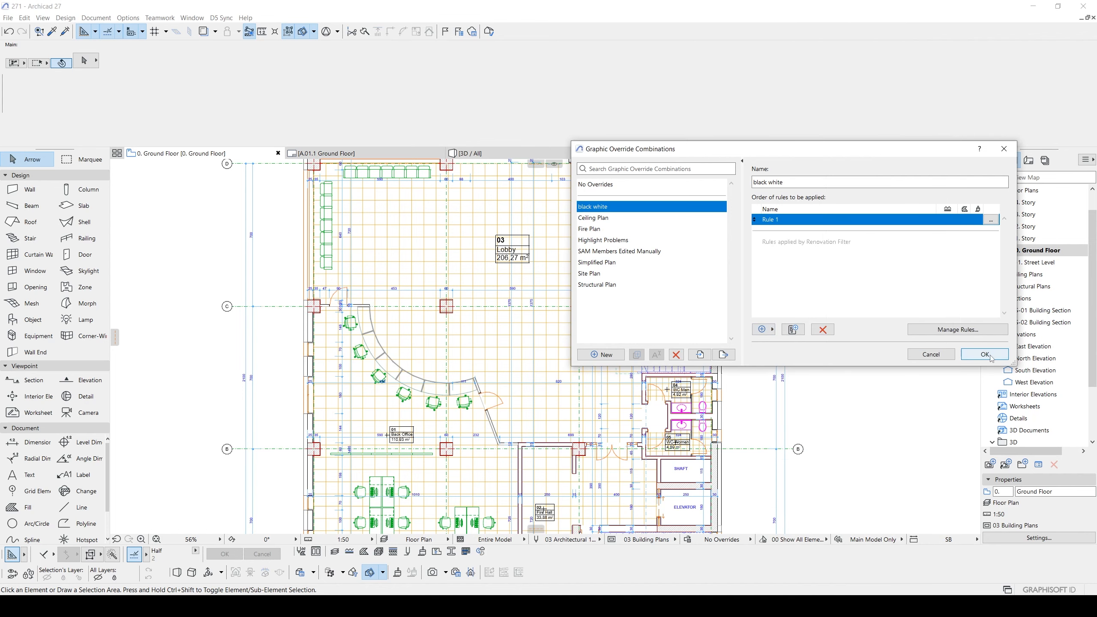
left_click(984, 354)
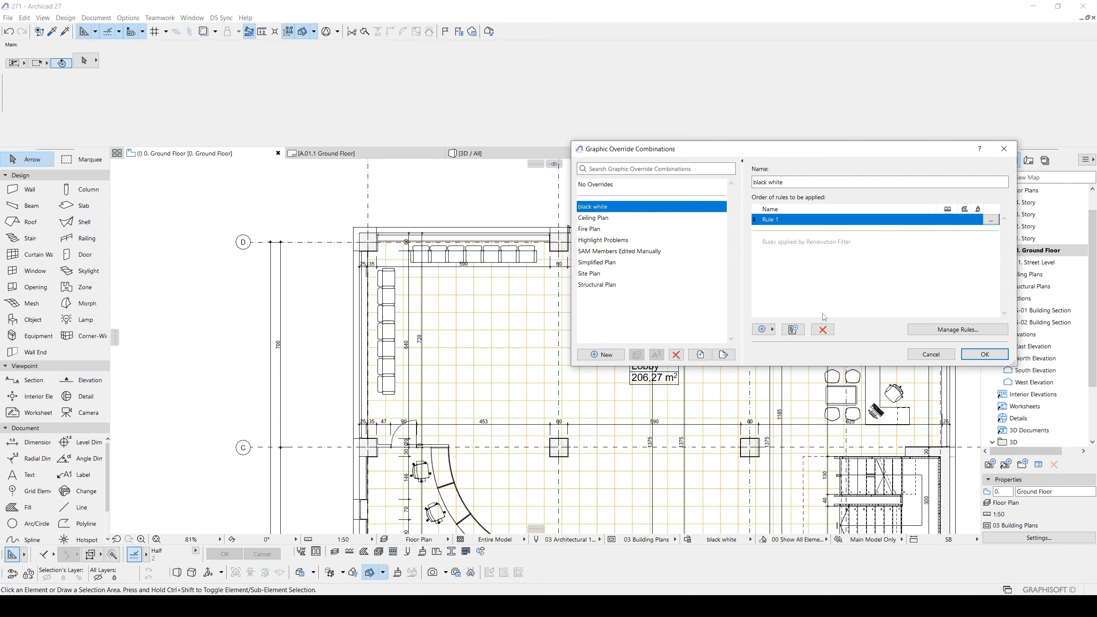
Step: Create a new override rule, New Rule, with criterion Element Type is Zone
left_click(957, 330)
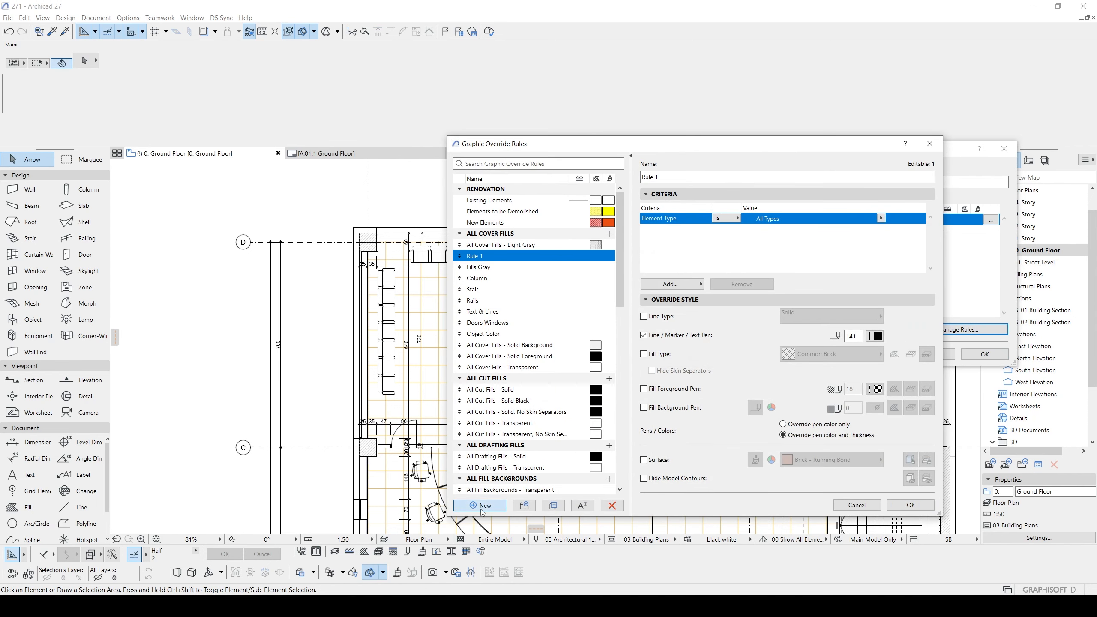
left_click(479, 505)
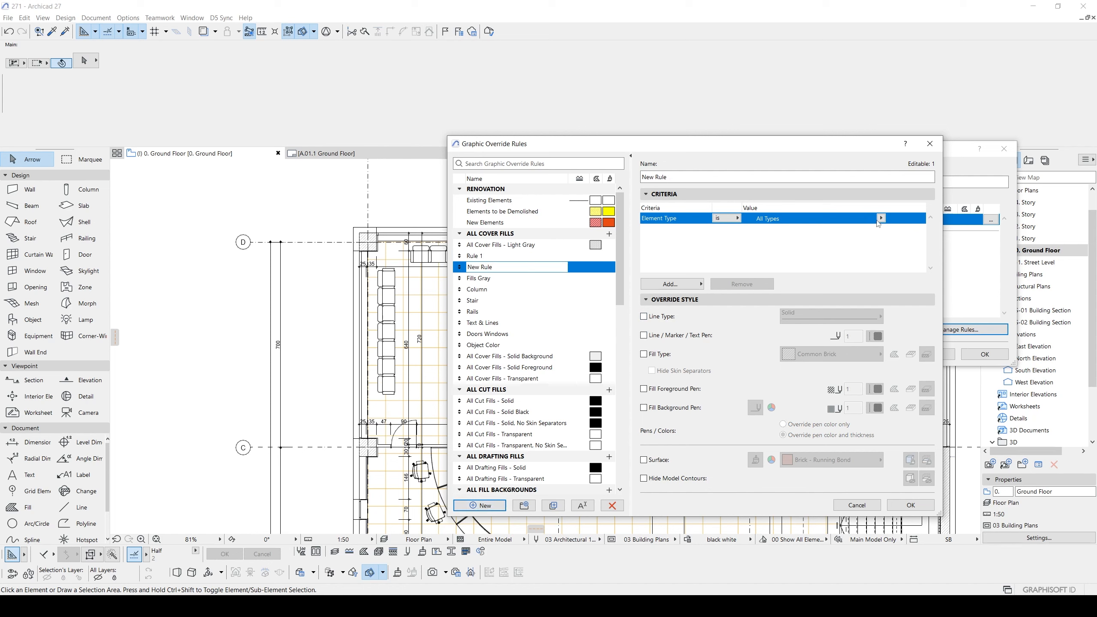
left_click(880, 218)
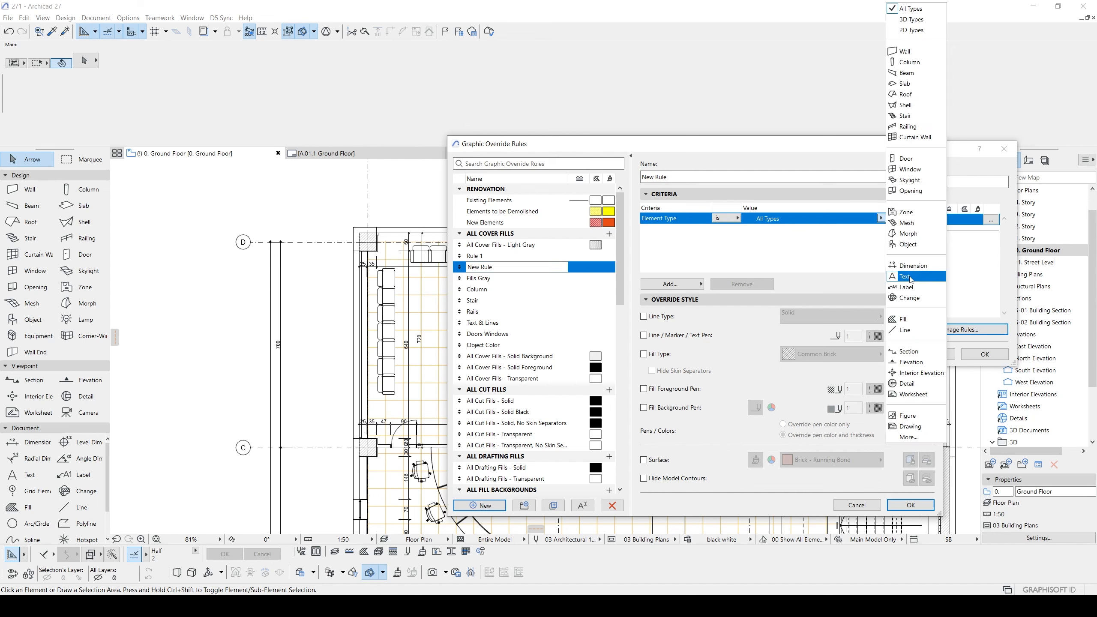
left_click(904, 212)
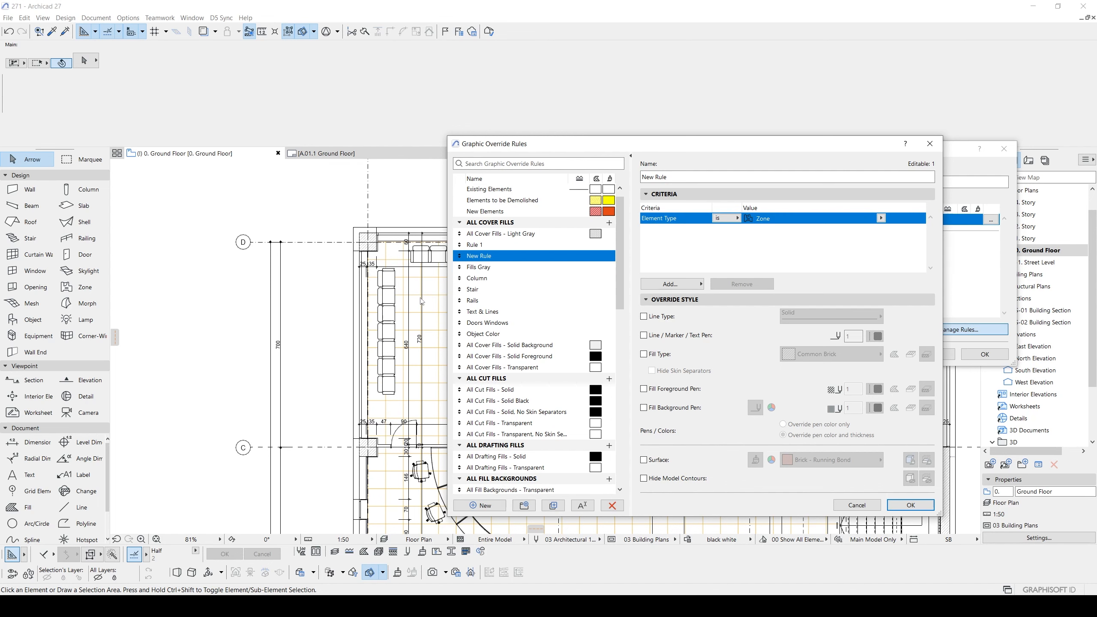
mouse_move(417, 353)
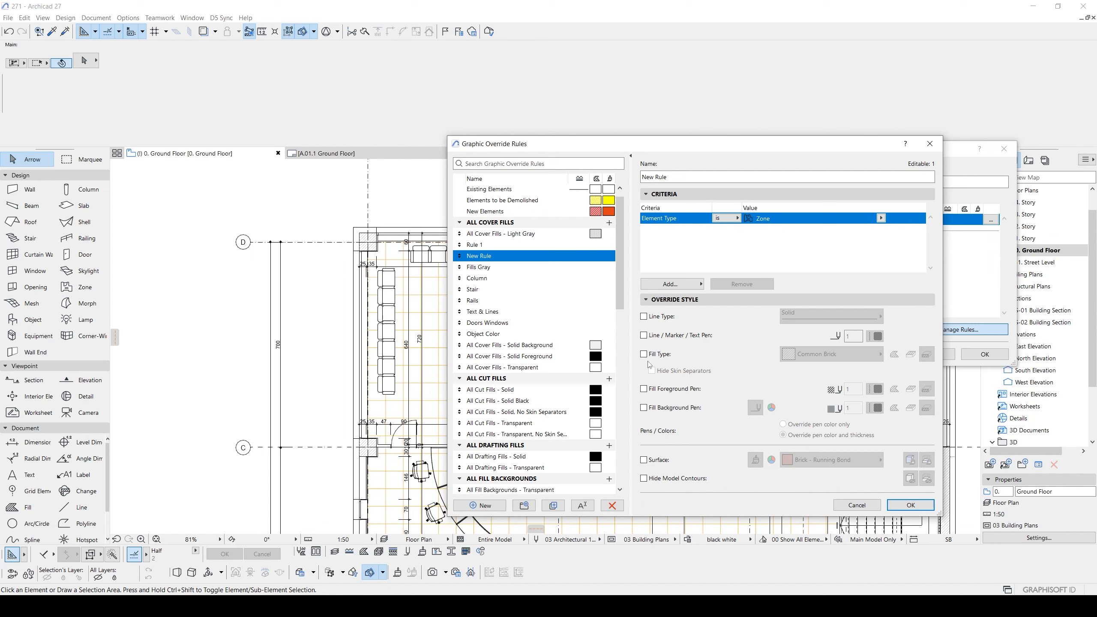
mouse_move(646, 363)
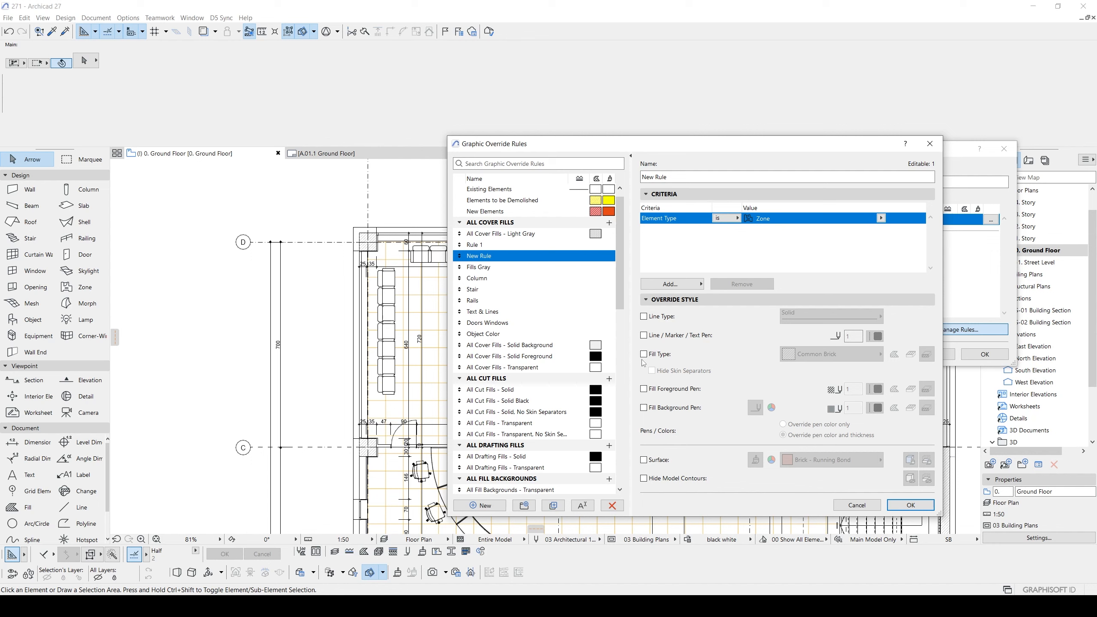
Step: Make New Rule override only the fill foreground pen, set to pen 142
left_click(645, 354)
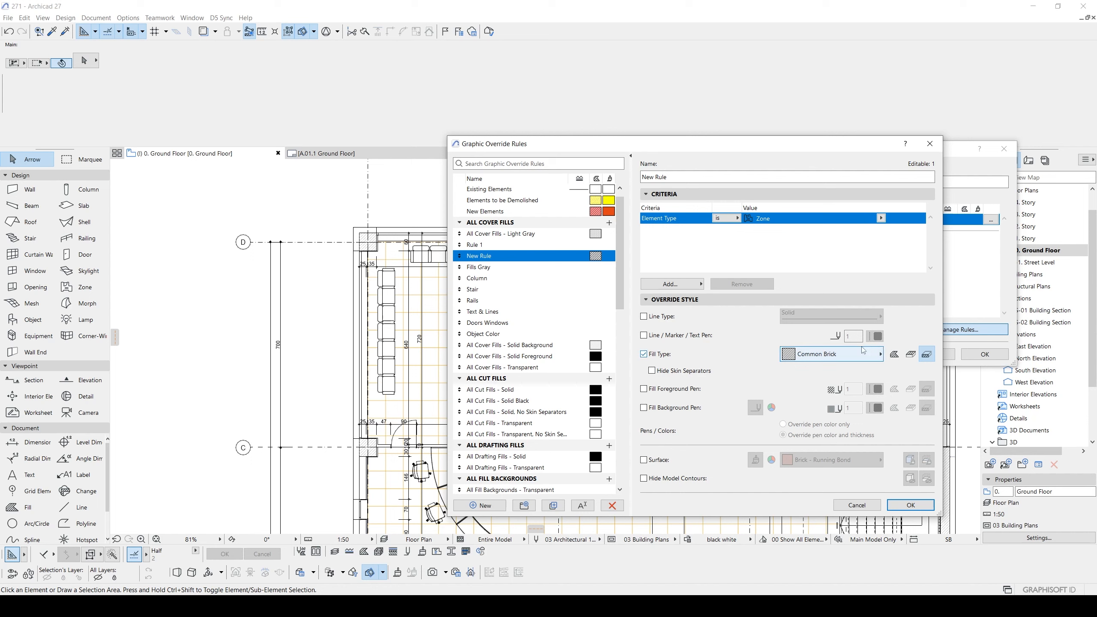
left_click(642, 353)
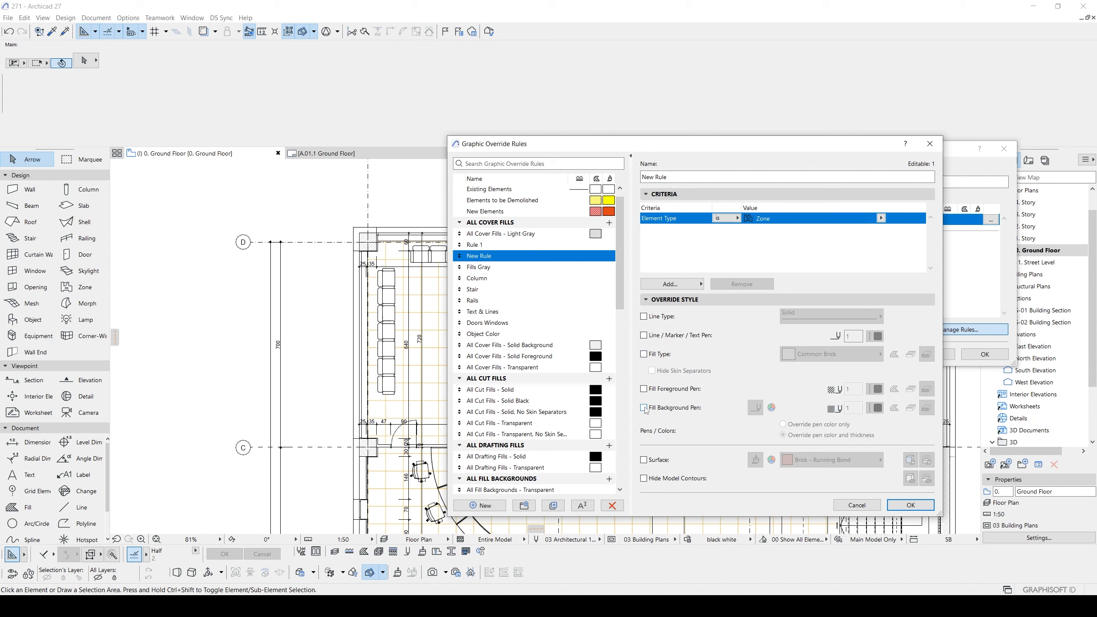
left_click(643, 408)
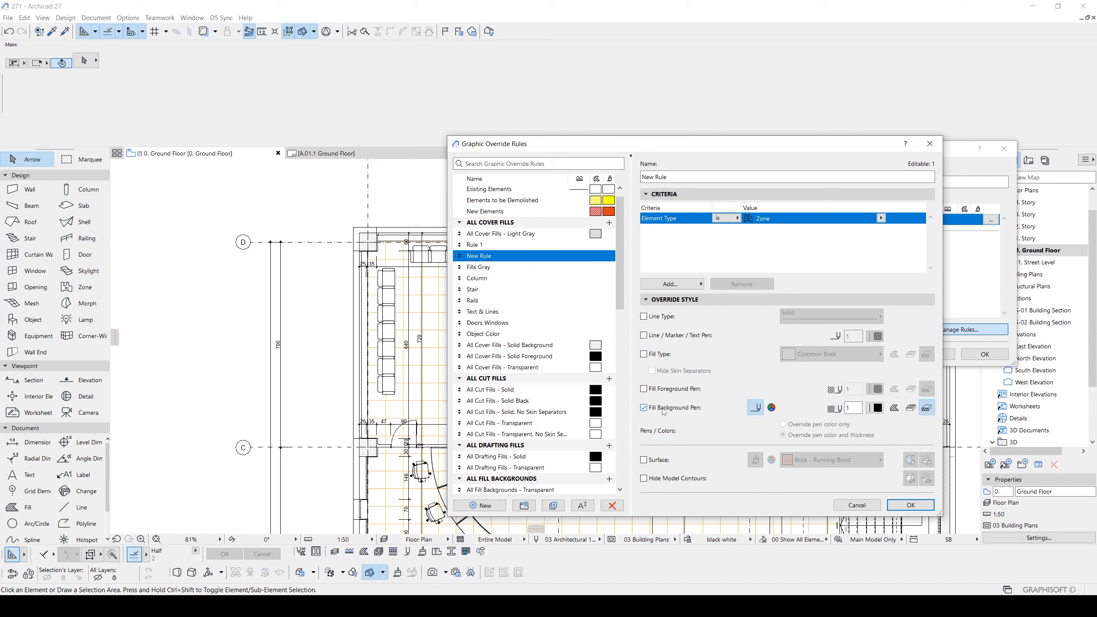
left_click(643, 389)
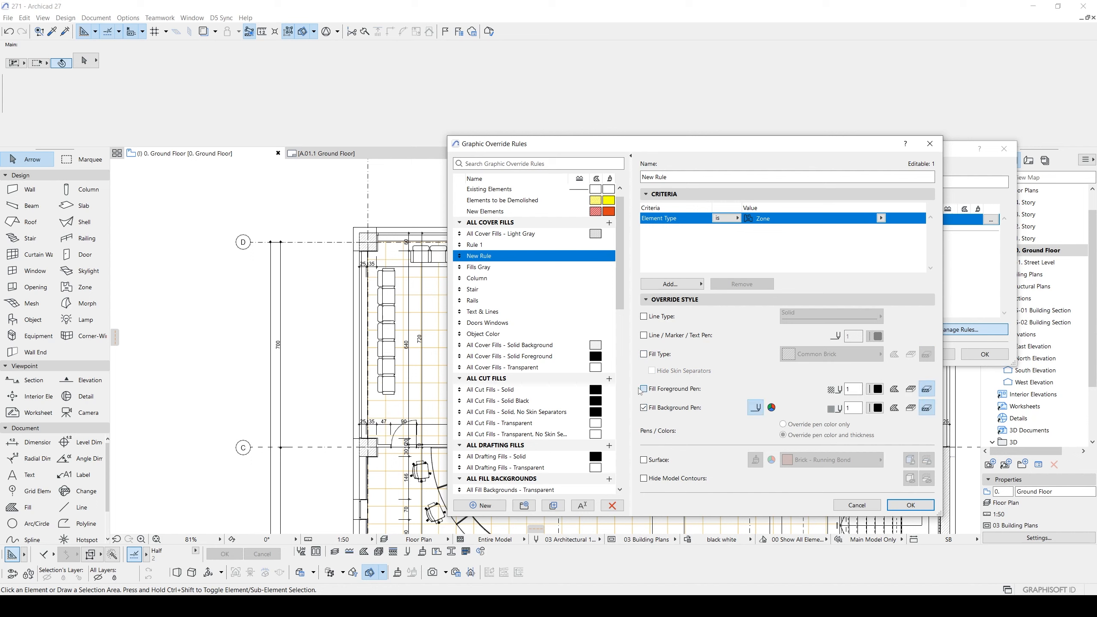
left_click(644, 389)
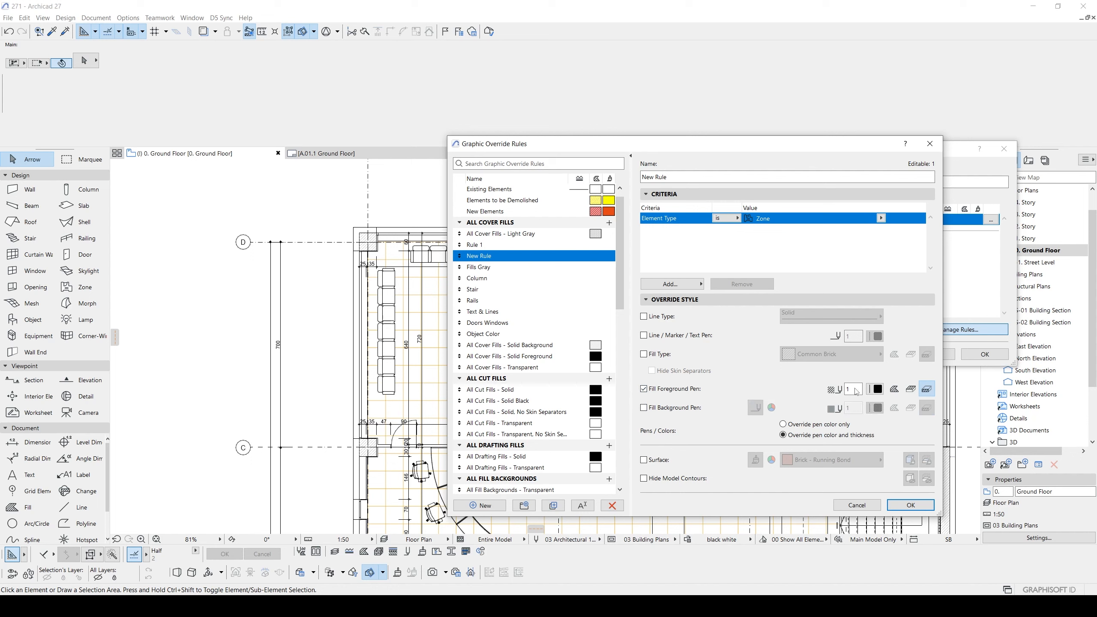
left_click(876, 389)
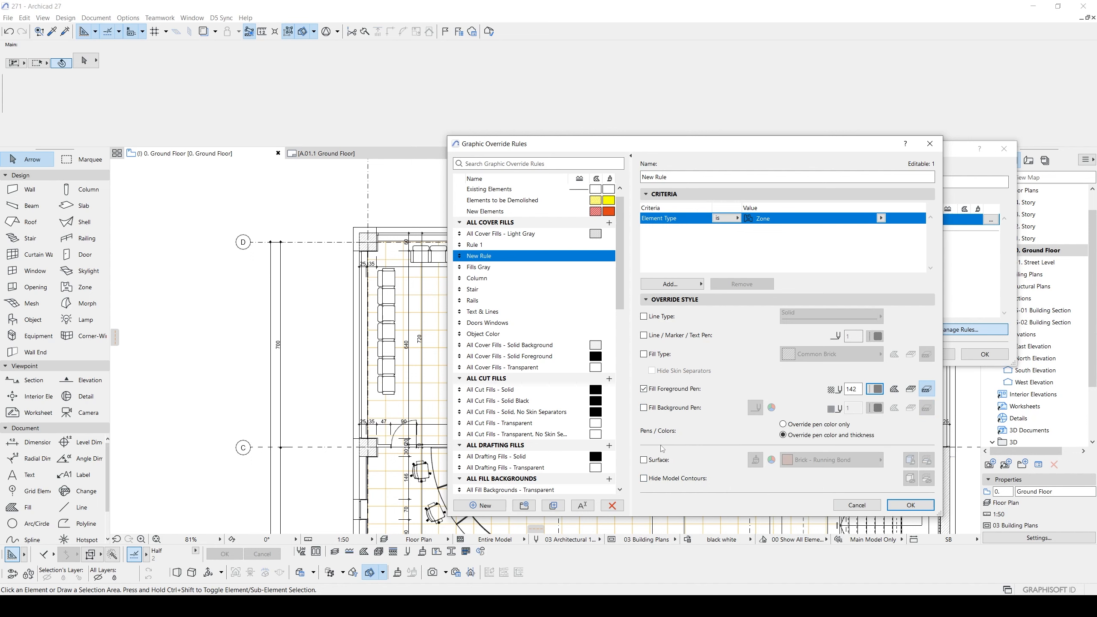
mouse_move(926, 389)
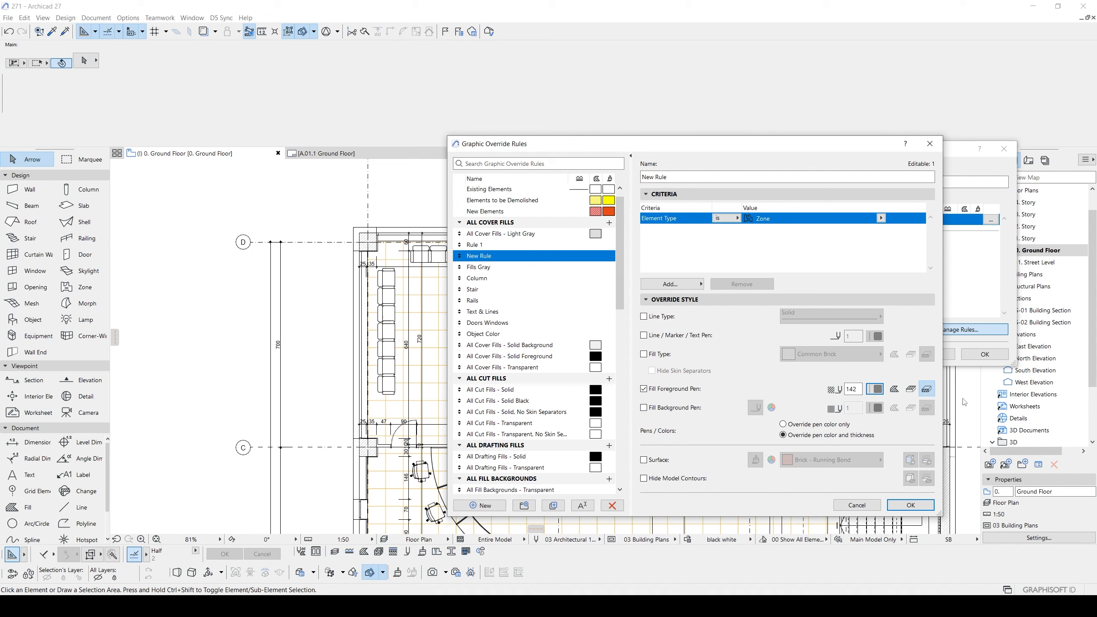
mouse_move(925, 388)
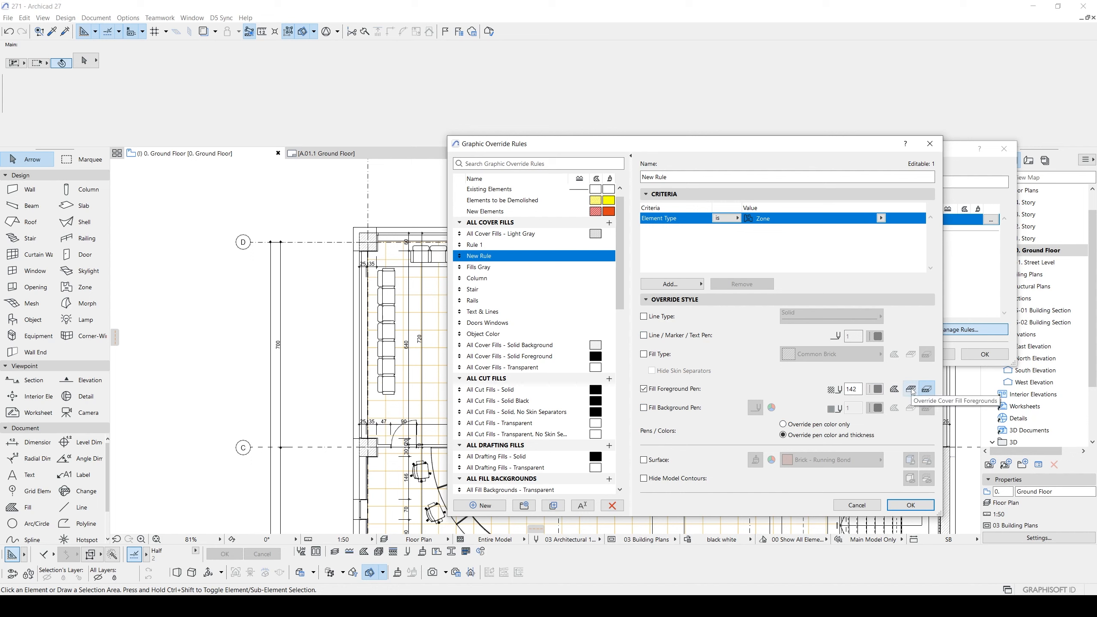
mouse_move(911, 389)
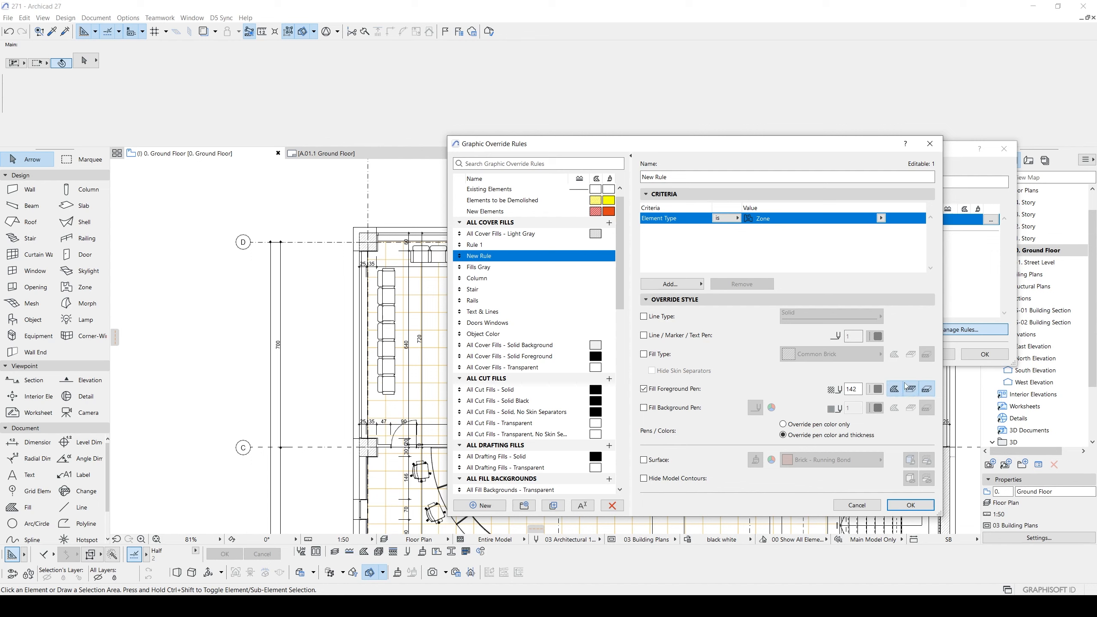
mouse_move(917, 408)
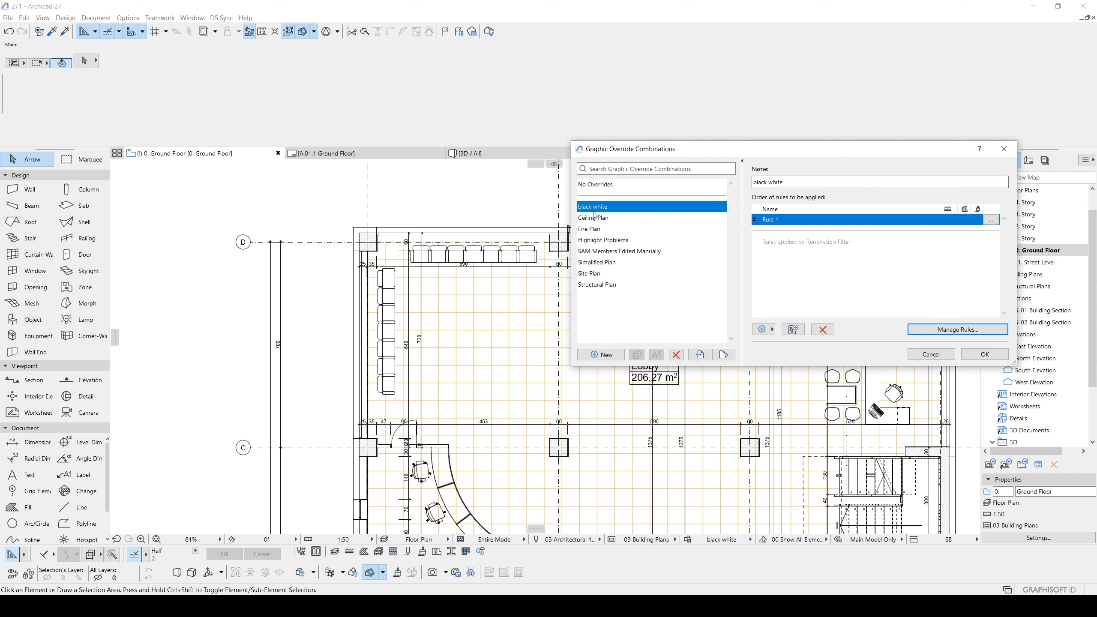
mouse_move(761, 329)
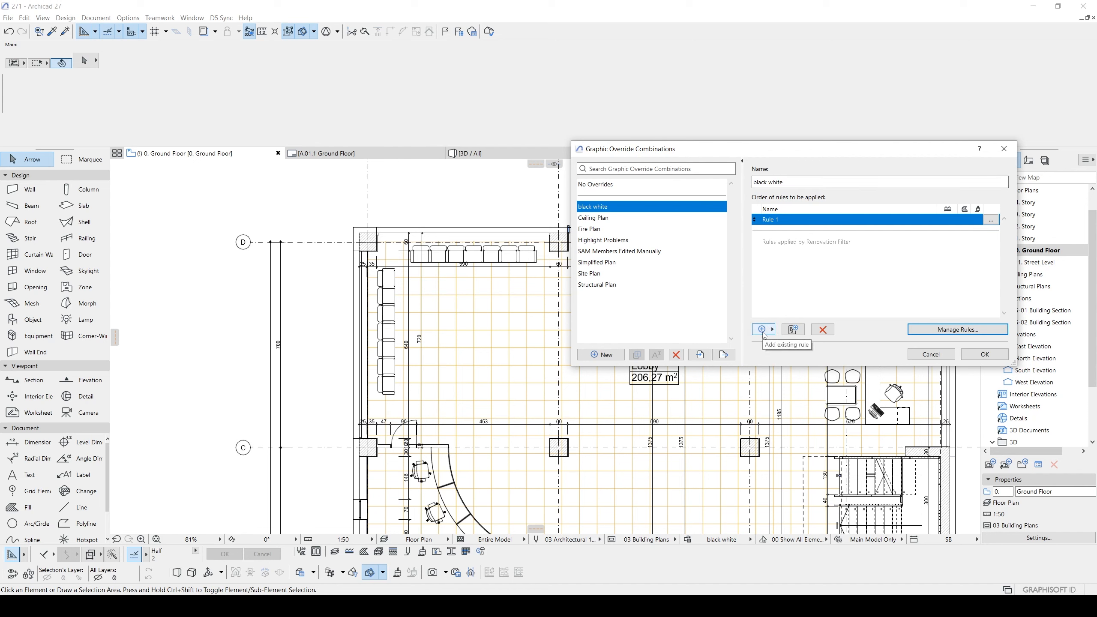
Step: Add New Rule after Rule 1 in black white and apply the combination
left_click(761, 330)
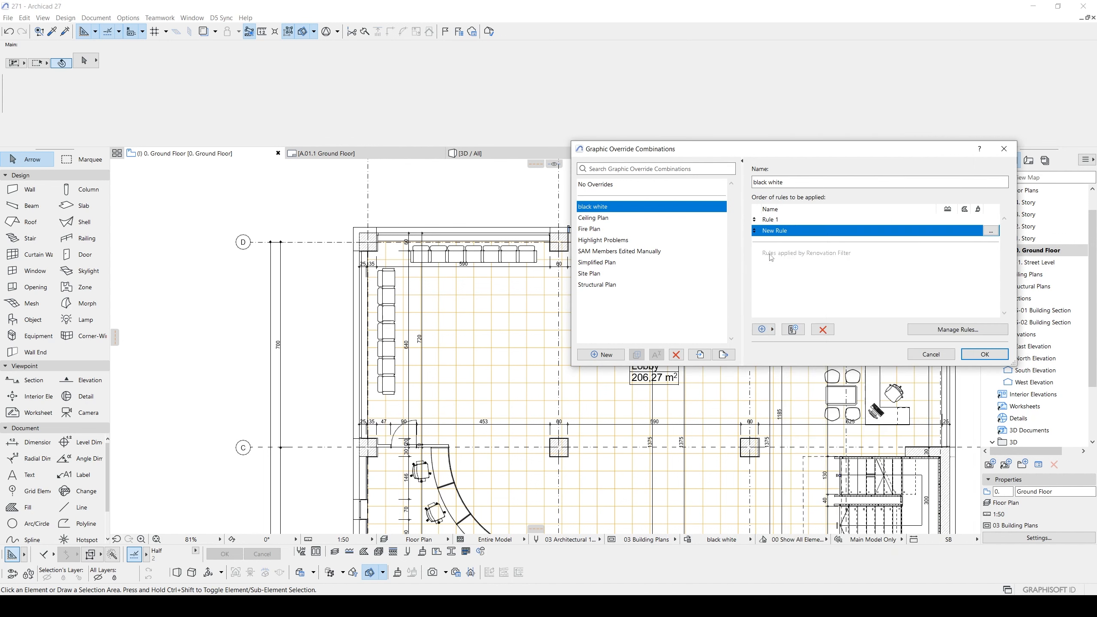
left_click(984, 354)
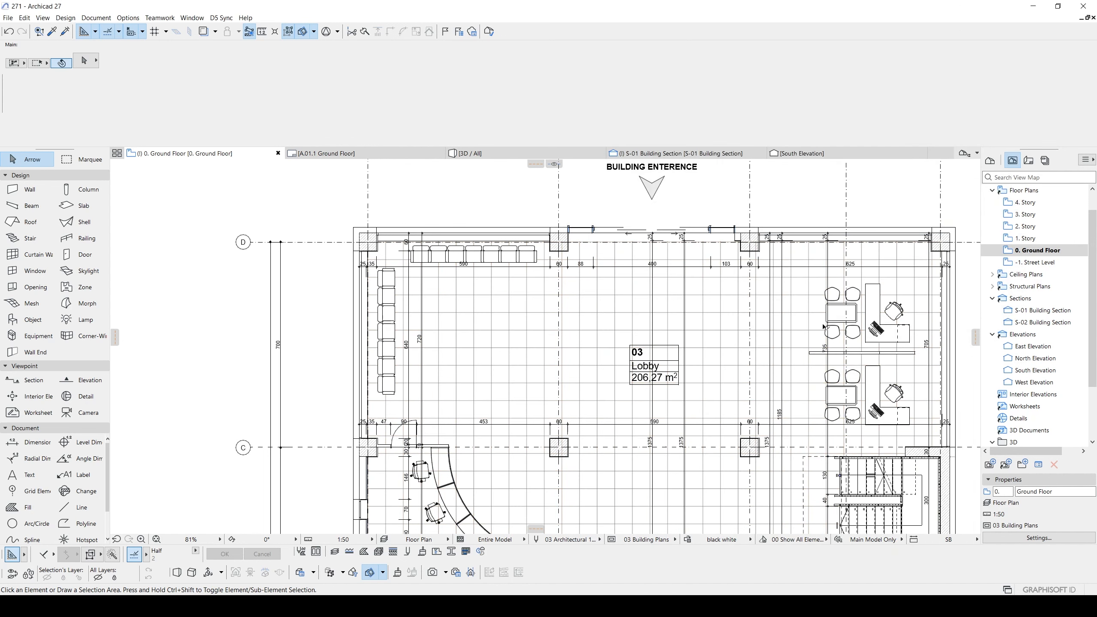
scroll("down", 3)
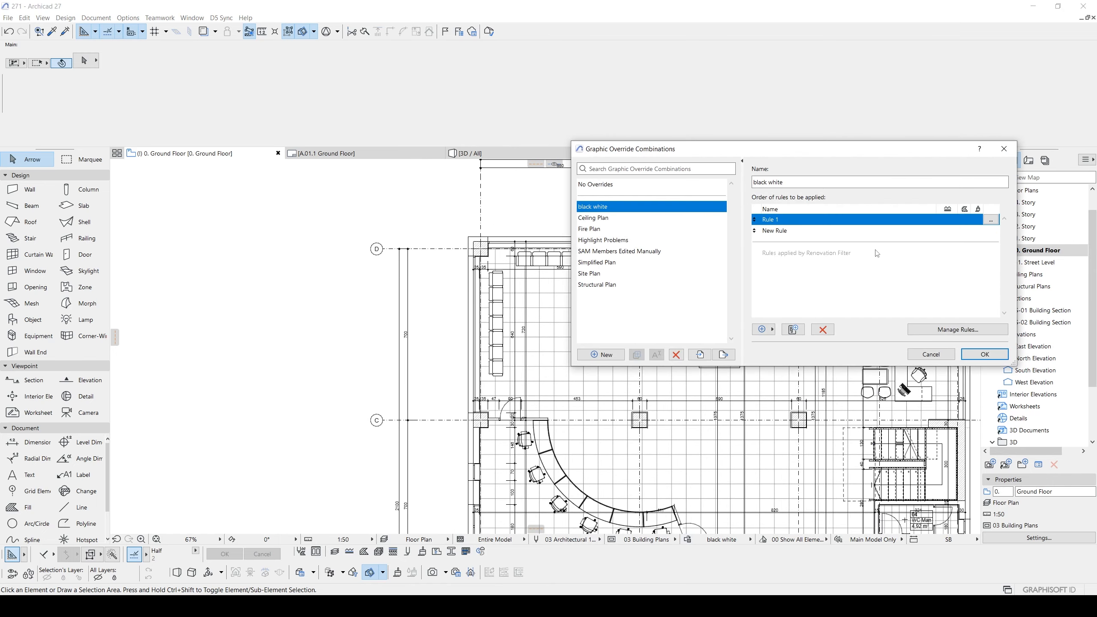
Step: Confirm the Zone rule's cover fill foreground override and reapply black white to the plan
left_click(957, 329)
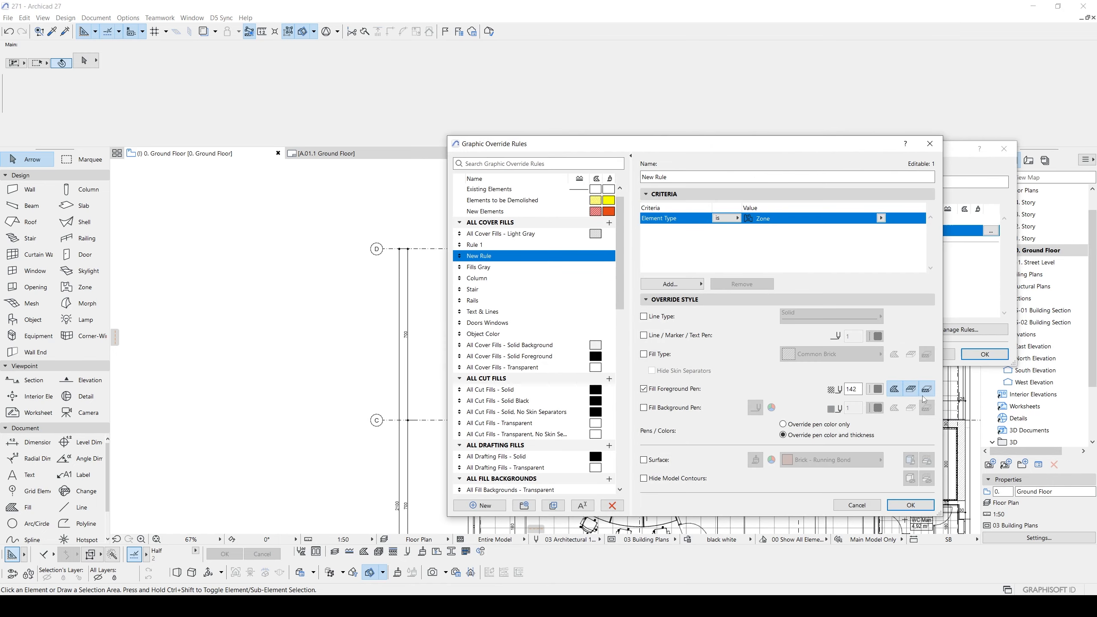
mouse_move(927, 389)
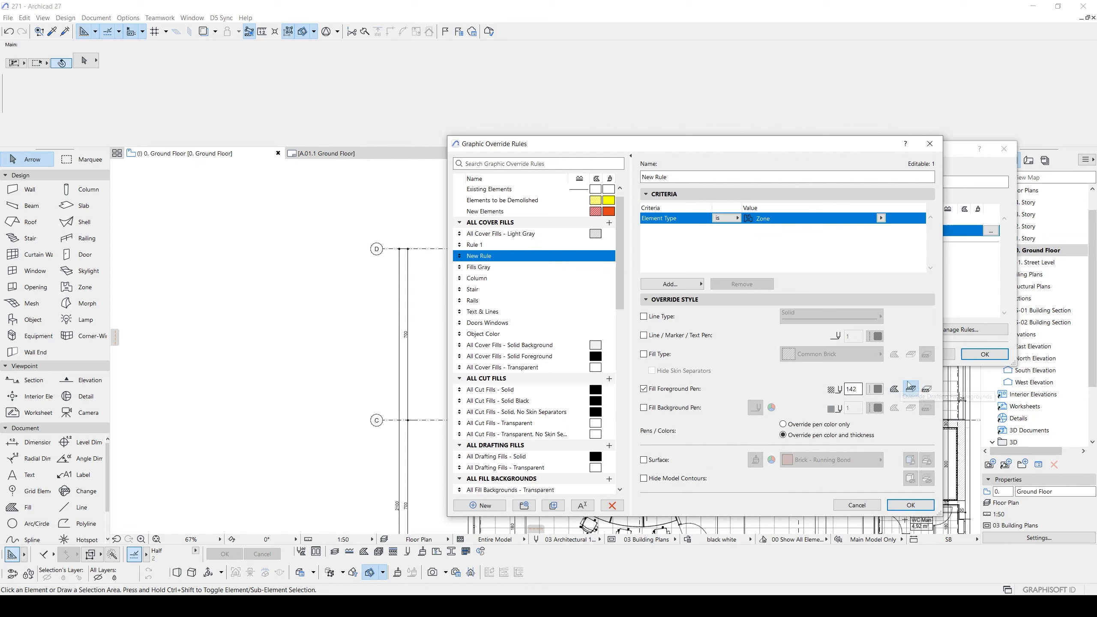
mouse_move(911, 389)
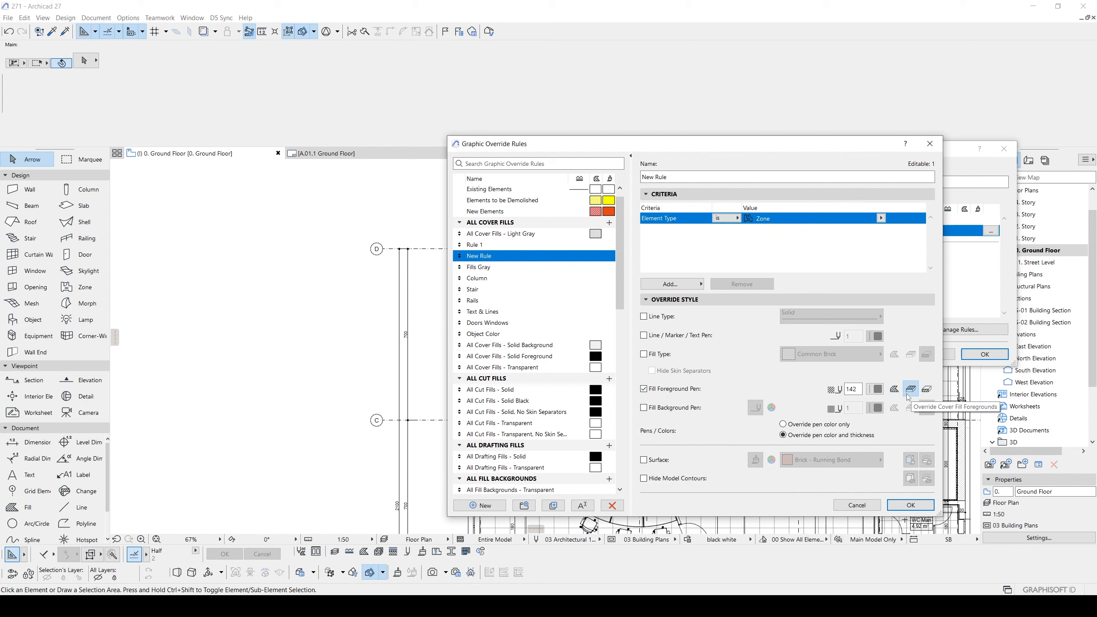
left_click(909, 504)
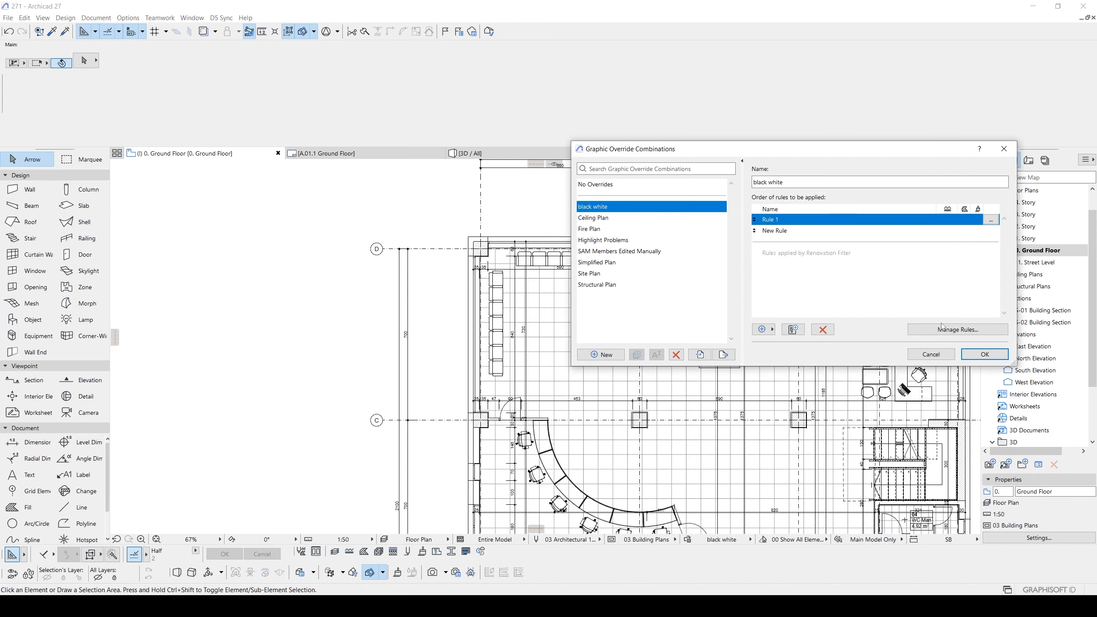
left_click(957, 329)
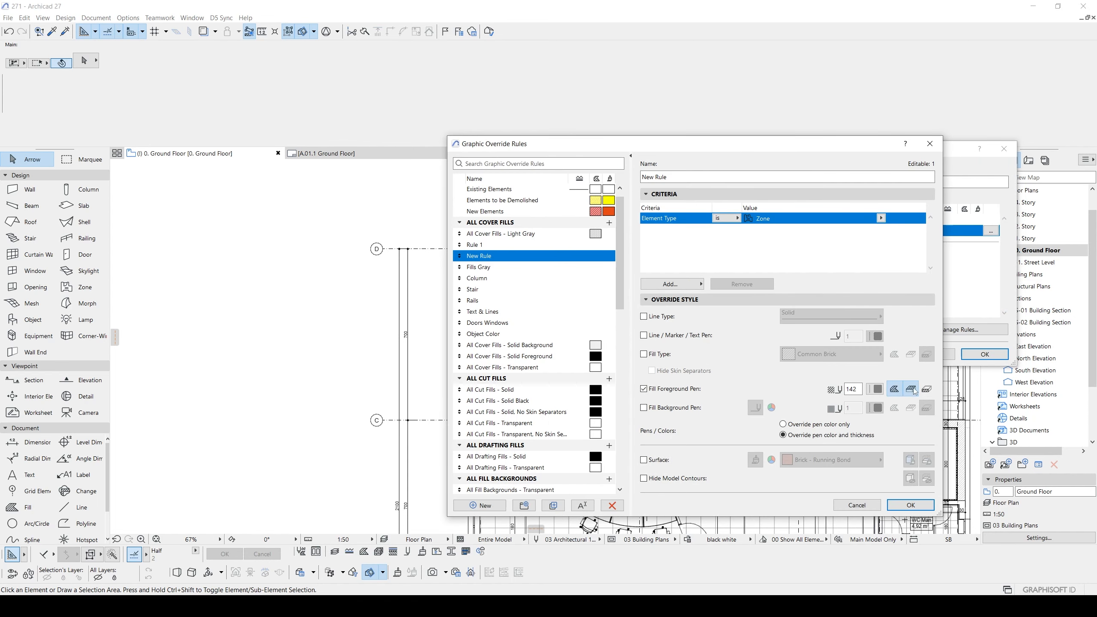
left_click(909, 504)
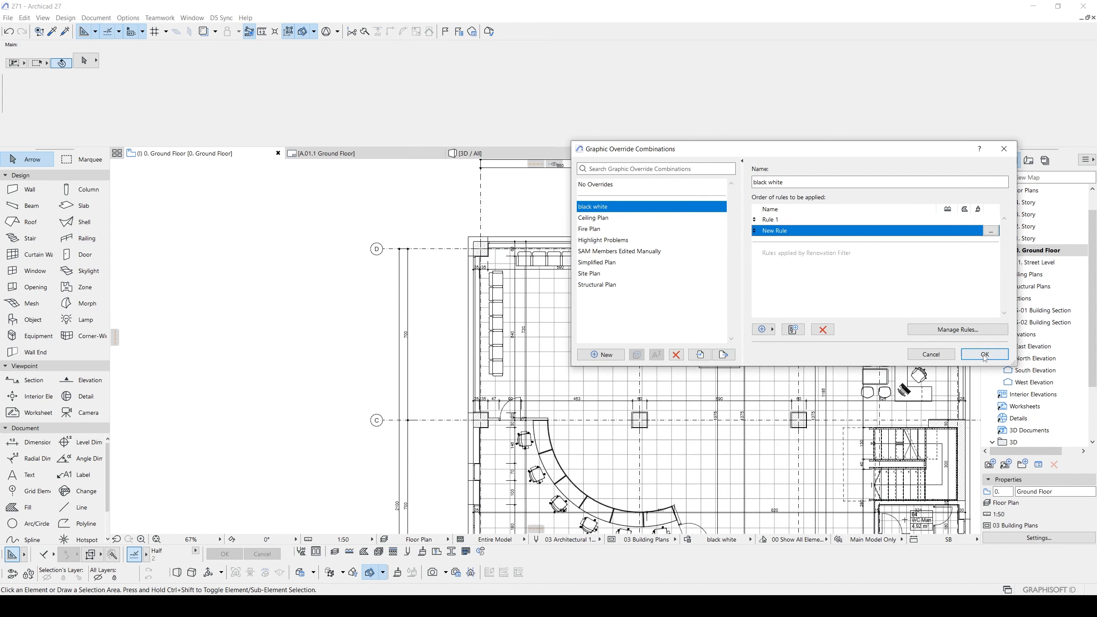
left_click(984, 354)
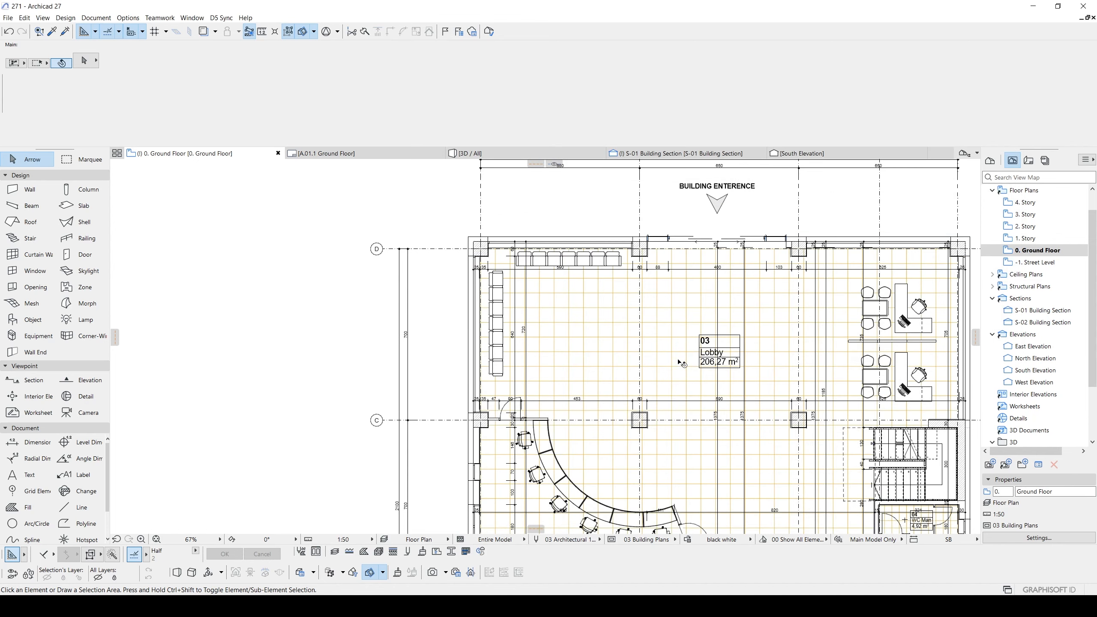
mouse_move(634, 292)
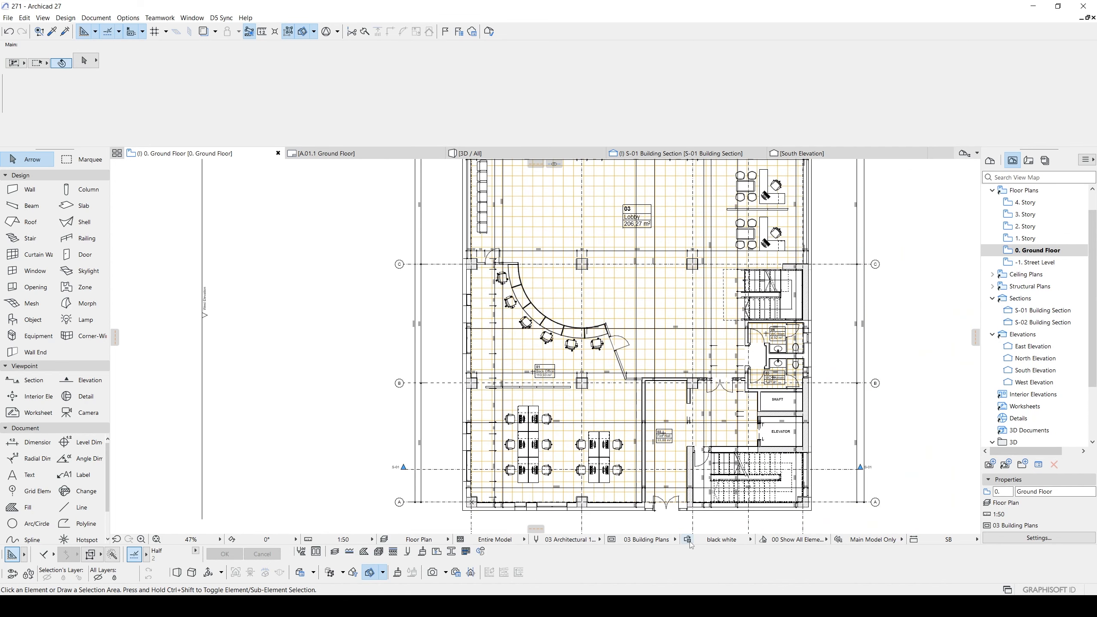
Step: Reopen Graphic Override settings to view New Rule's Zone criterion and pen 142
left_click(689, 540)
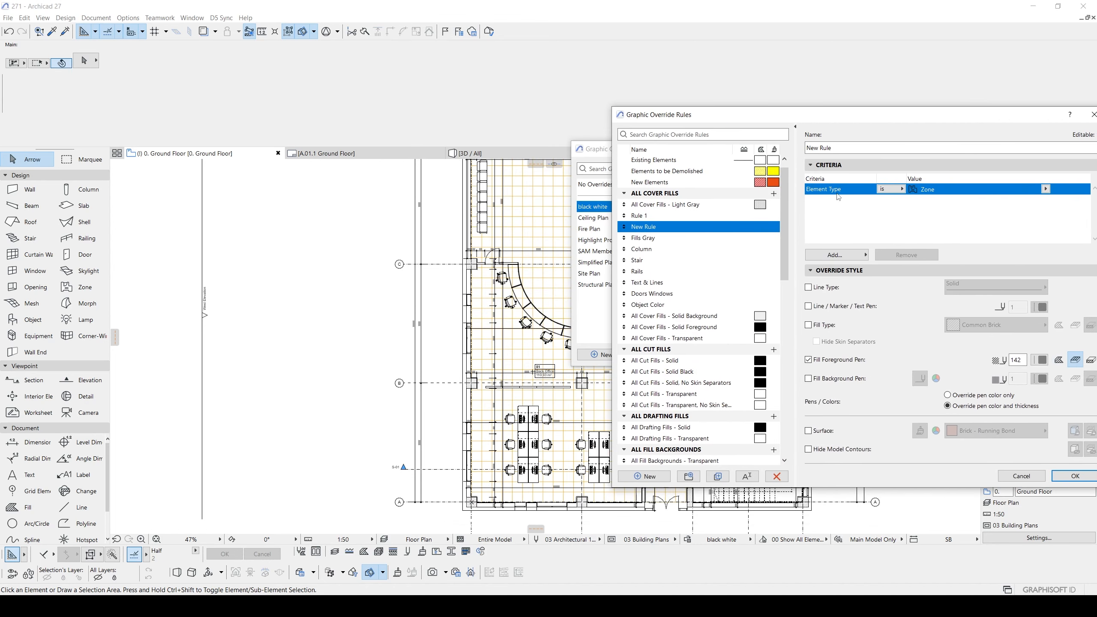
mouse_move(778, 218)
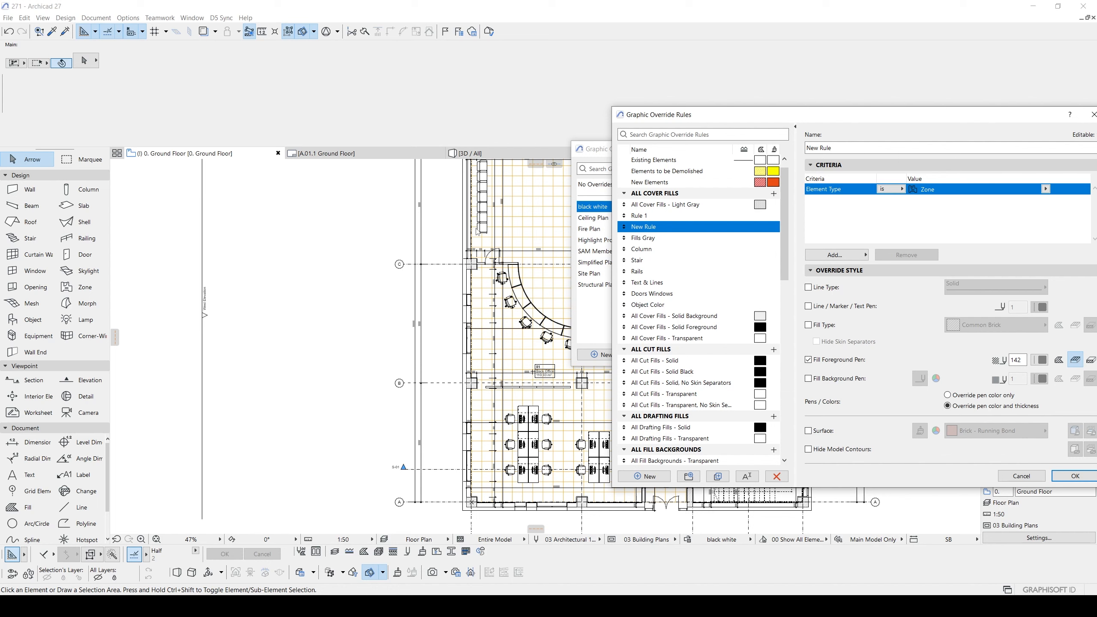
mouse_move(542, 359)
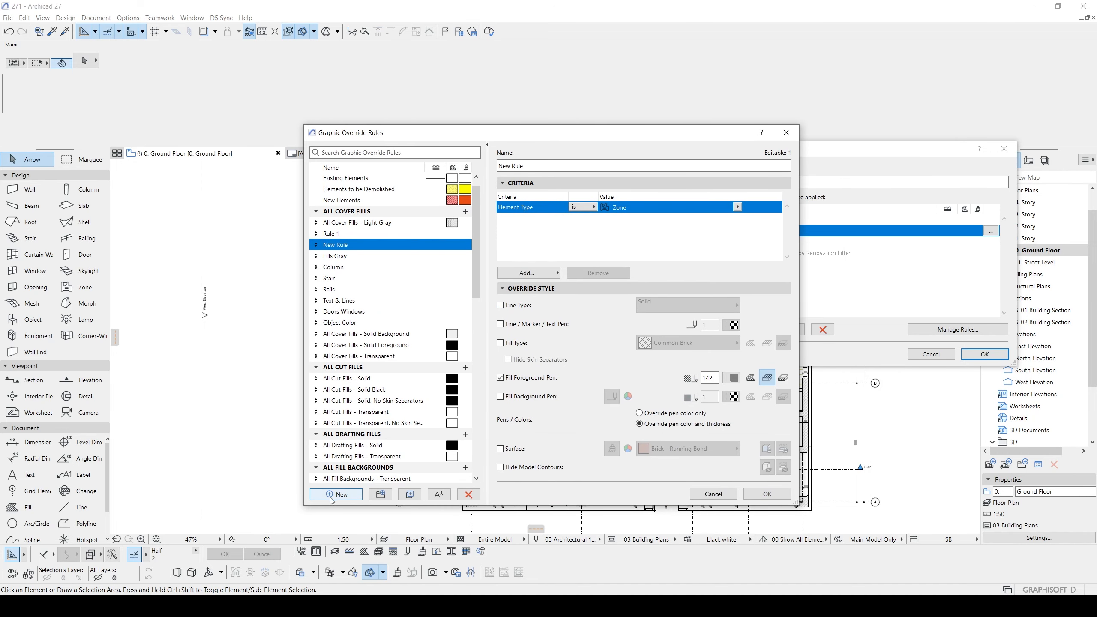
Step: Add a rule named 'object' giving Object elements a red line/marker/text pen
left_click(335, 494)
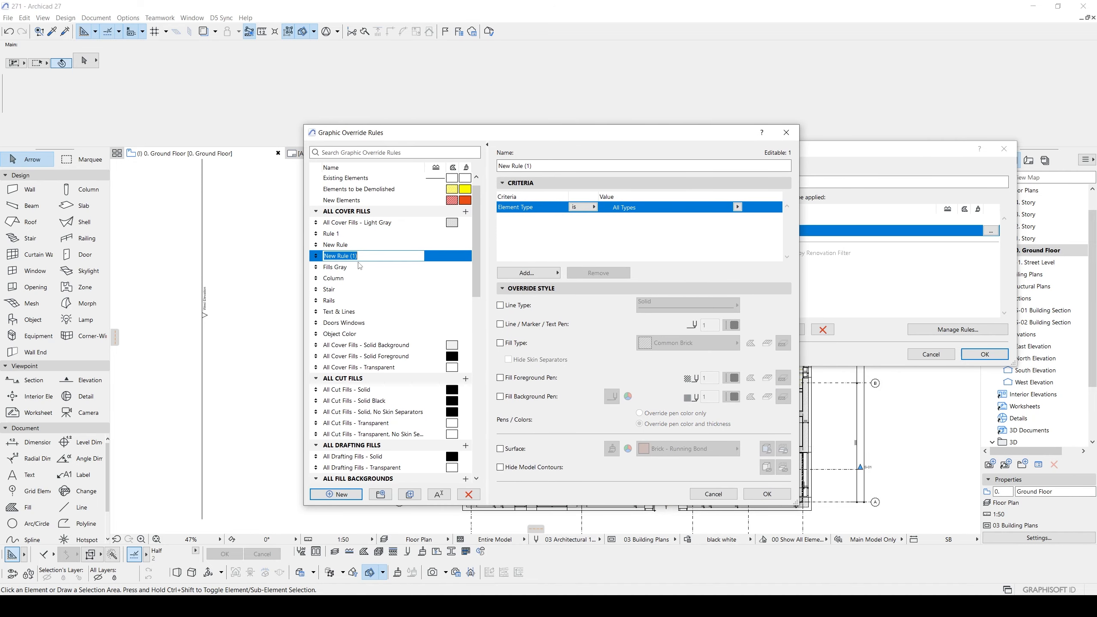
type("object")
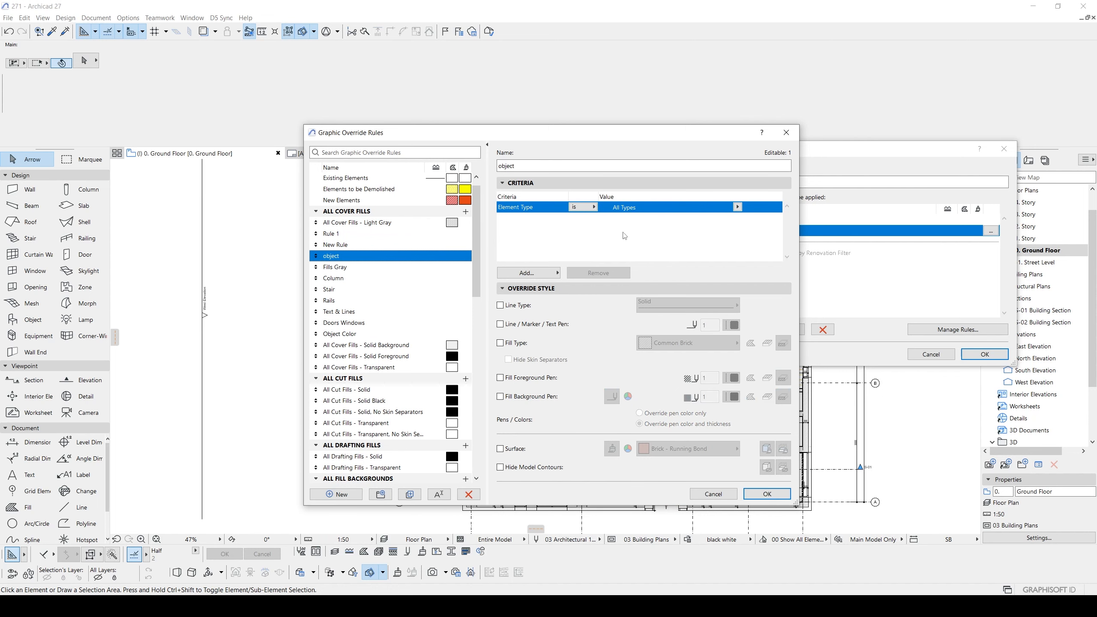
left_click(737, 207)
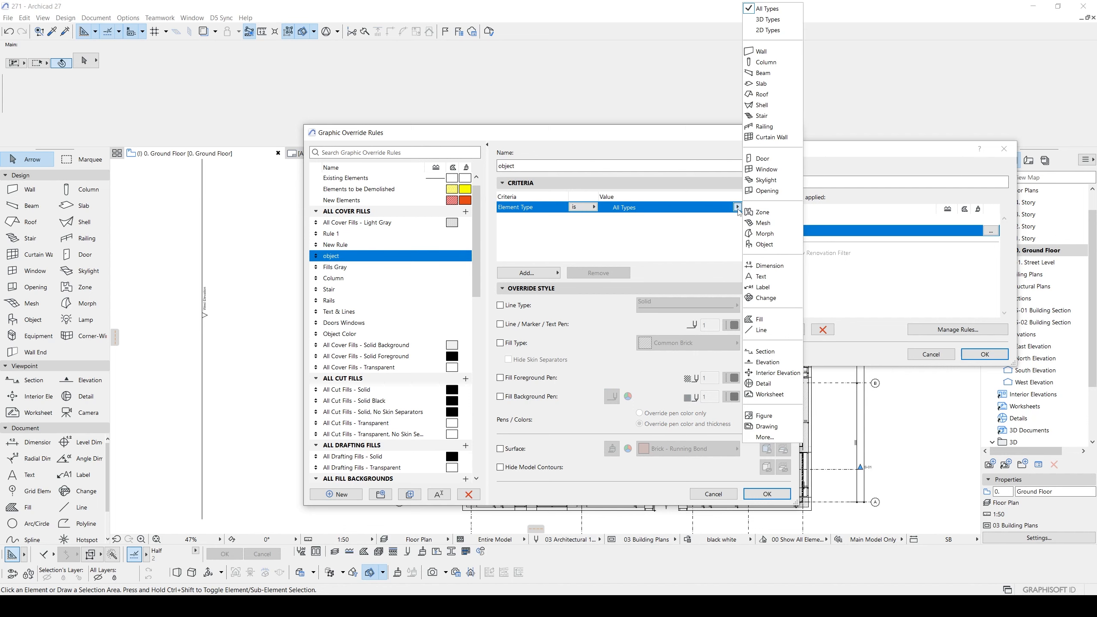
mouse_move(786, 409)
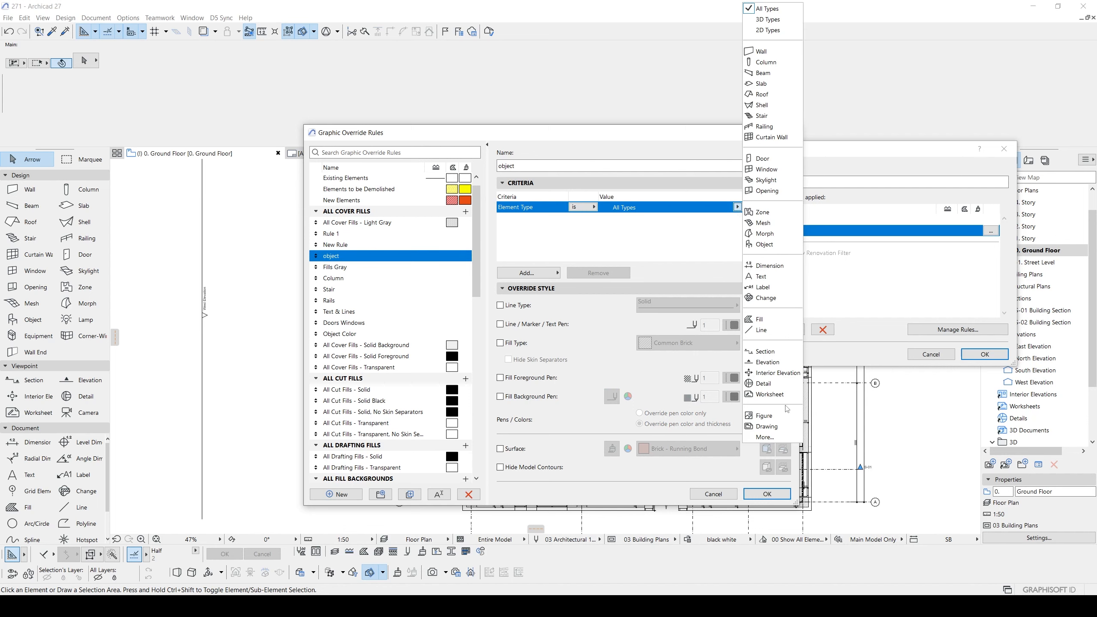
left_click(765, 245)
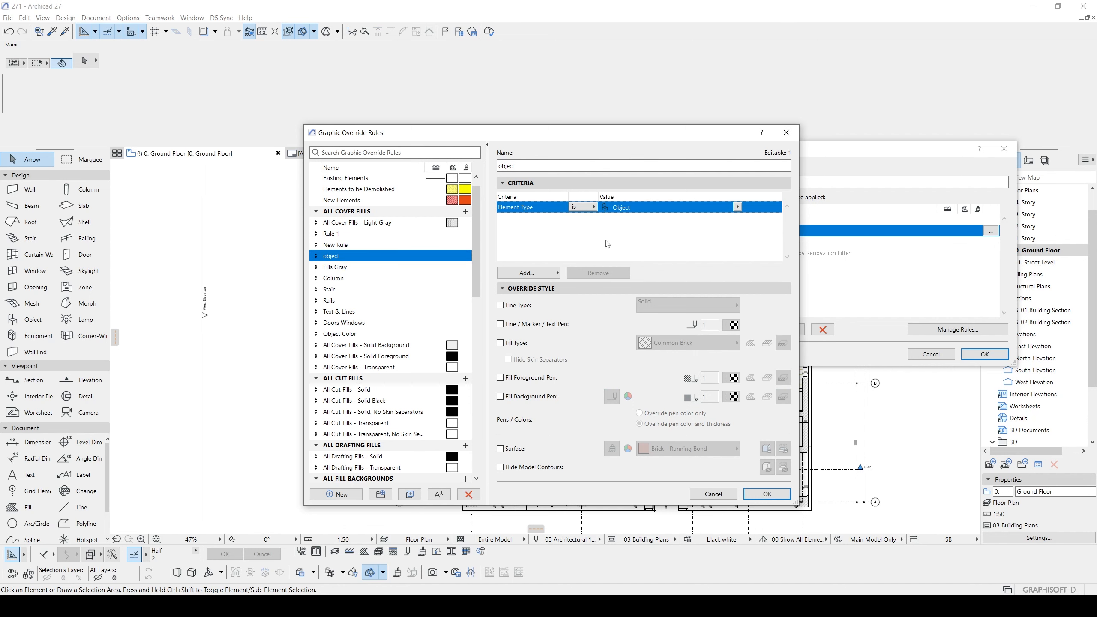
left_click(499, 323)
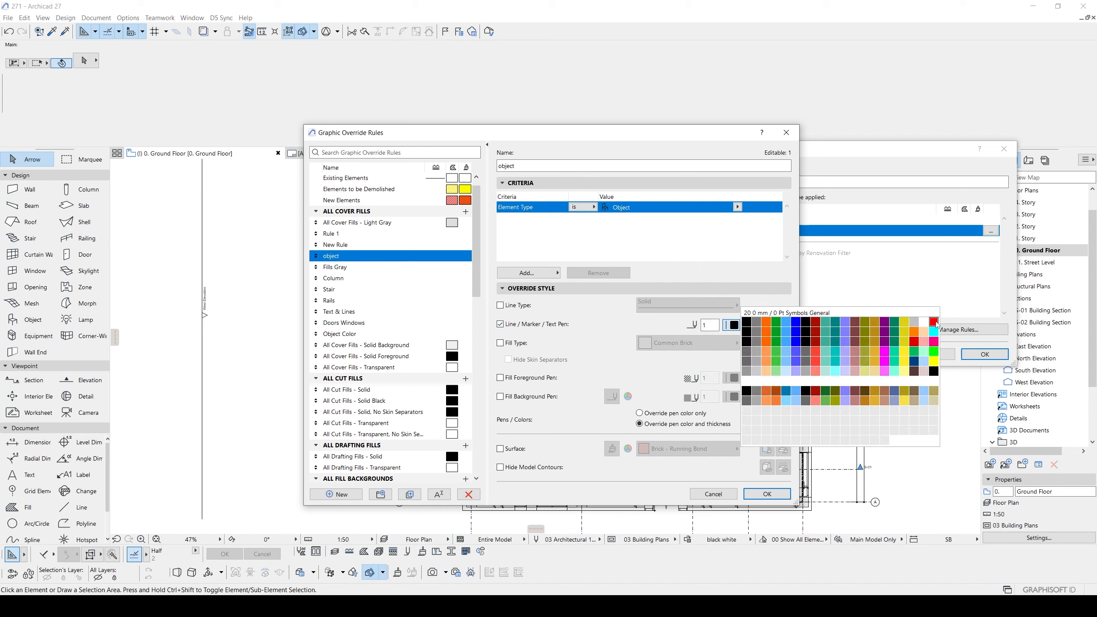
left_click(932, 323)
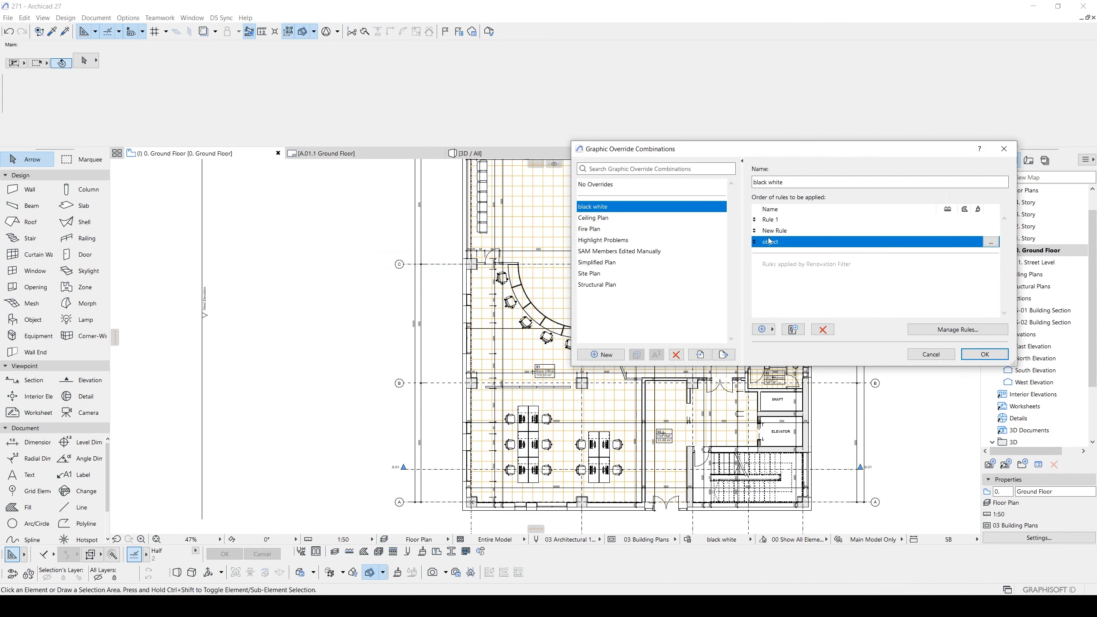
left_click(984, 354)
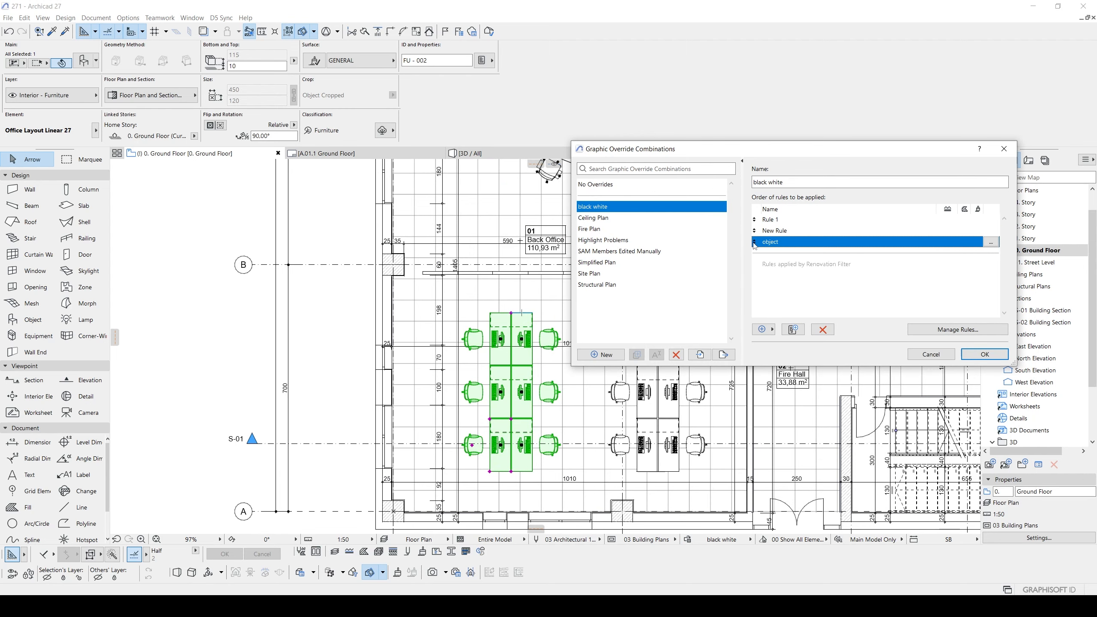
mouse_move(781, 251)
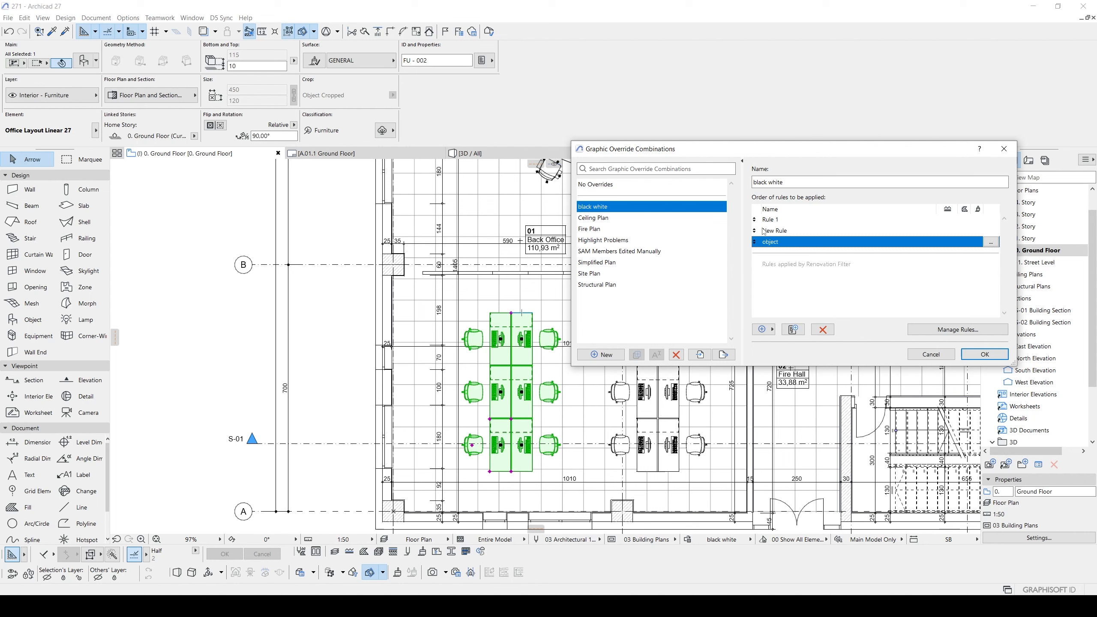
Step: Select New Rule and Rule 1 in the black white rule order list
left_click(774, 230)
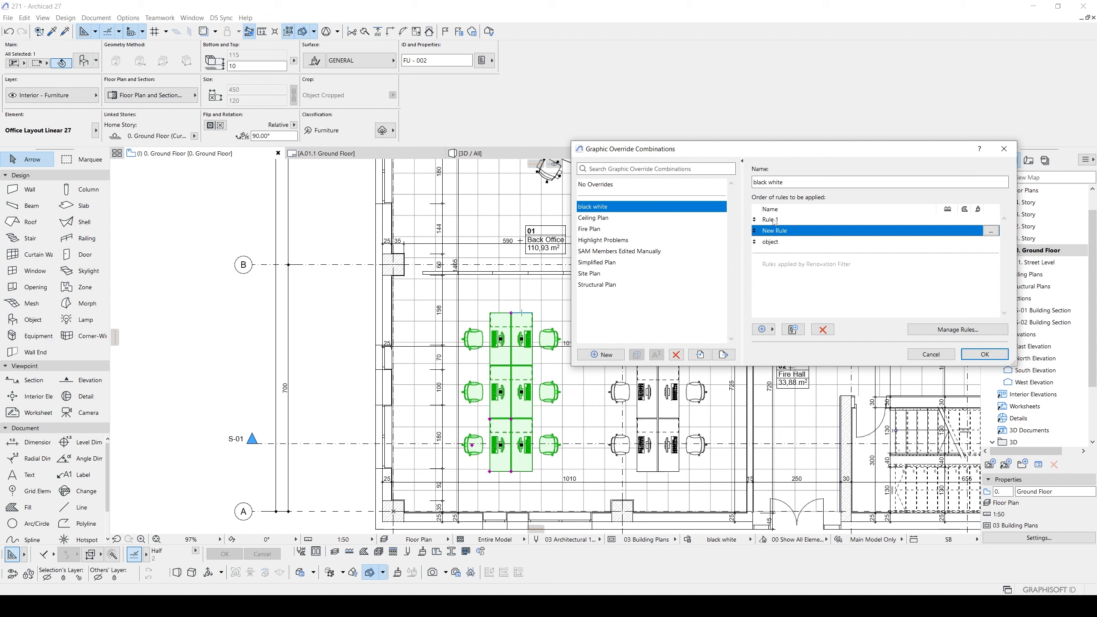
left_click(769, 219)
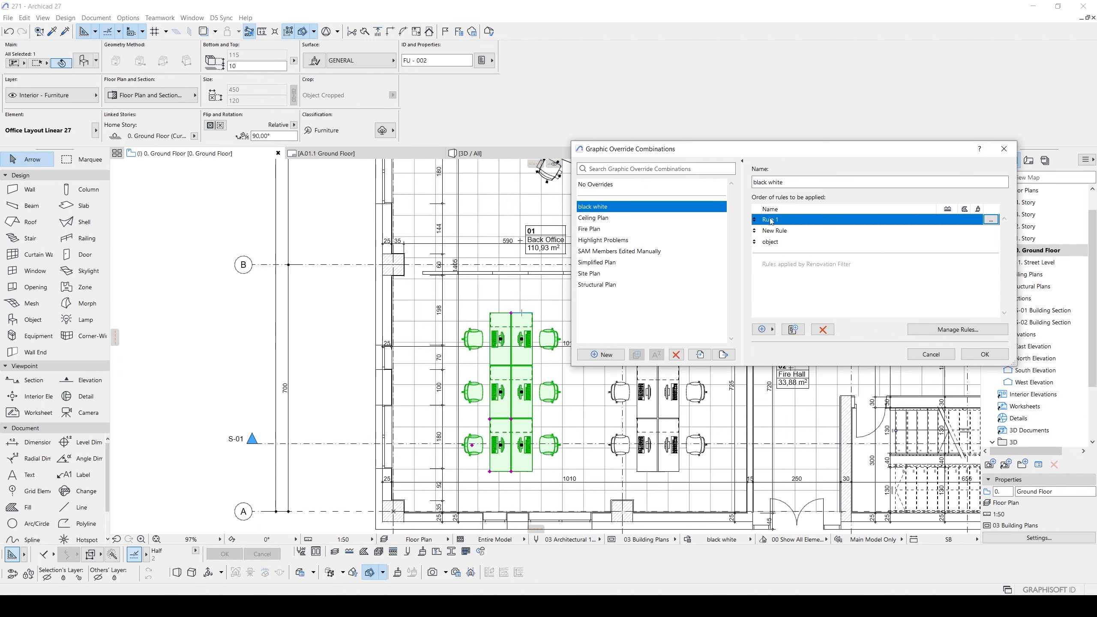
mouse_move(770, 222)
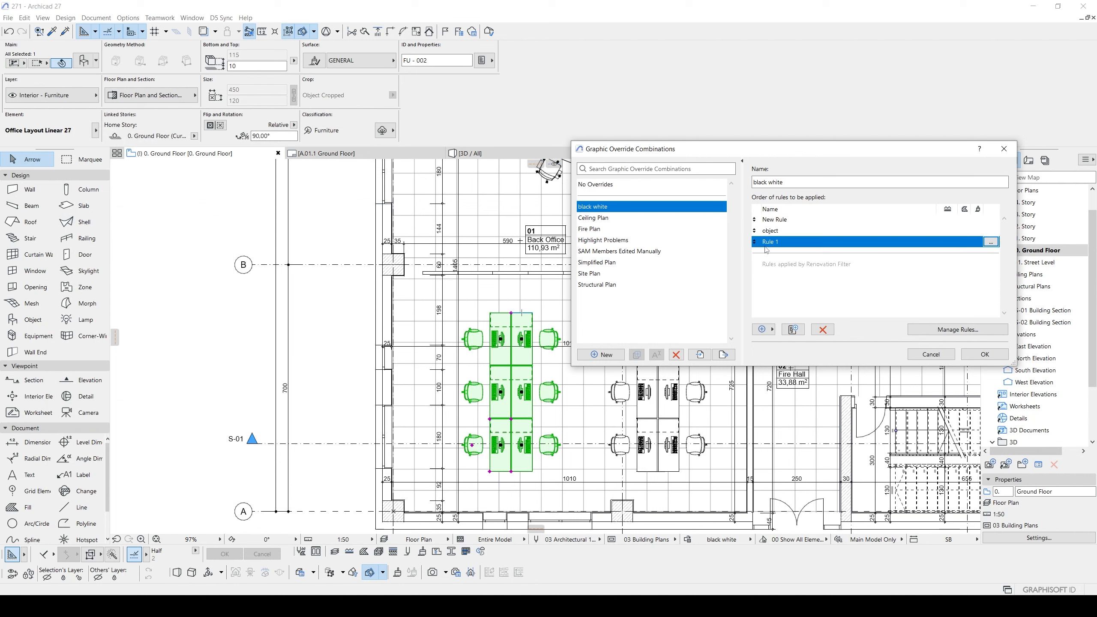
mouse_move(762, 249)
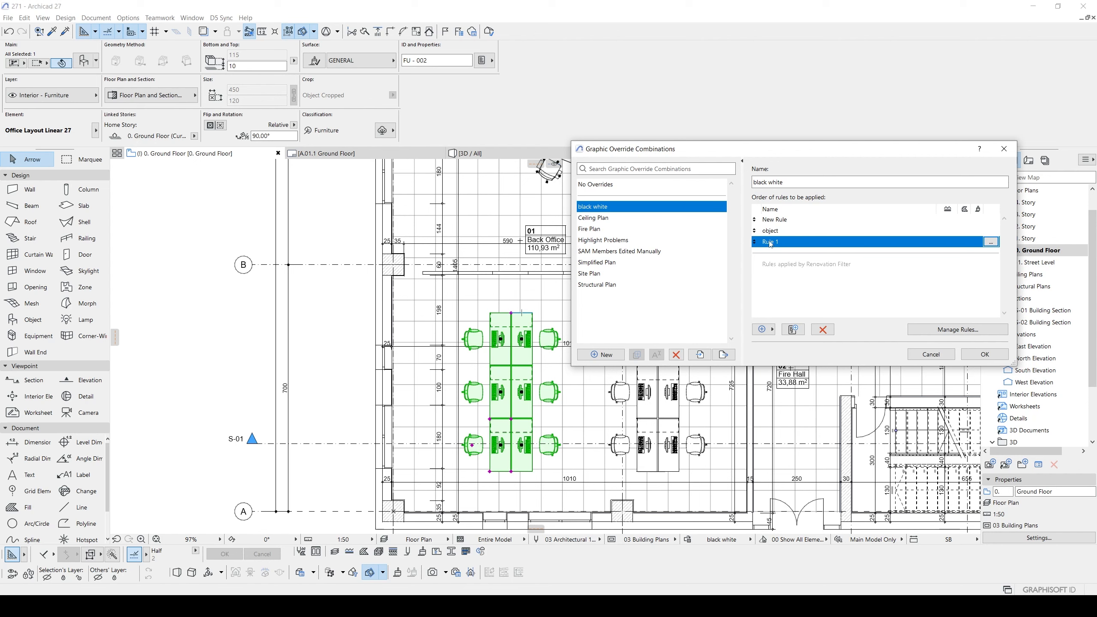
mouse_move(768, 245)
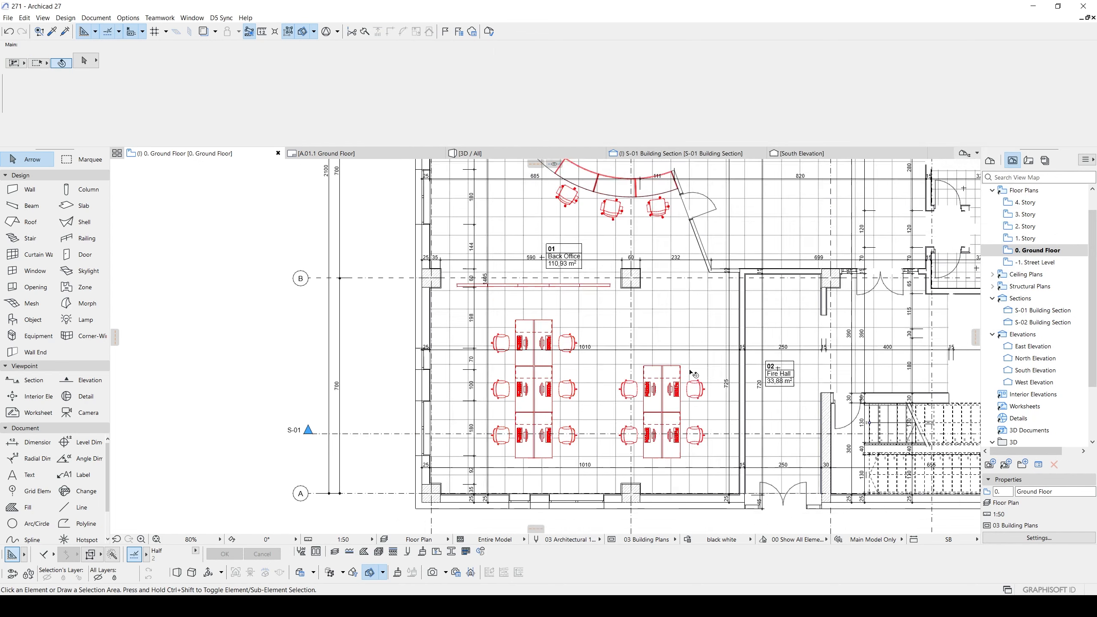
Step: Zoom out to review the black-and-white plan with furniture objects in red
scroll("down", 3)
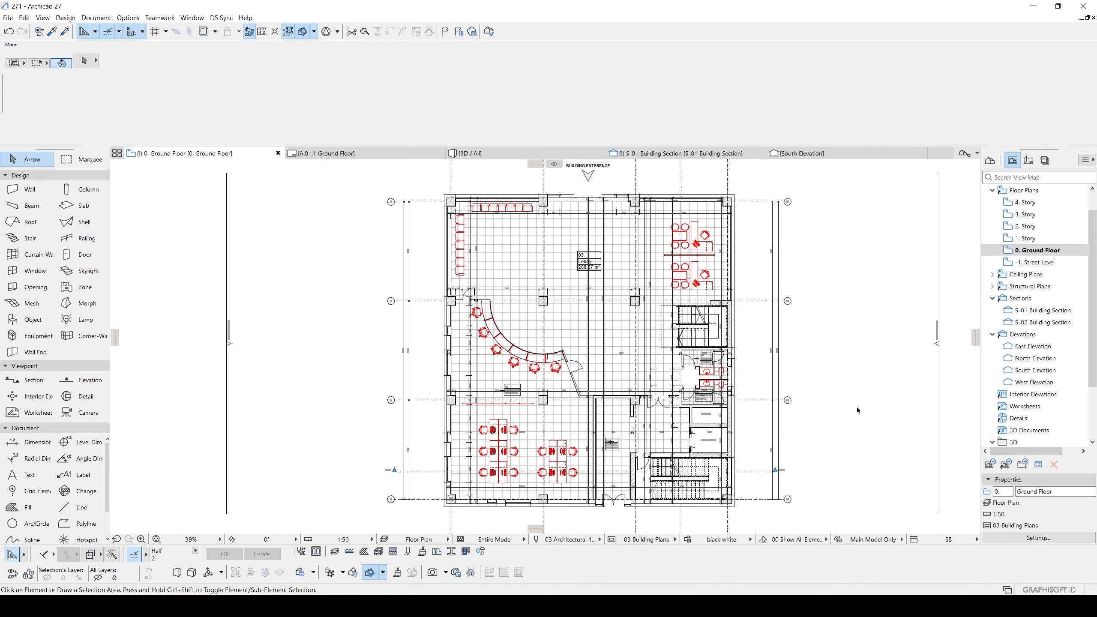
mouse_move(844, 403)
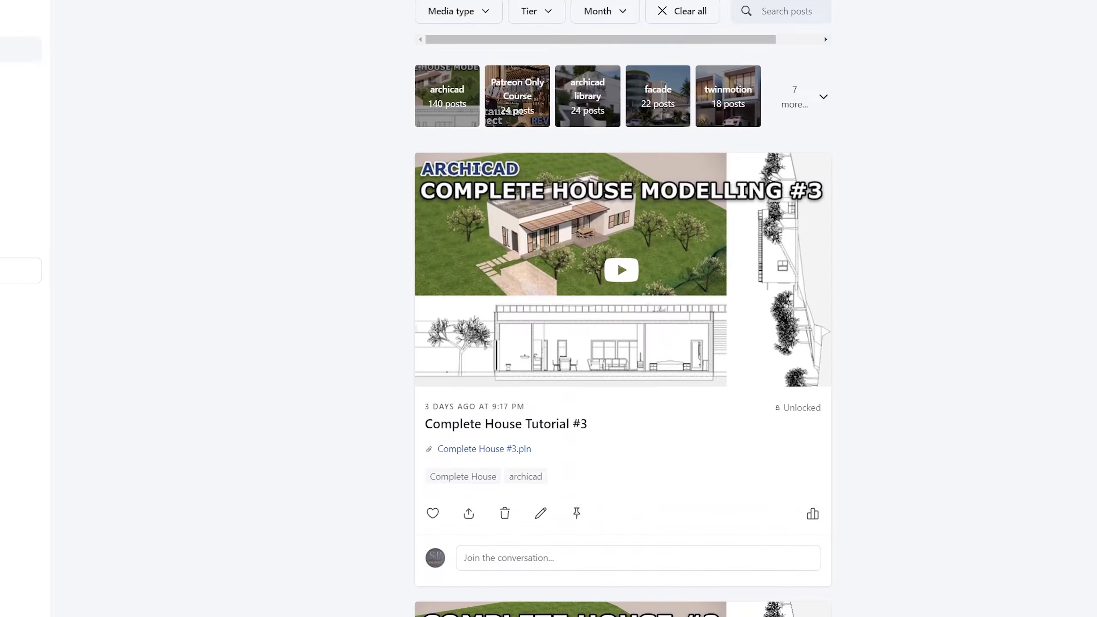
scroll("down", 3)
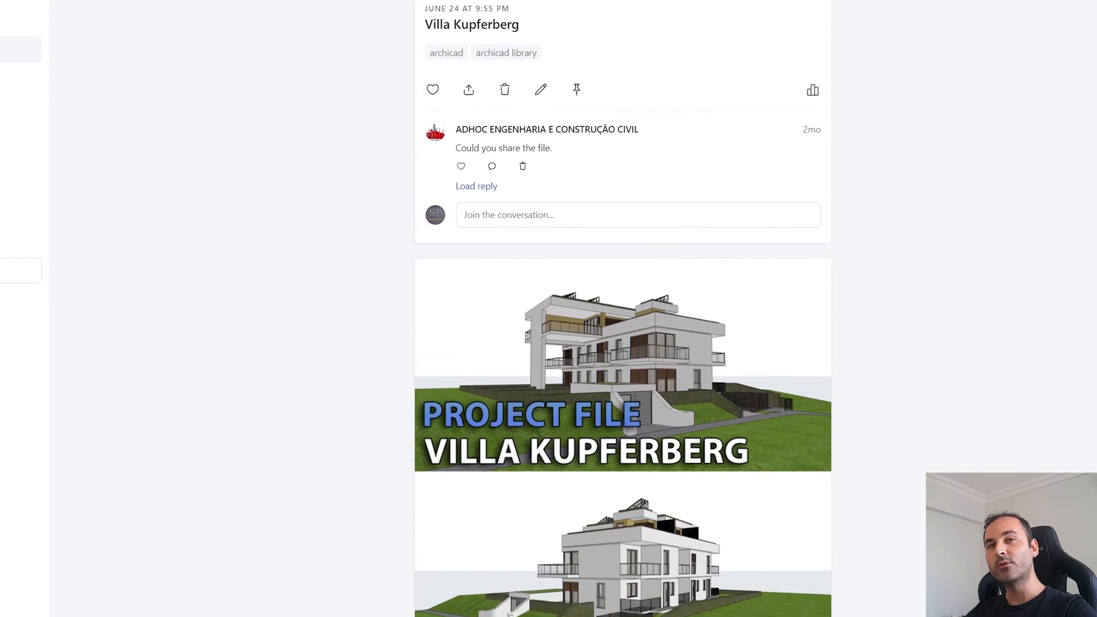